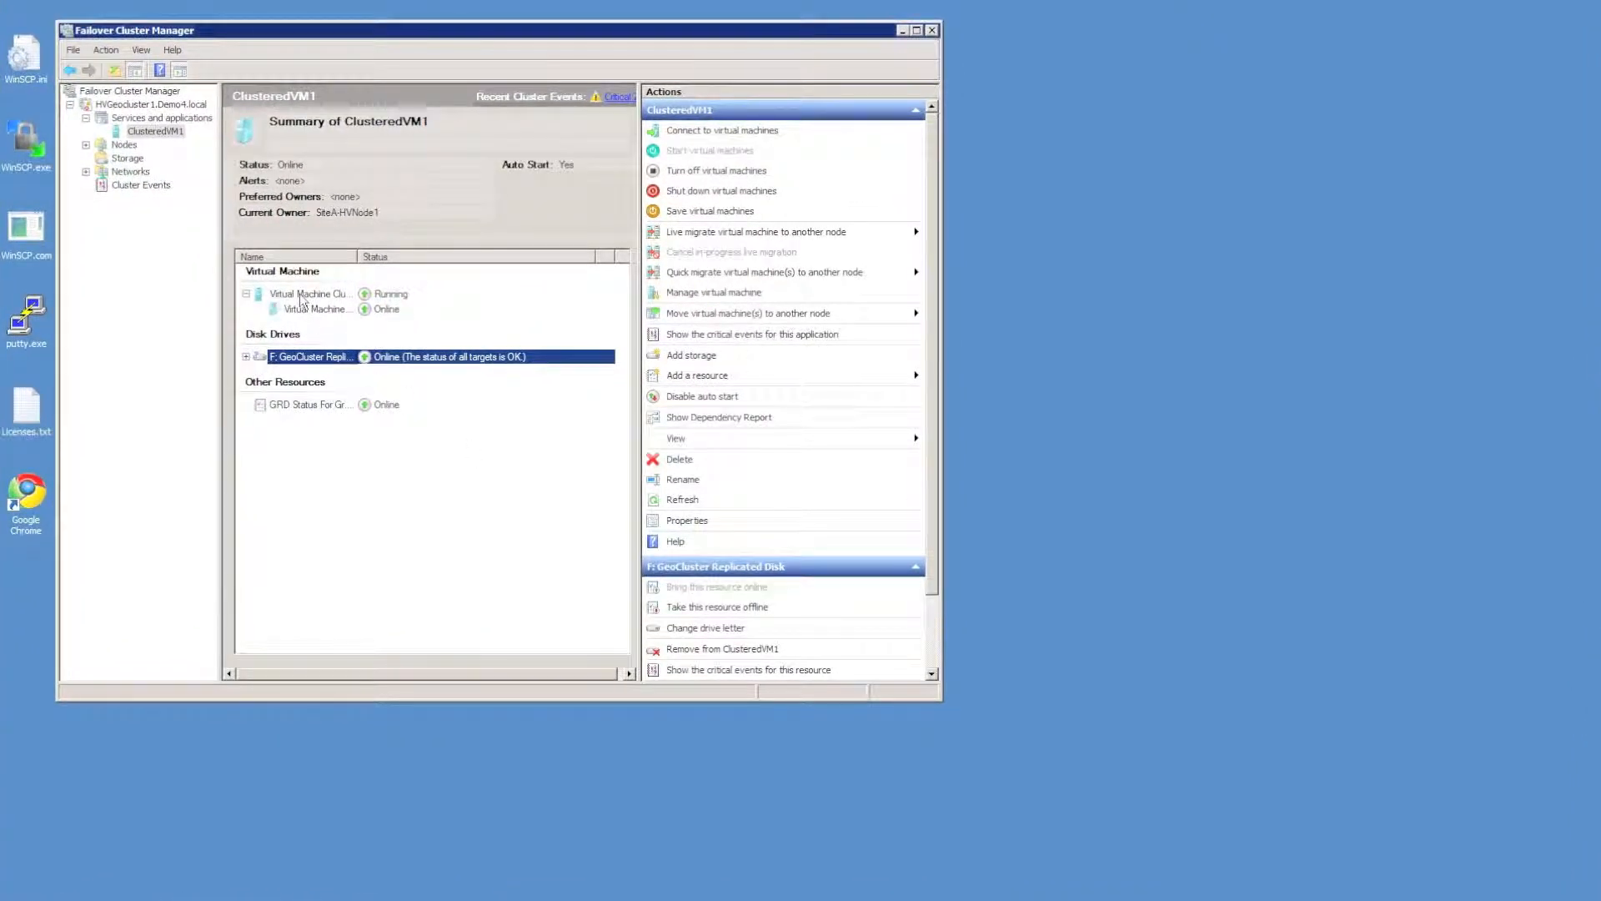
# Select ClusteredVM1's Virtual Machine resource, then open sitea-hvnode1's F$ share via Run
pyautogui.click(311, 295)
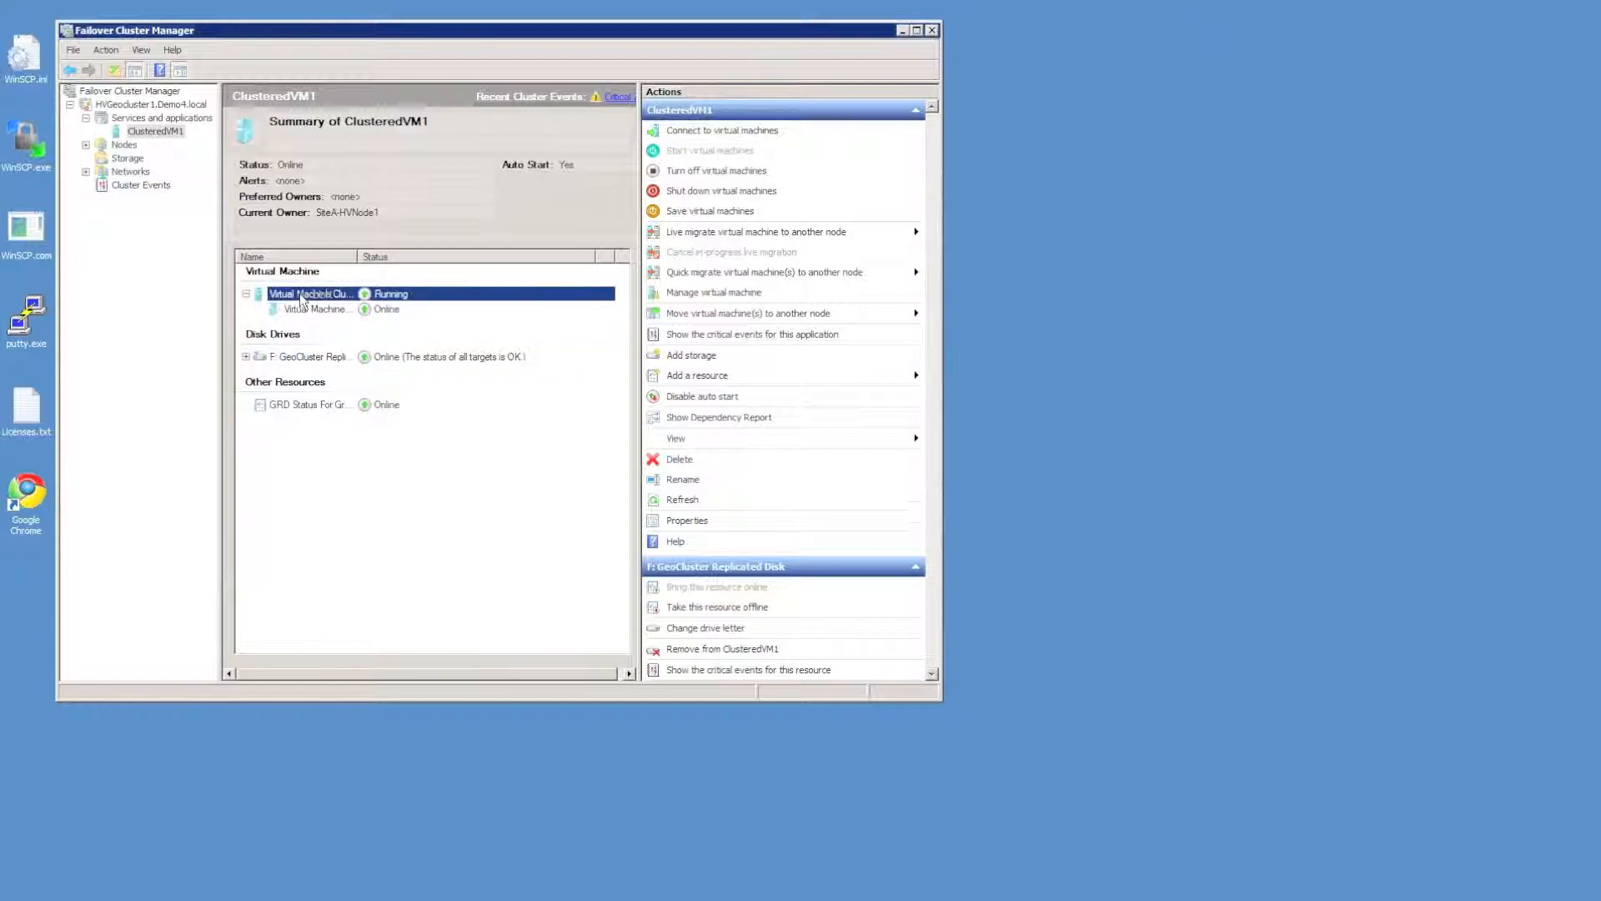
pyautogui.click(311, 295)
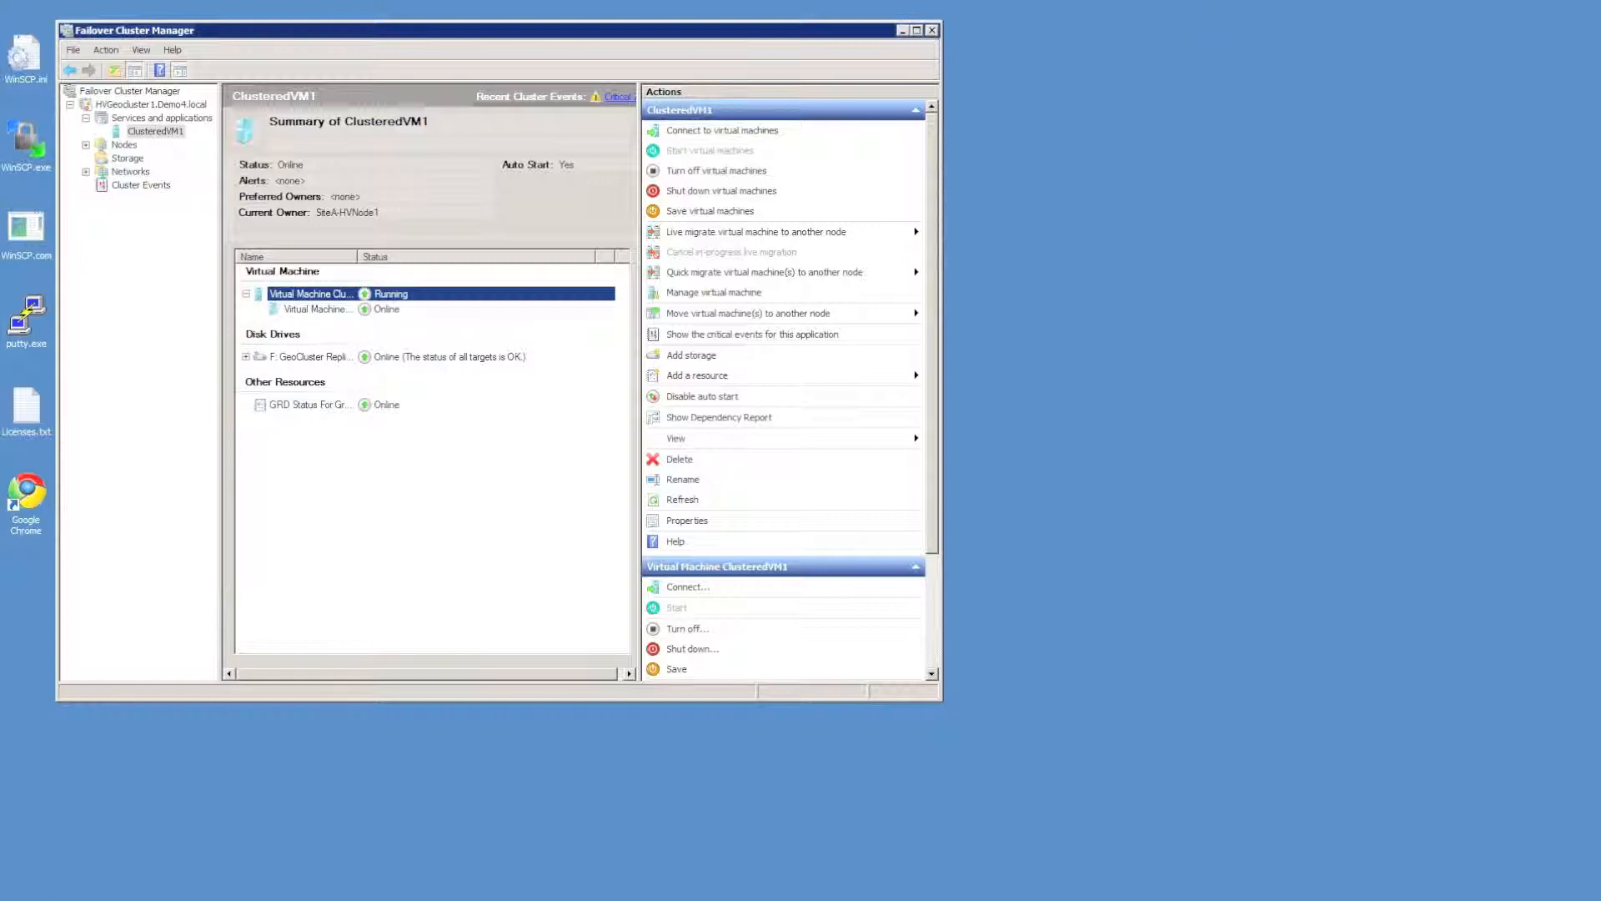
pyautogui.write('services.msc')
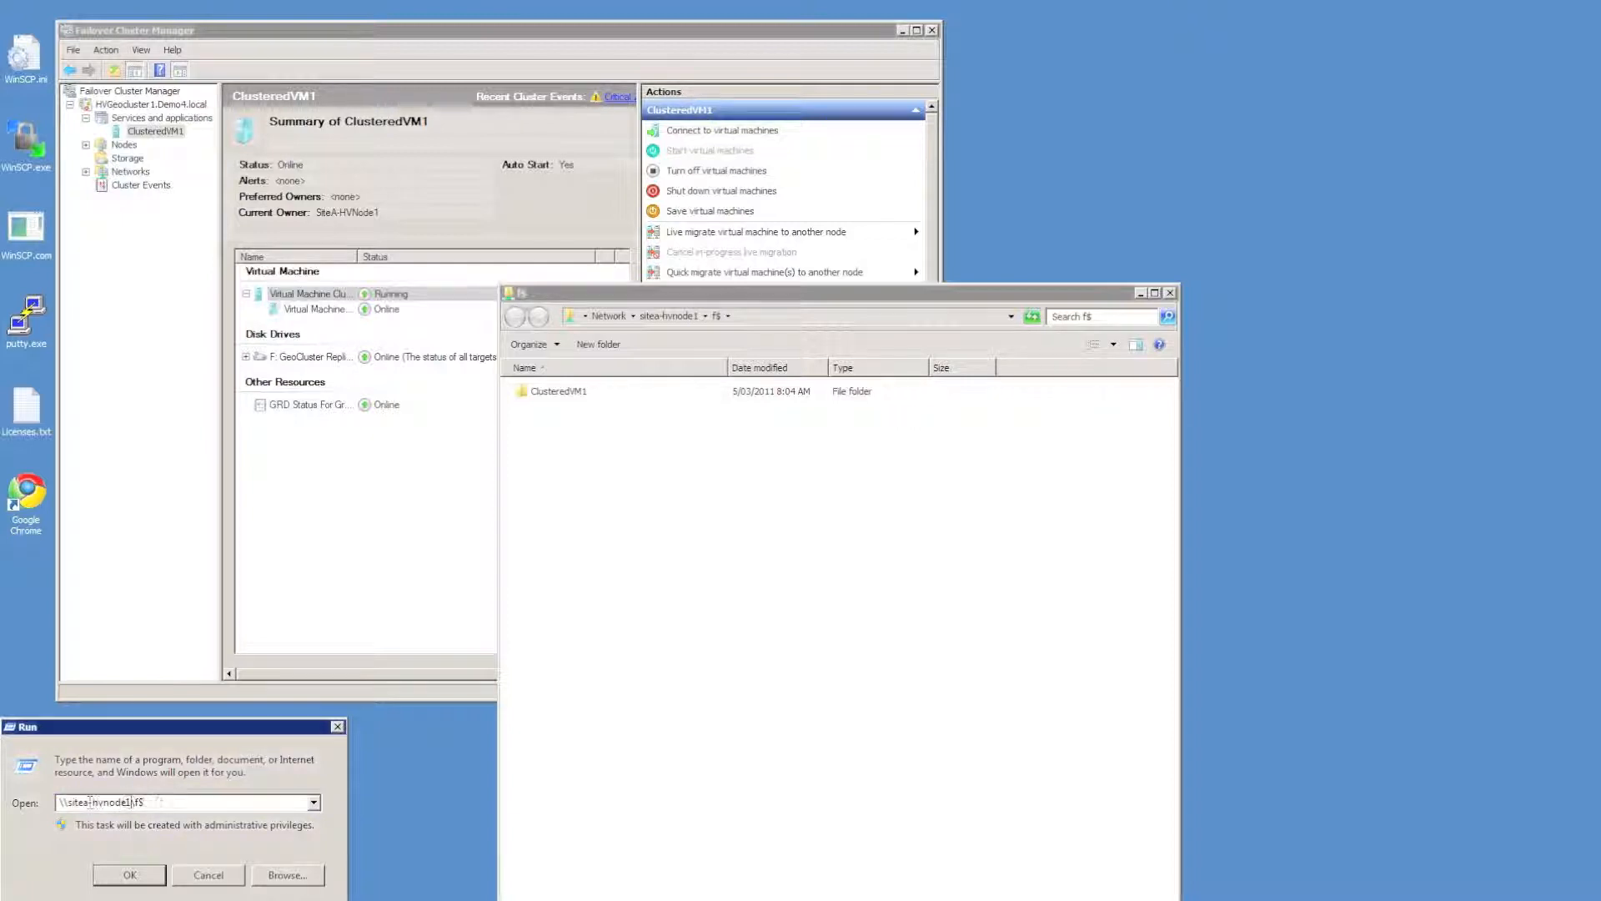
# Open siteb-hvnode2's f$ admin share in a second Explorer window beside the first
pyautogui.write('\\\\sitea-hvnode2\\f$')
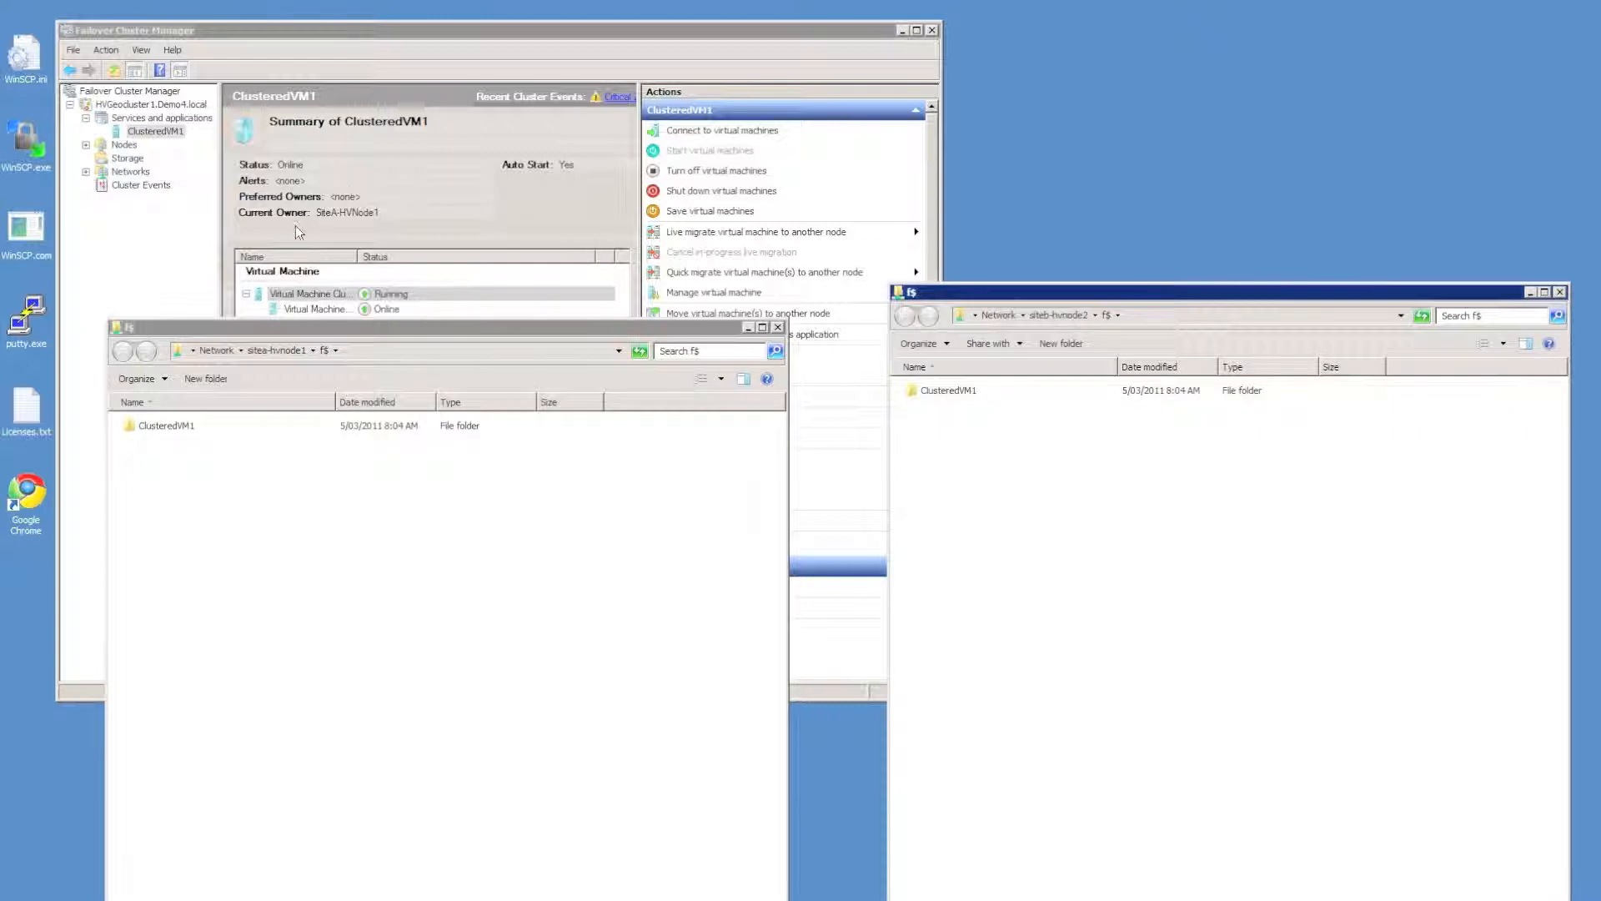
pyautogui.moveTo(336, 382)
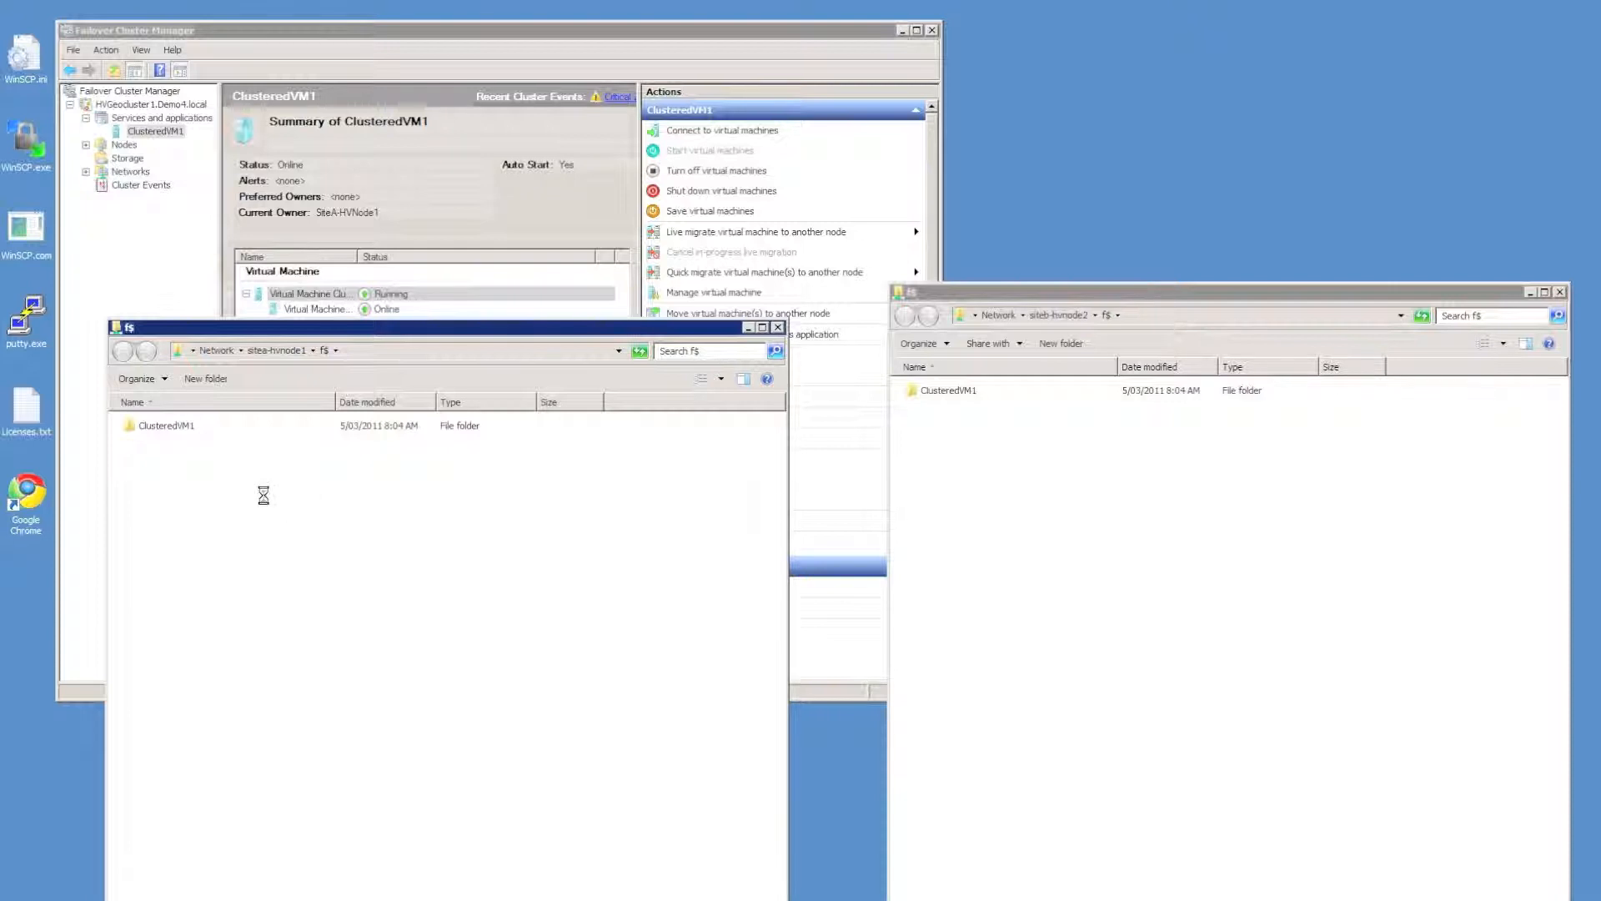
# Create a Rich Text Document on sitea-hvnode1's share; dismiss Access denied on siteb-hvnode2
pyautogui.rightClick(264, 495)
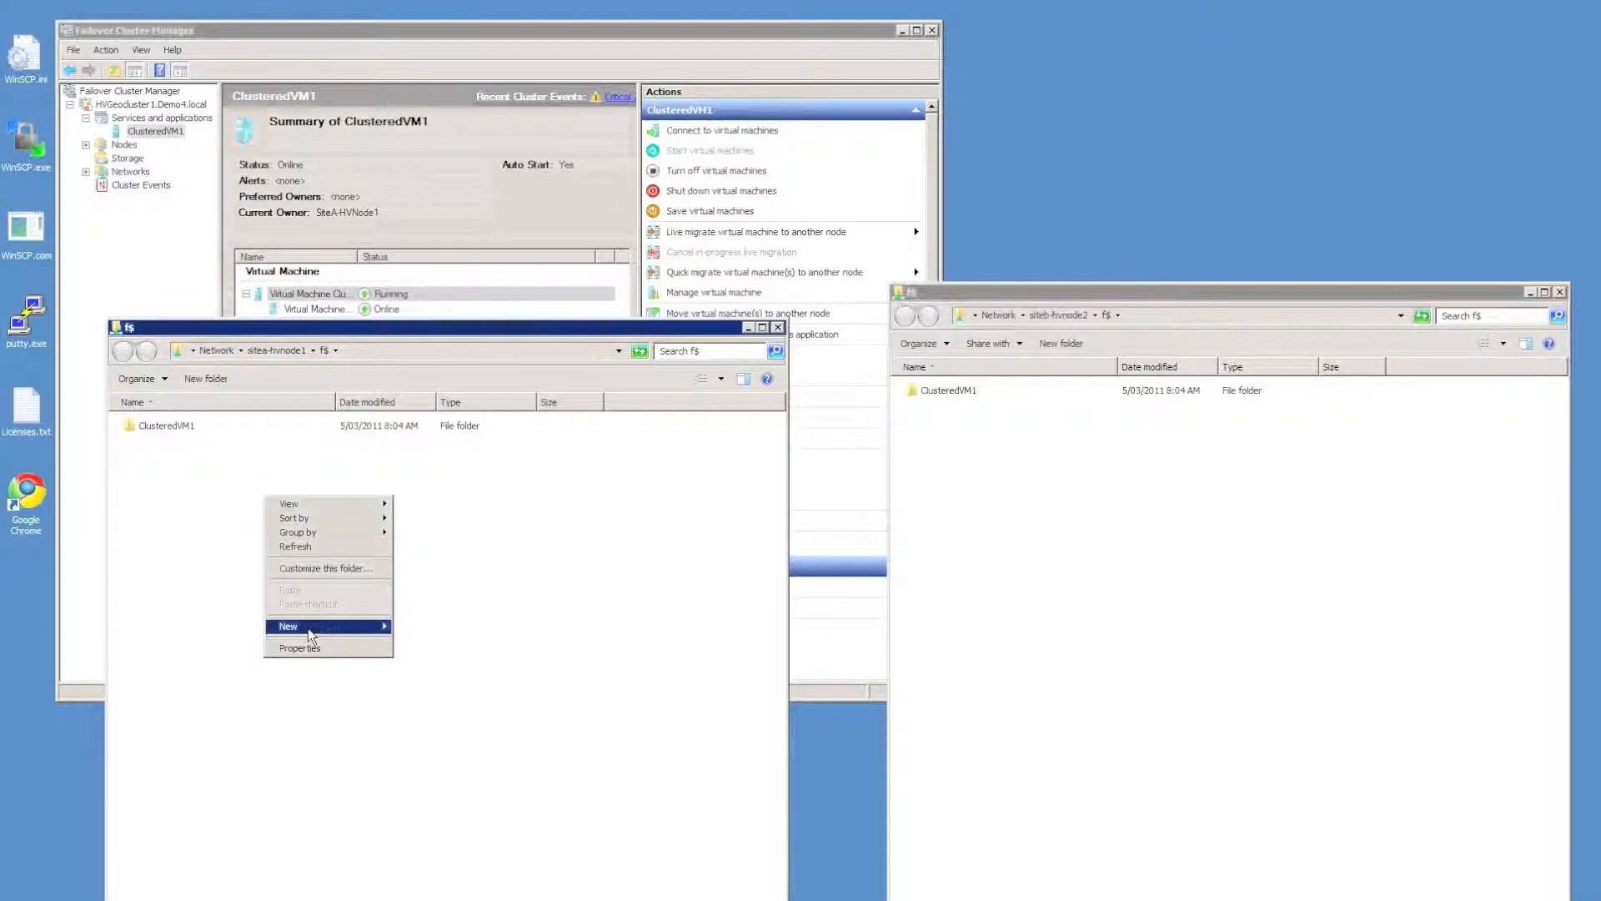
pyautogui.click(287, 626)
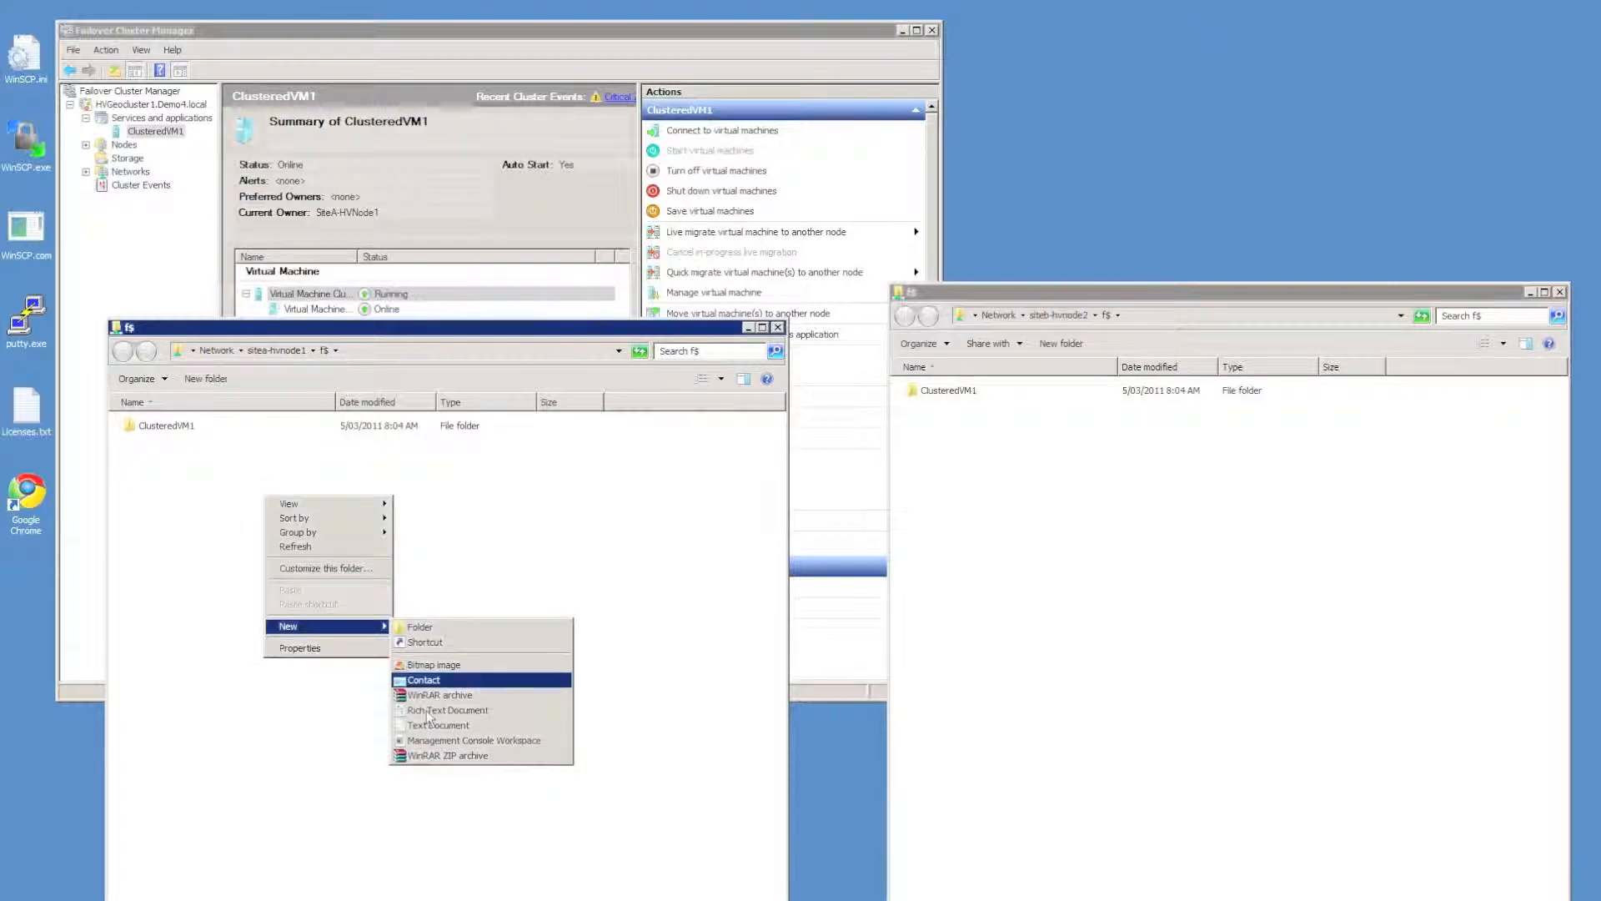
pyautogui.click(446, 710)
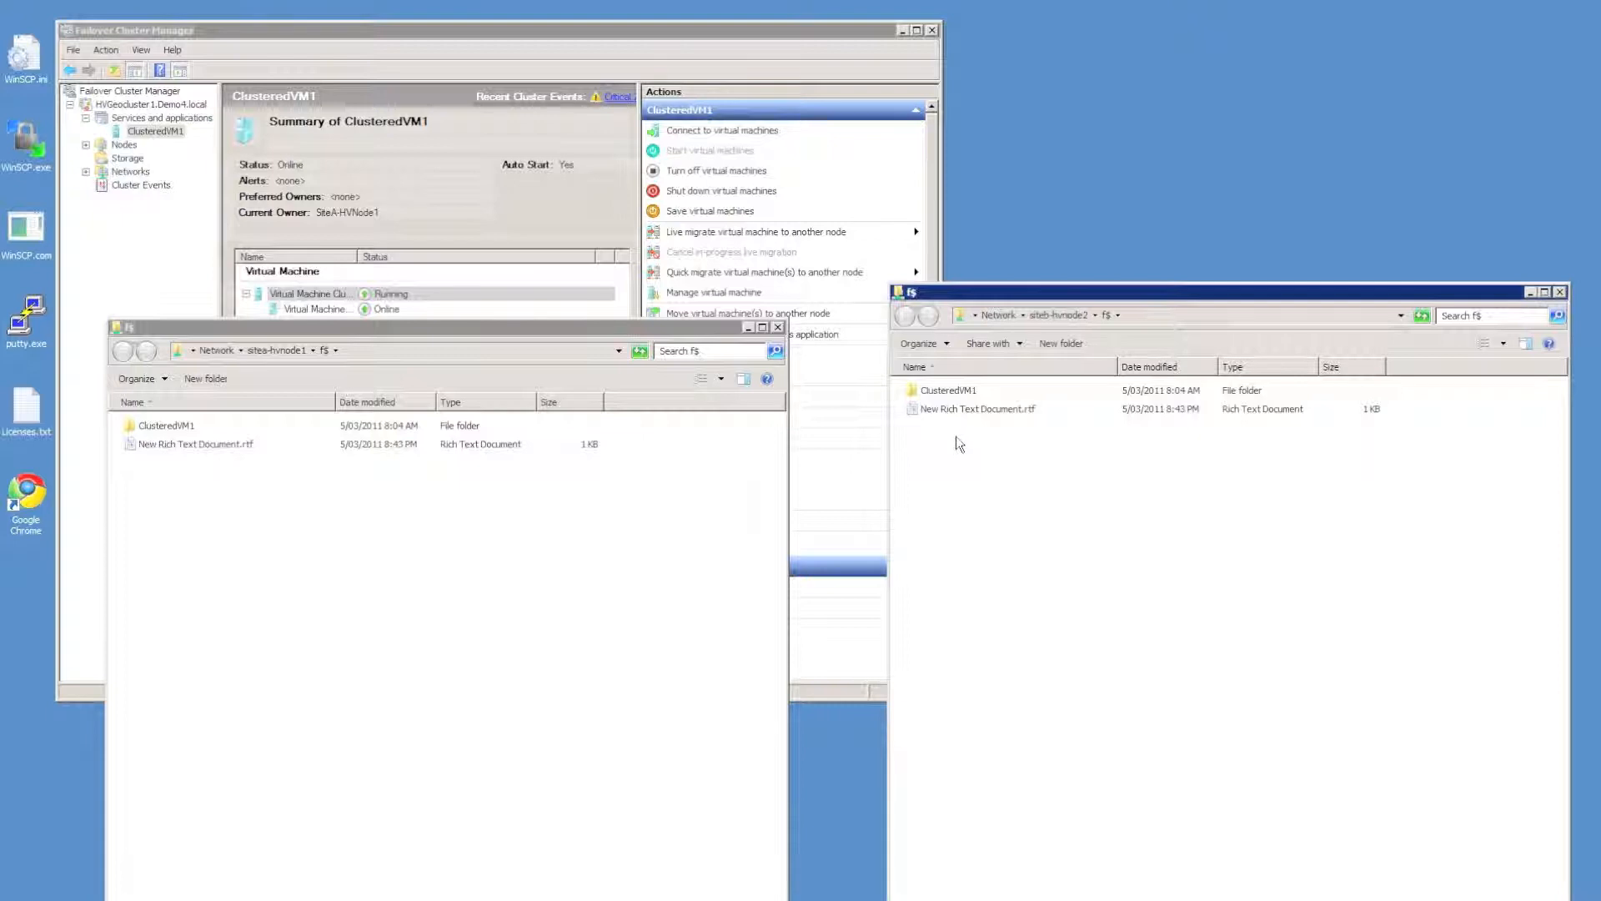
pyautogui.rightClick(958, 442)
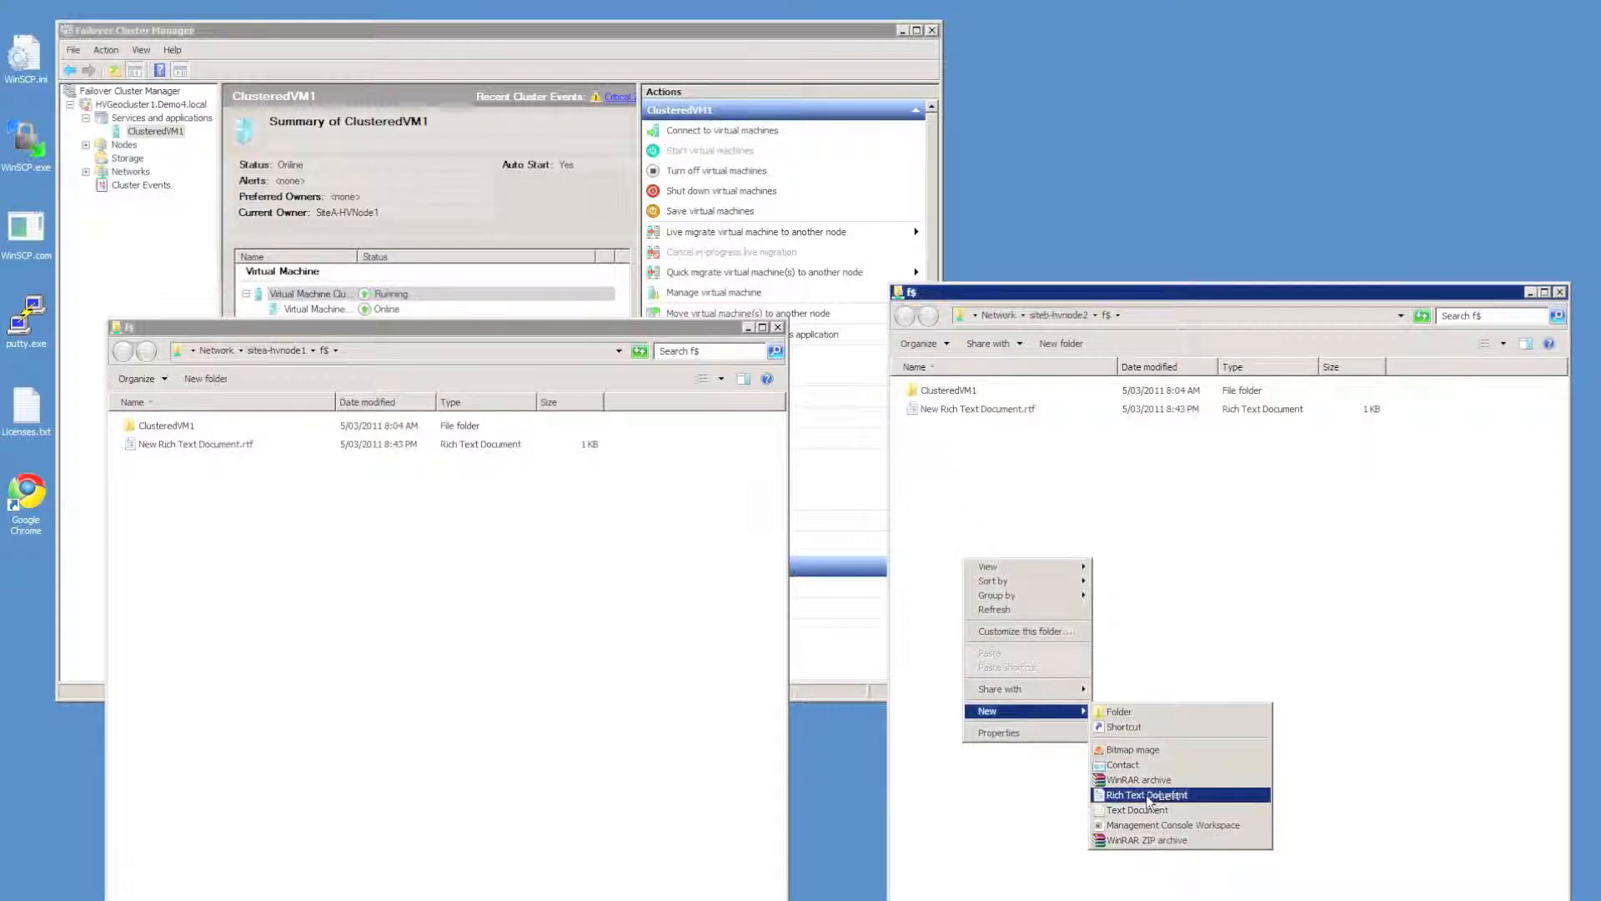
pyautogui.click(1143, 794)
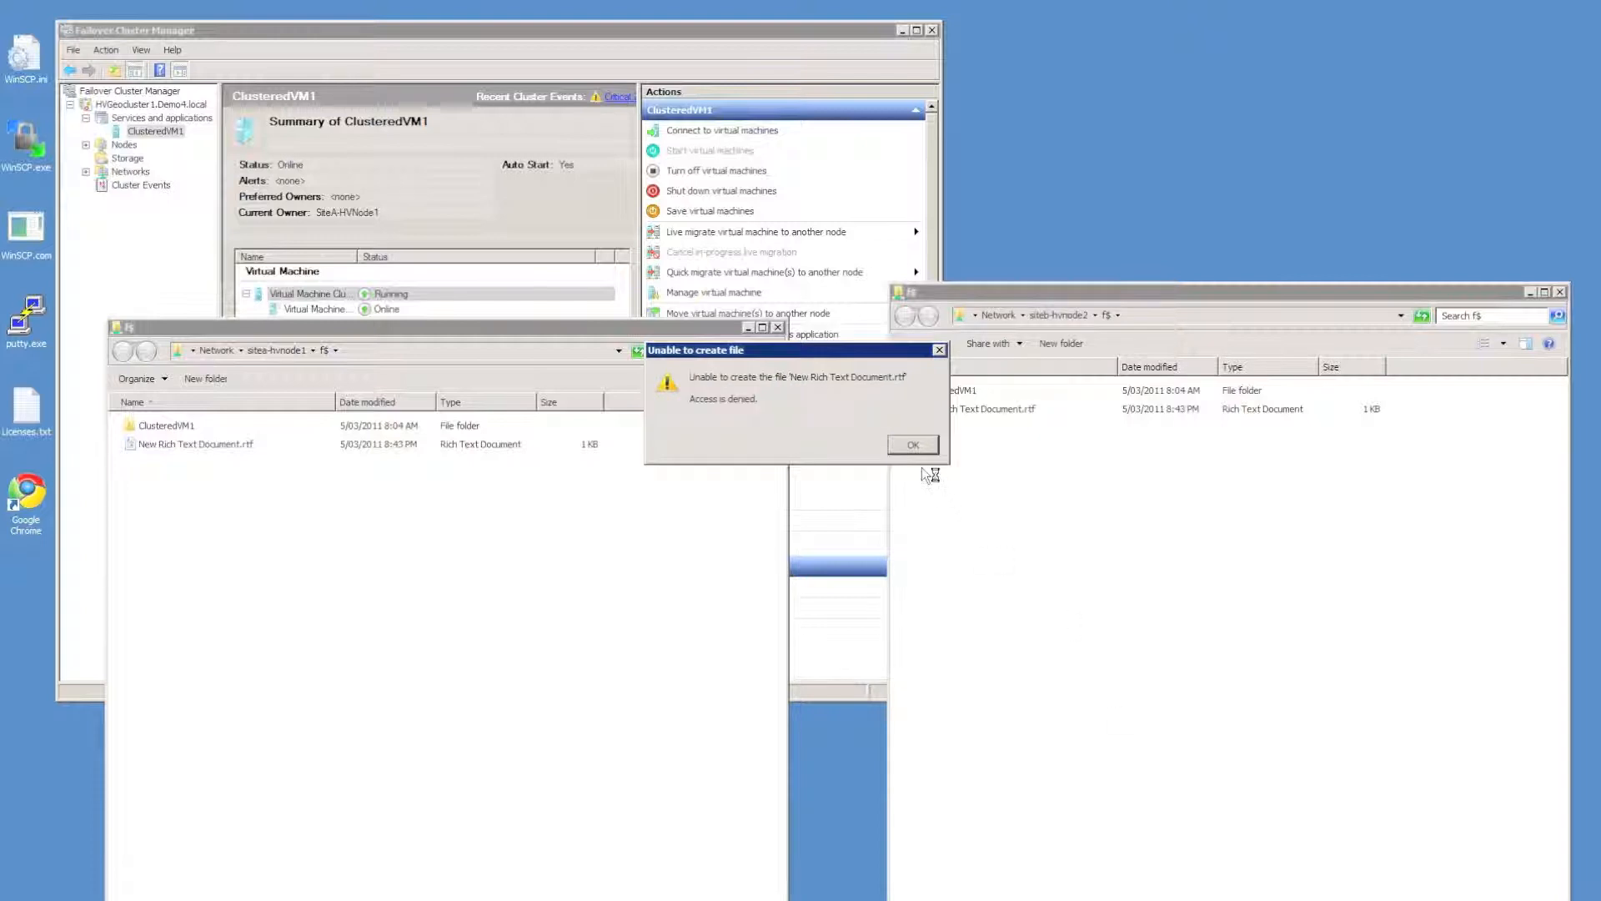
pyautogui.click(909, 444)
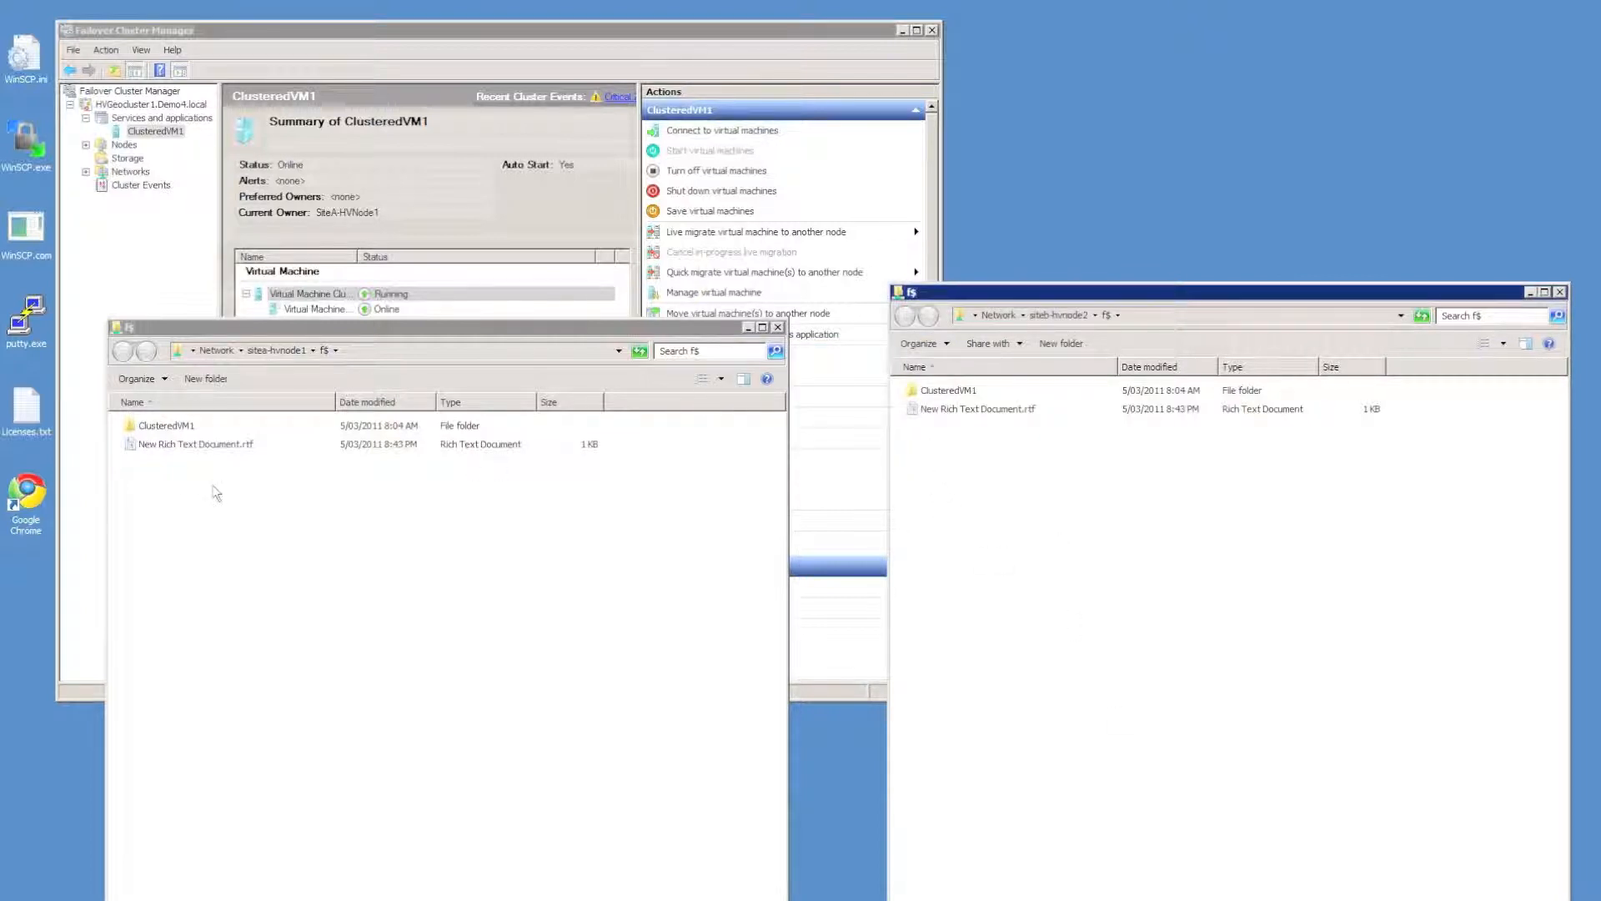
# Delete the test rich text document from sitea-hvnode1's share
pyautogui.rightClick(195, 443)
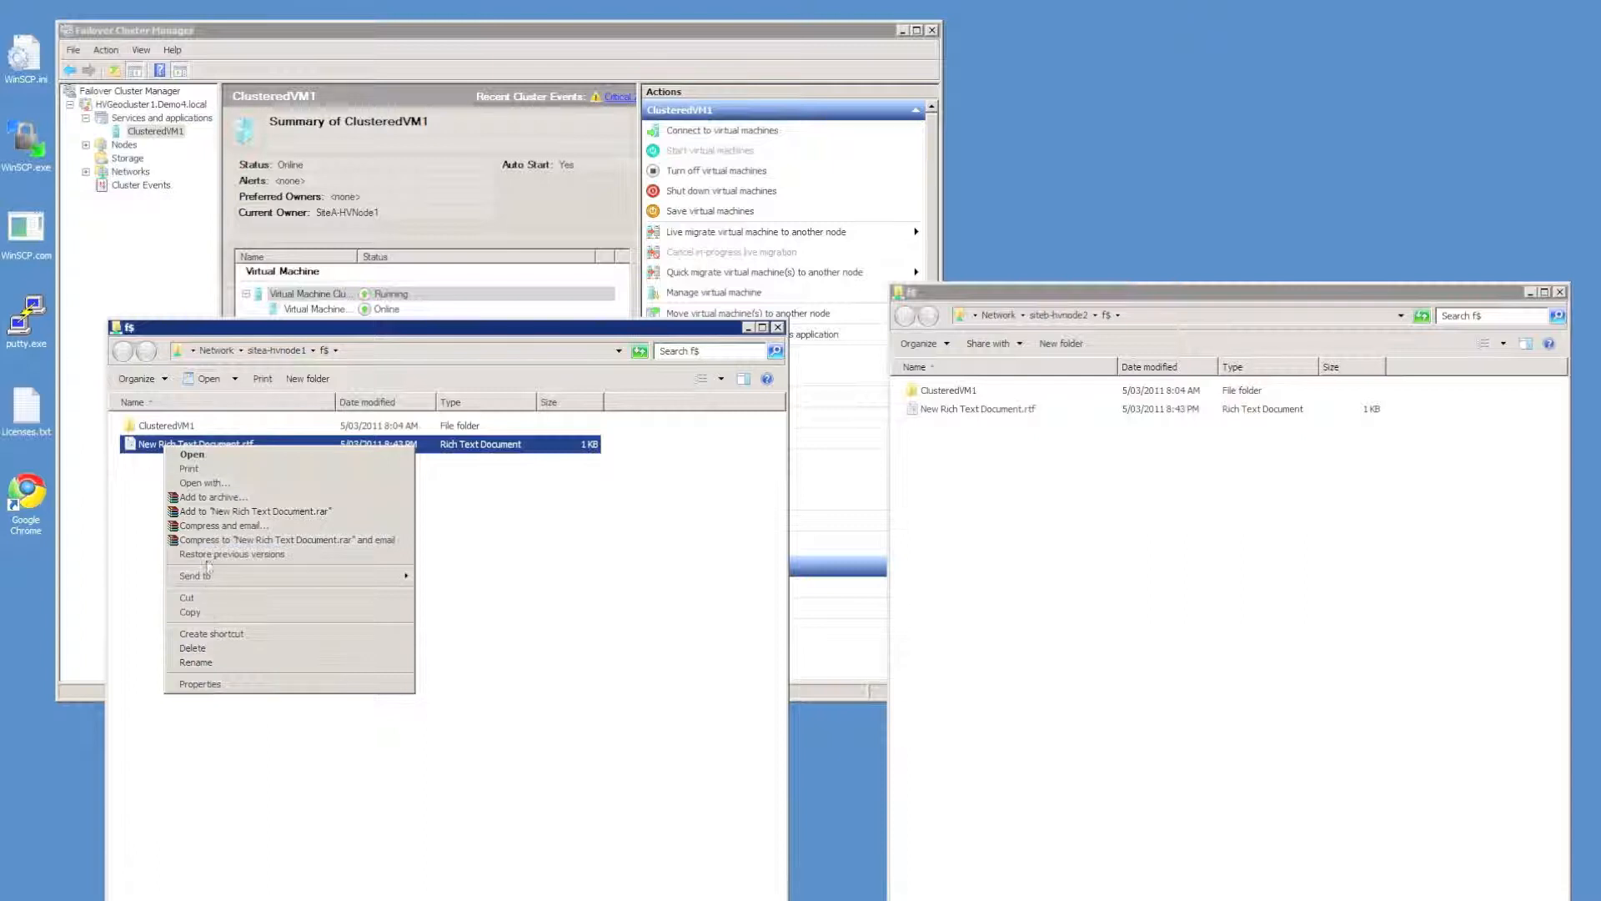
pyautogui.click(192, 647)
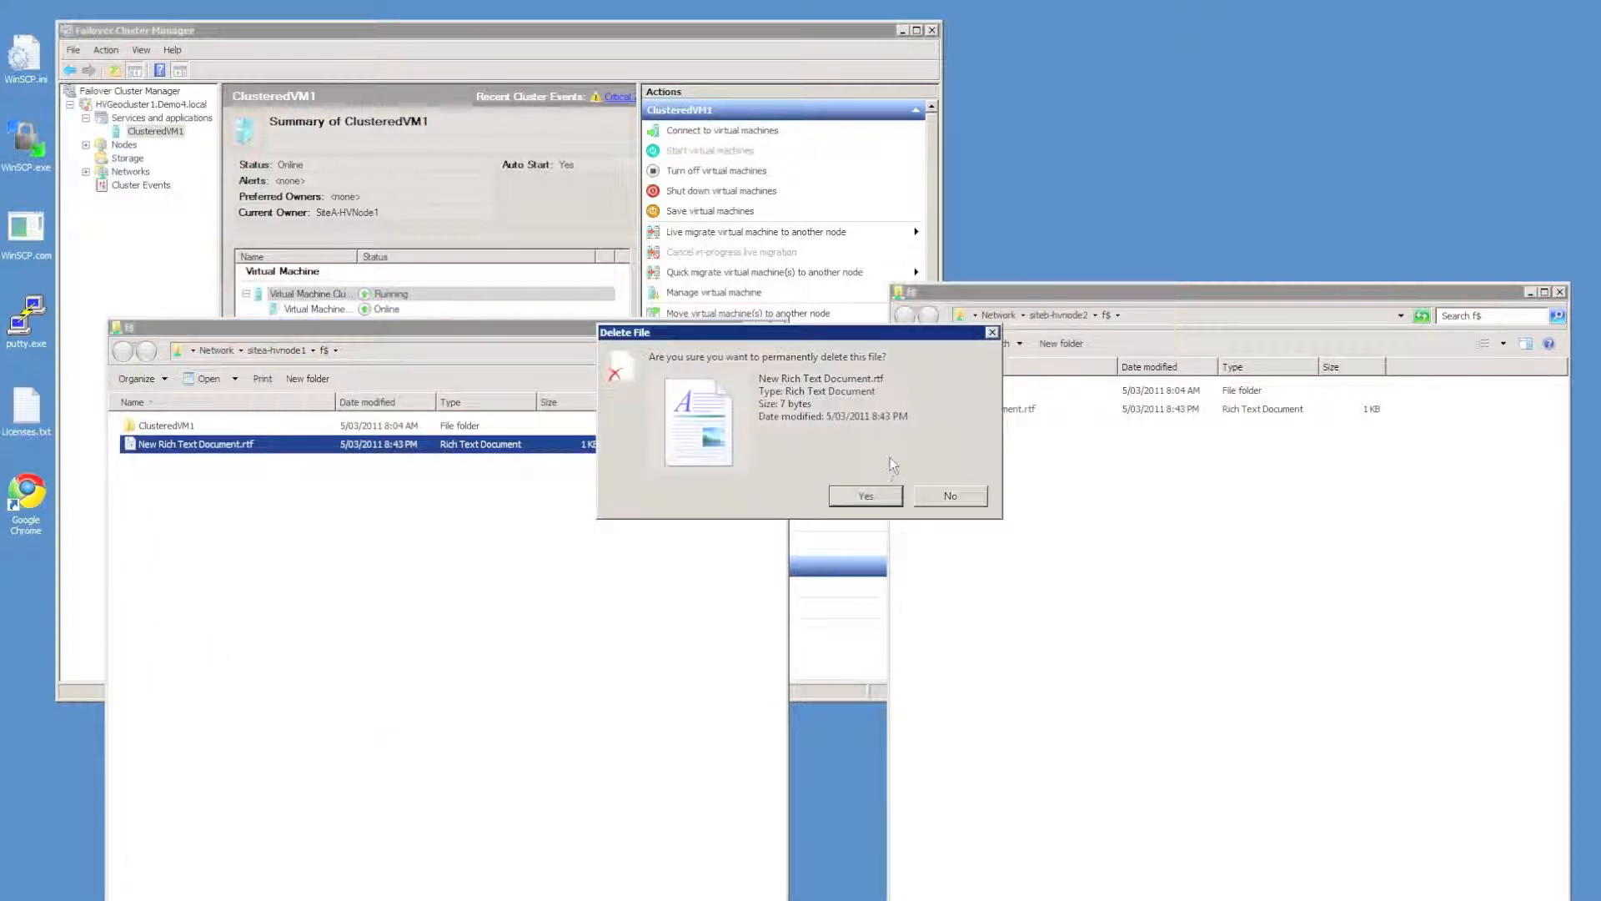
pyautogui.click(864, 495)
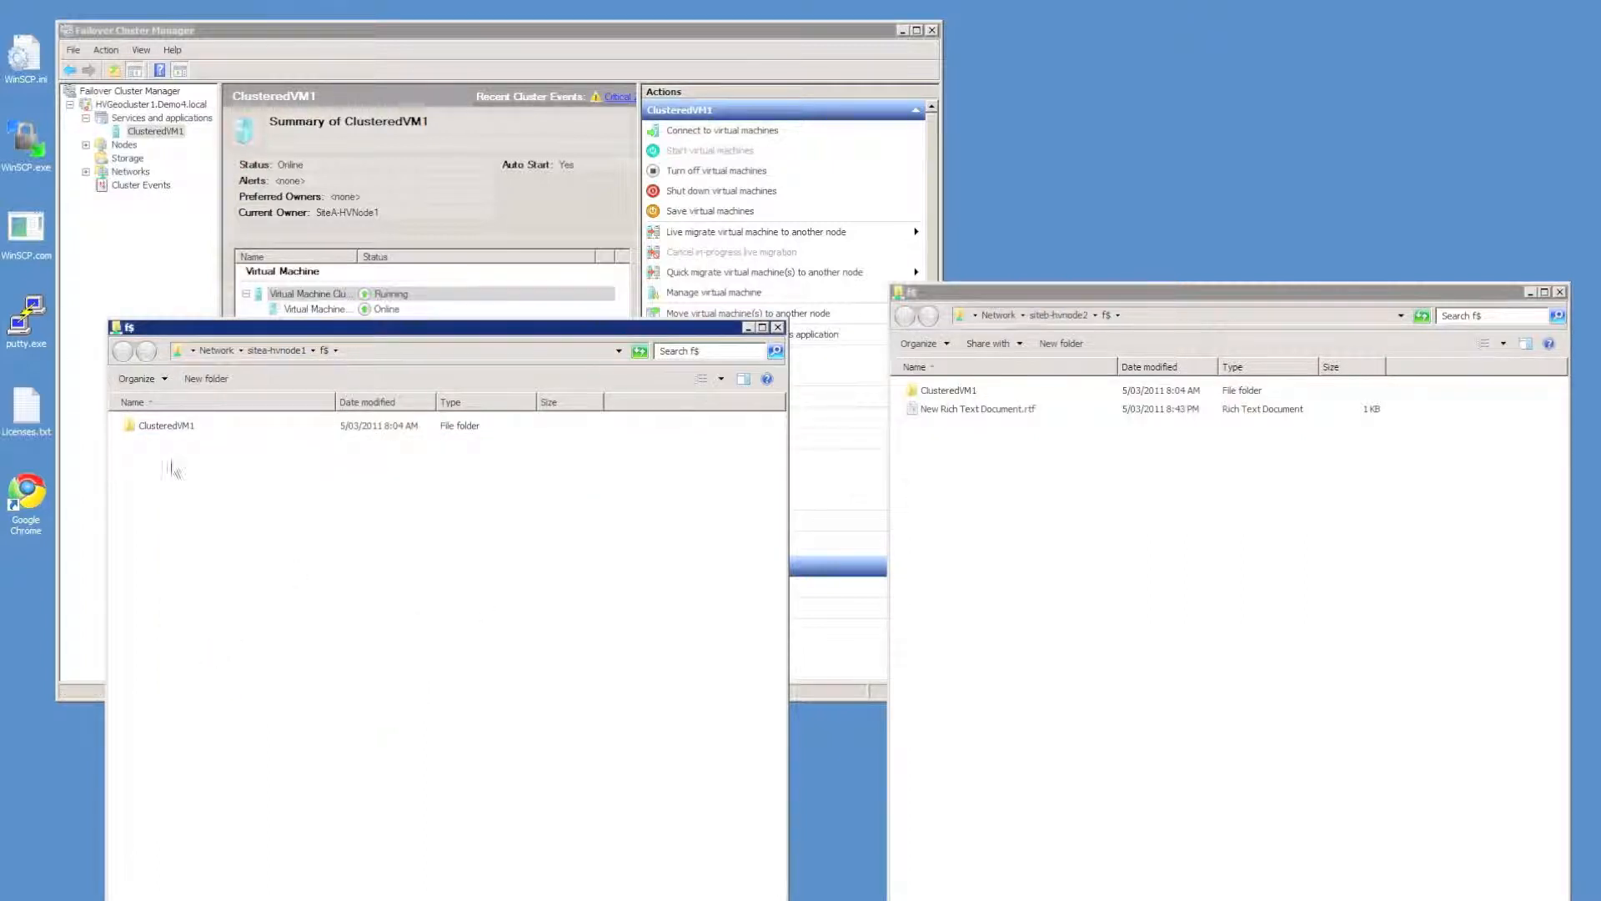
# Open ClusteredVM1 folders on both shares showing ClusteredVM1.vhd, then return to Failover Cluster Manager
pyautogui.doubleClick(166, 425)
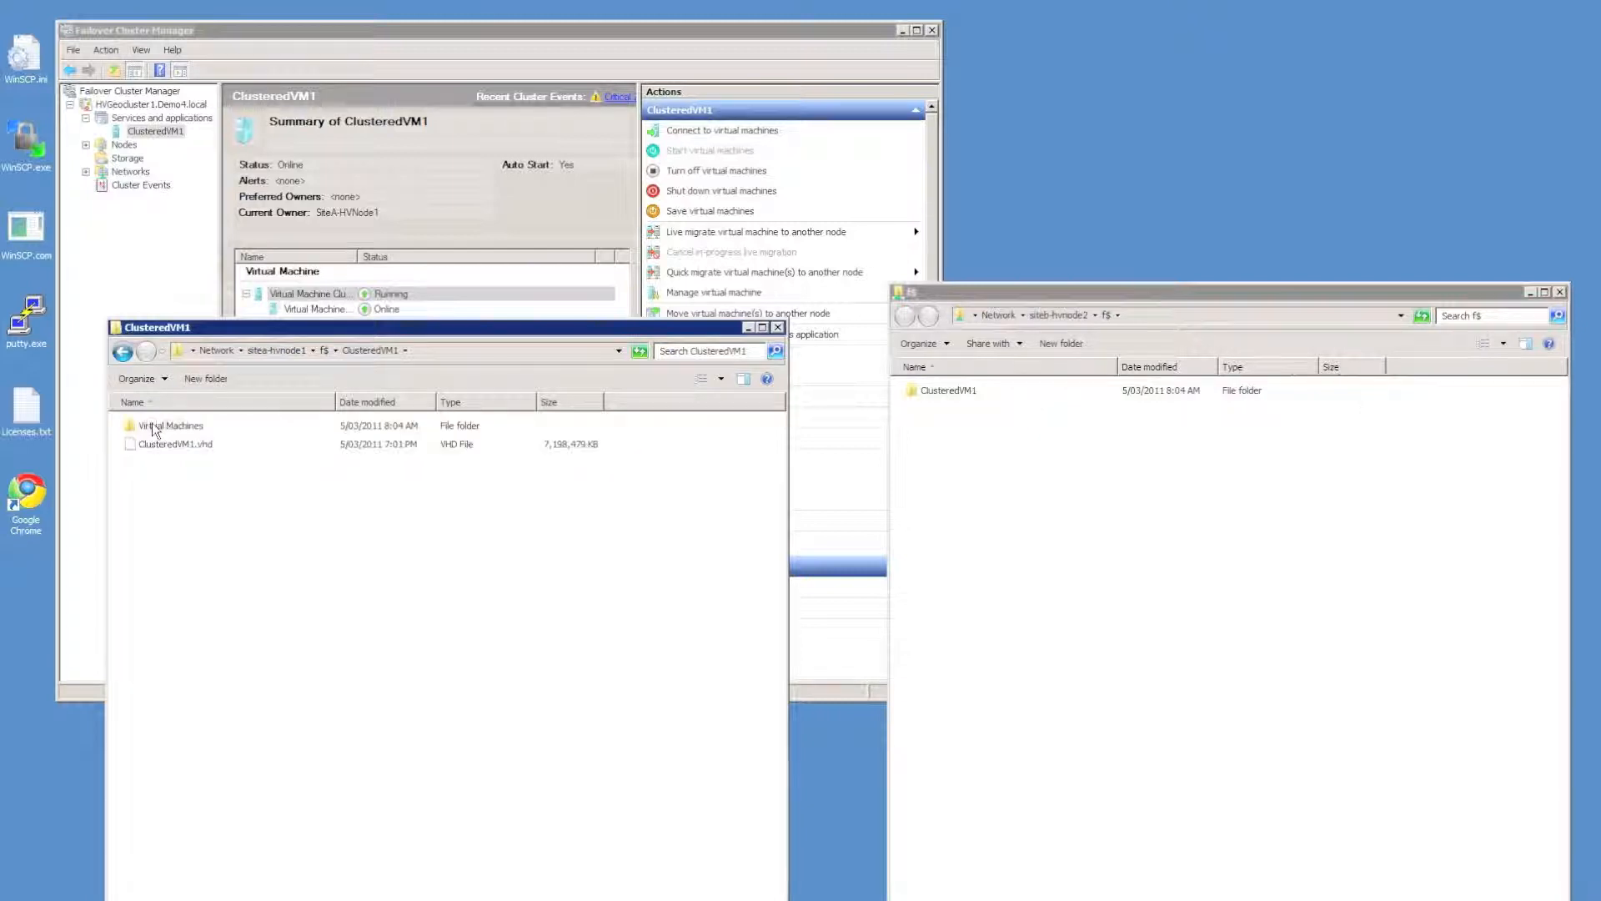
pyautogui.moveTo(186, 462)
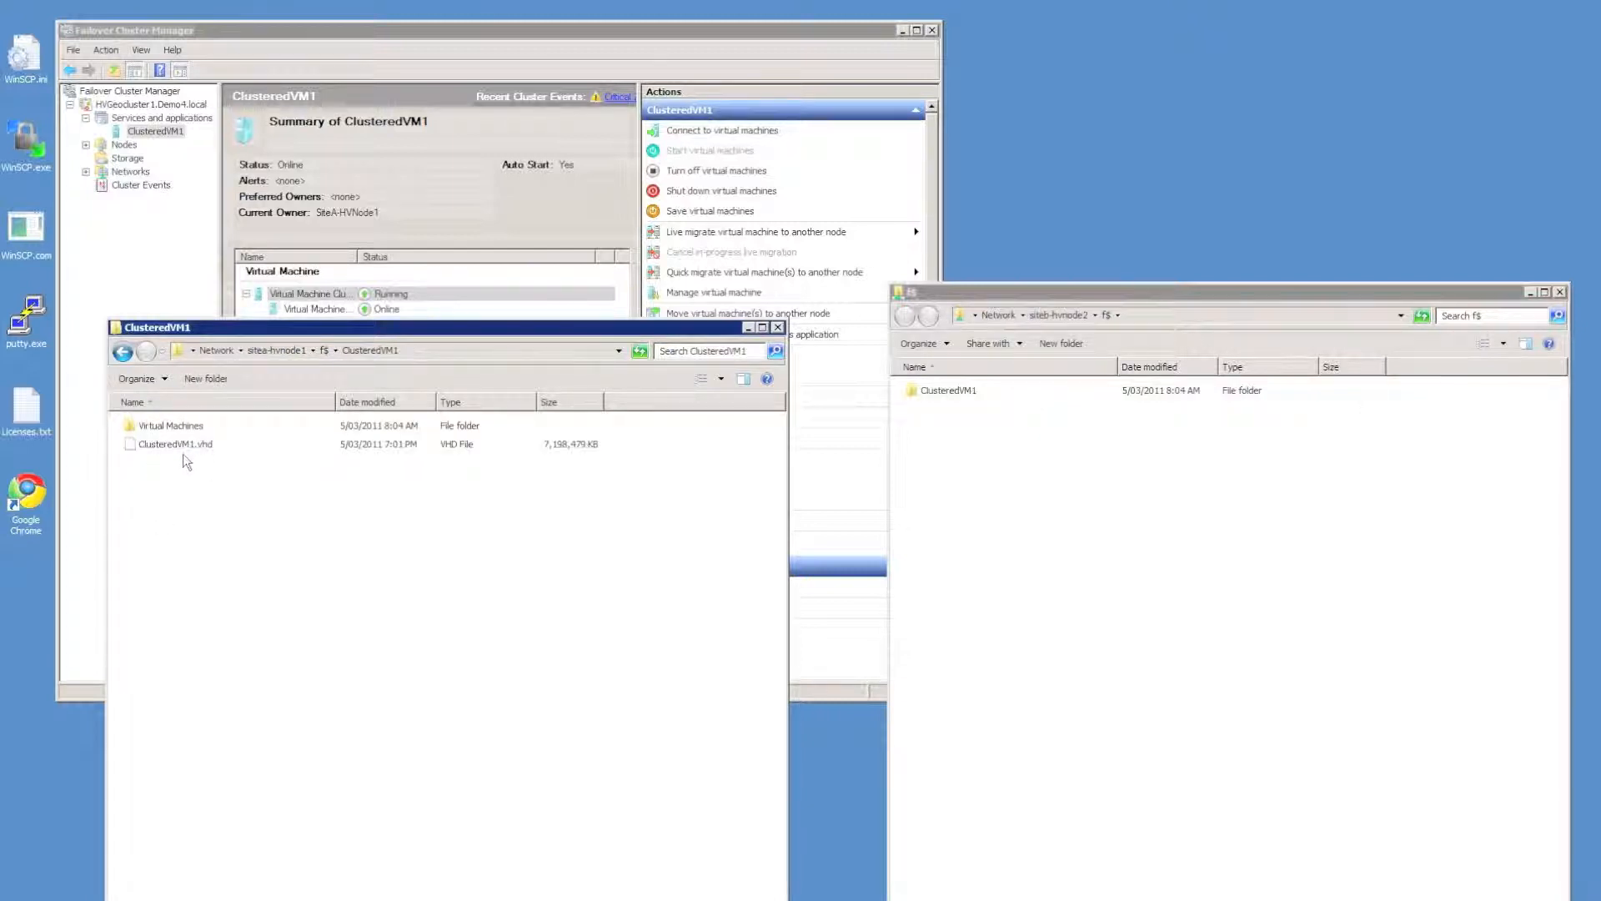
pyautogui.click(170, 424)
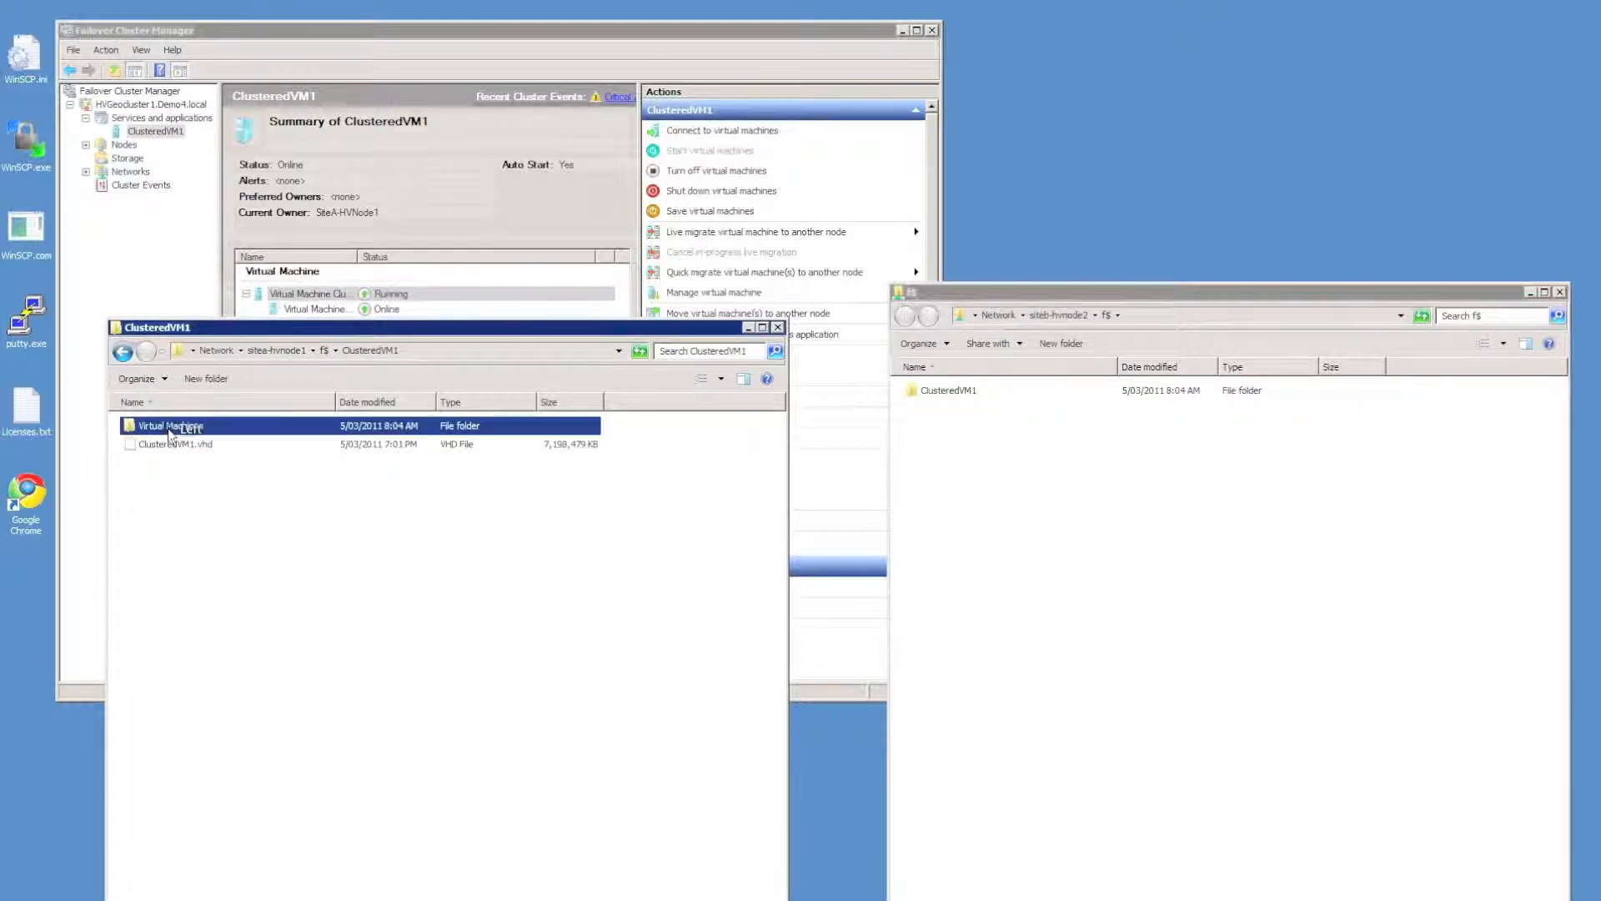
pyautogui.doubleClick(168, 424)
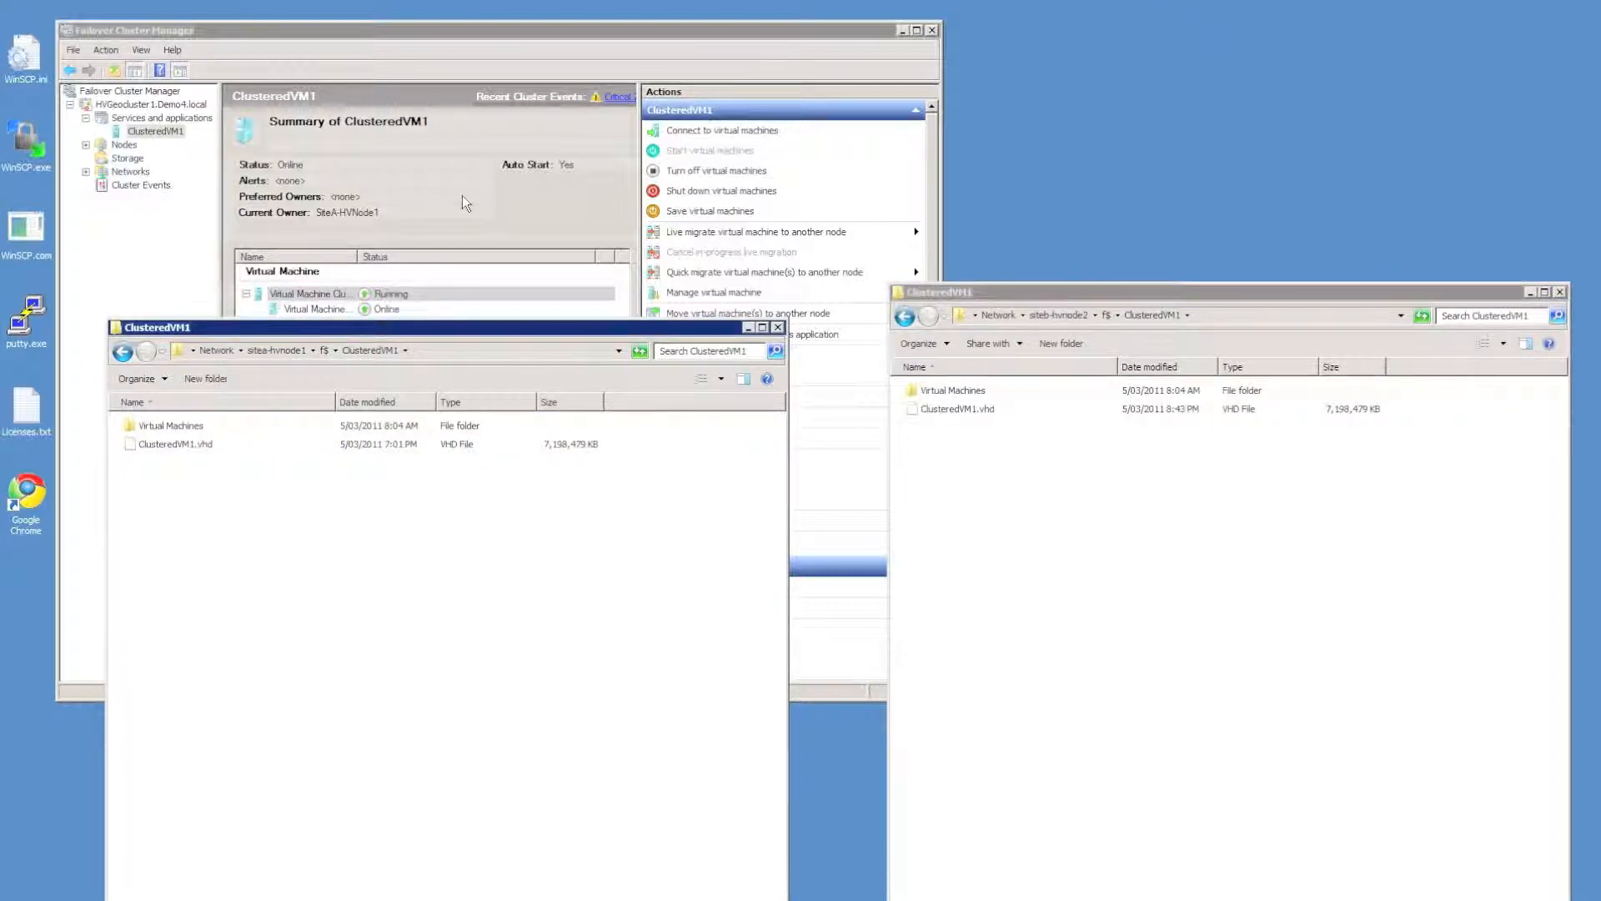
pyautogui.click(306, 292)
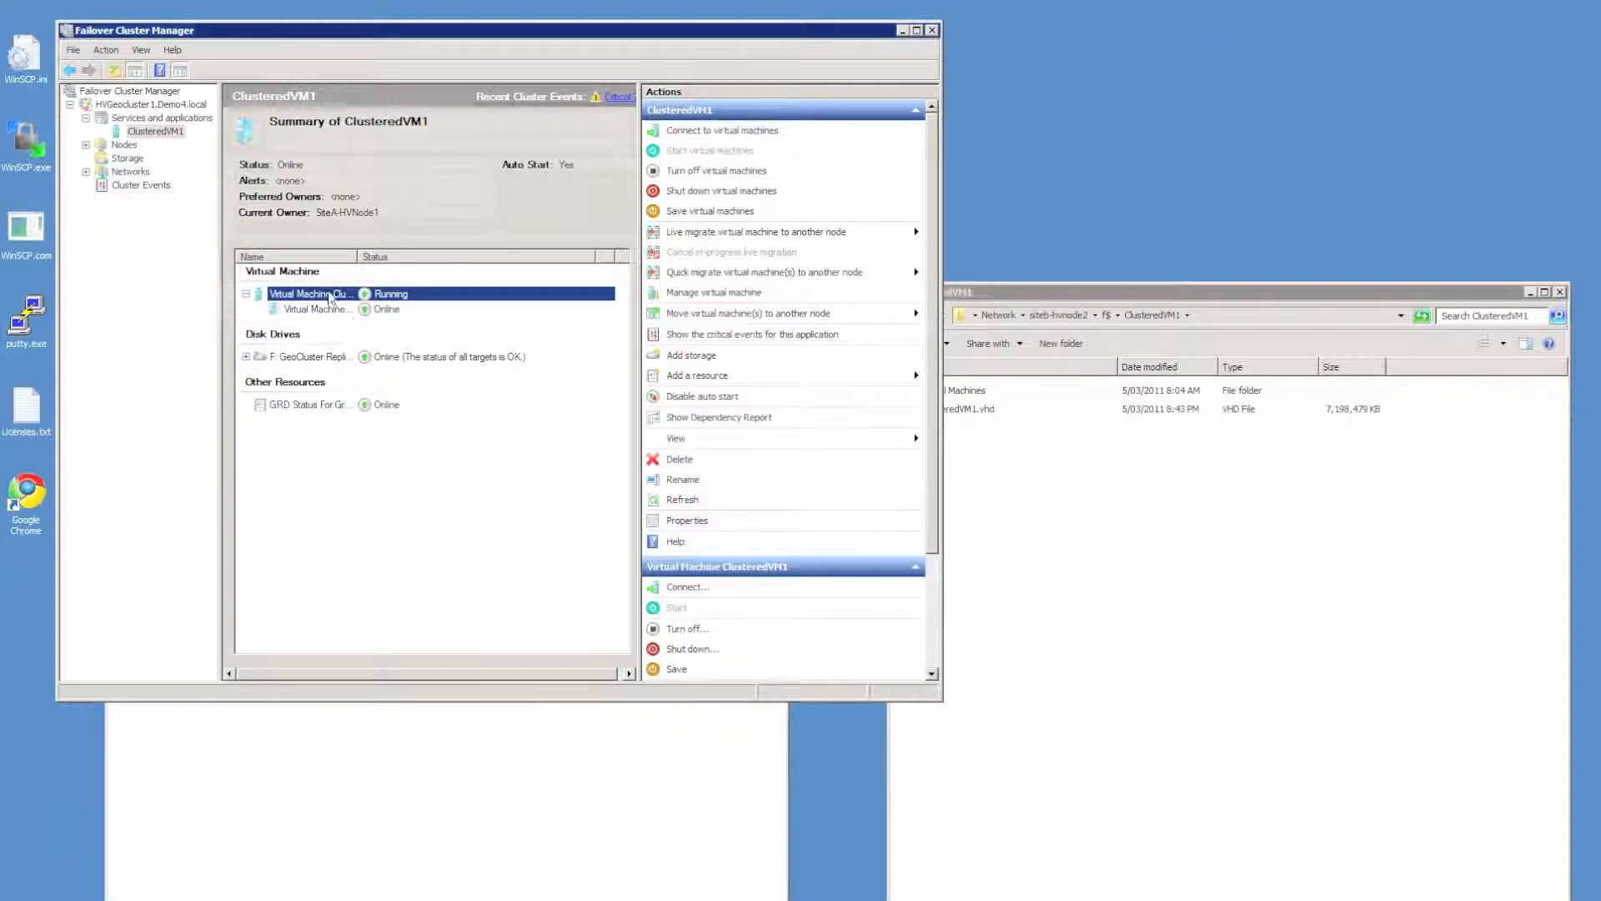
# Connect to ClusteredVM1 and take a snapshot named 'Demo Snapshot'
pyautogui.rightClick(317, 292)
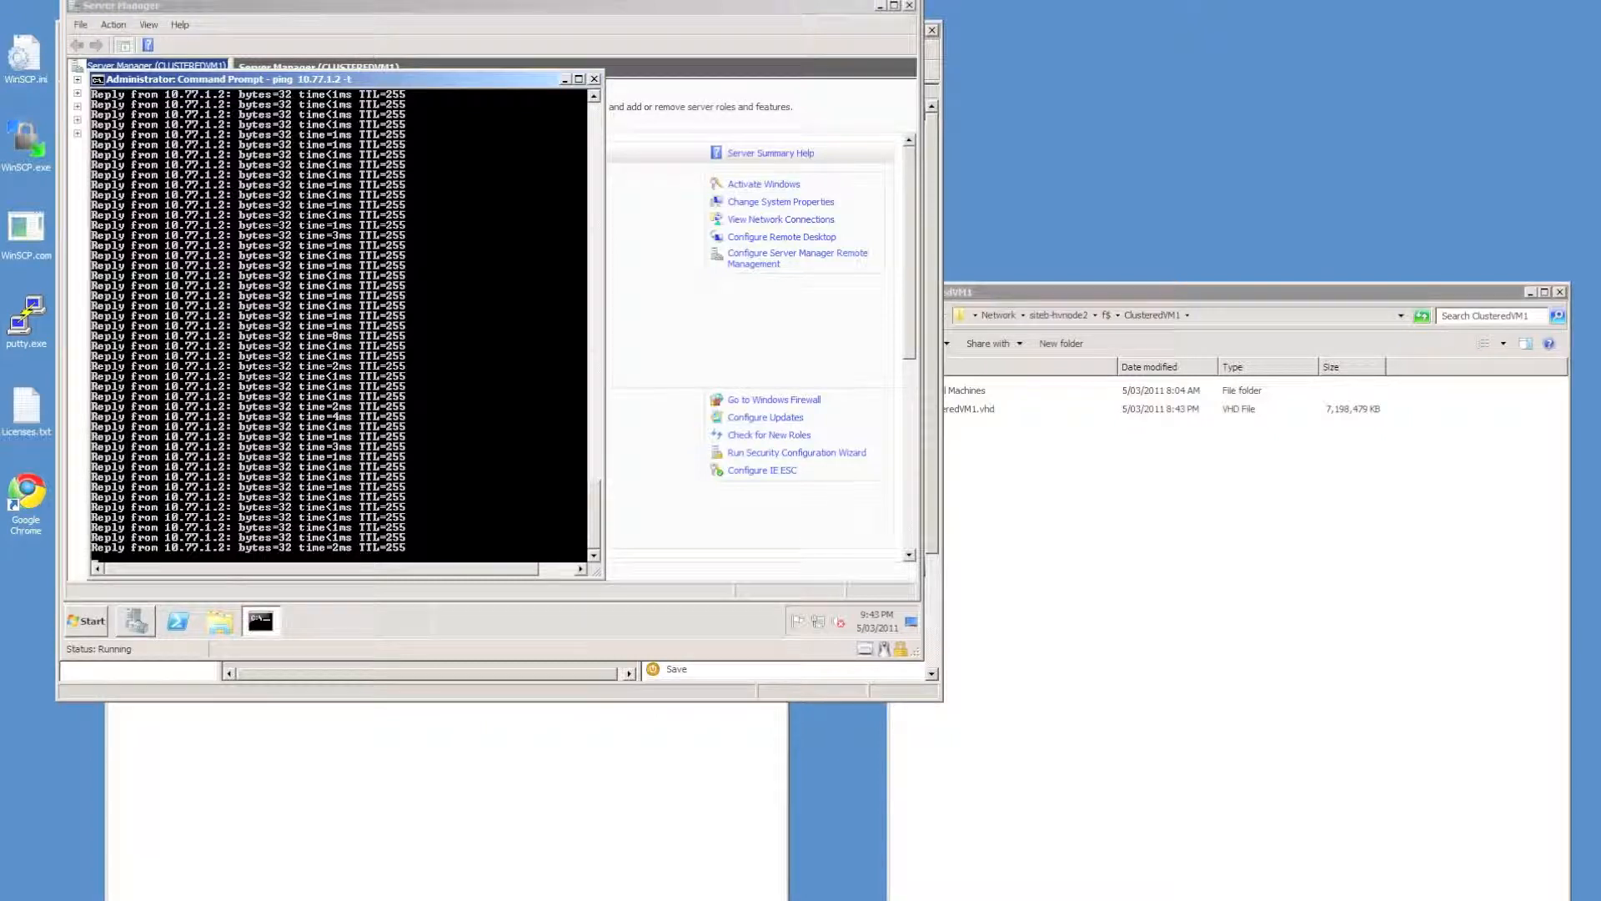
pyautogui.click(112, 23)
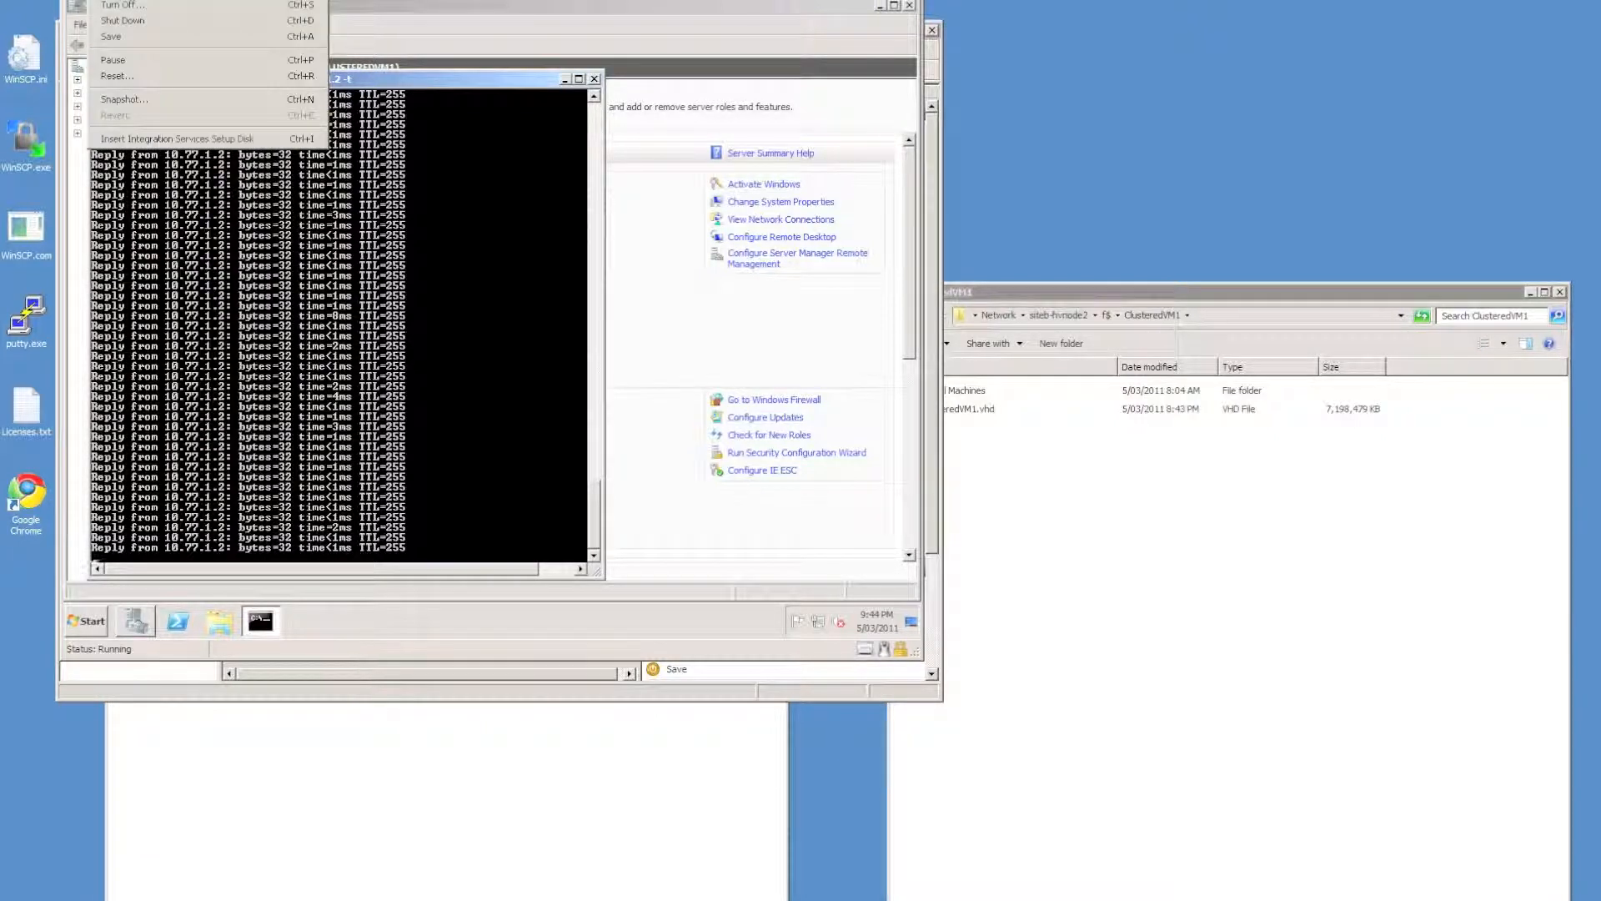
pyautogui.click(123, 99)
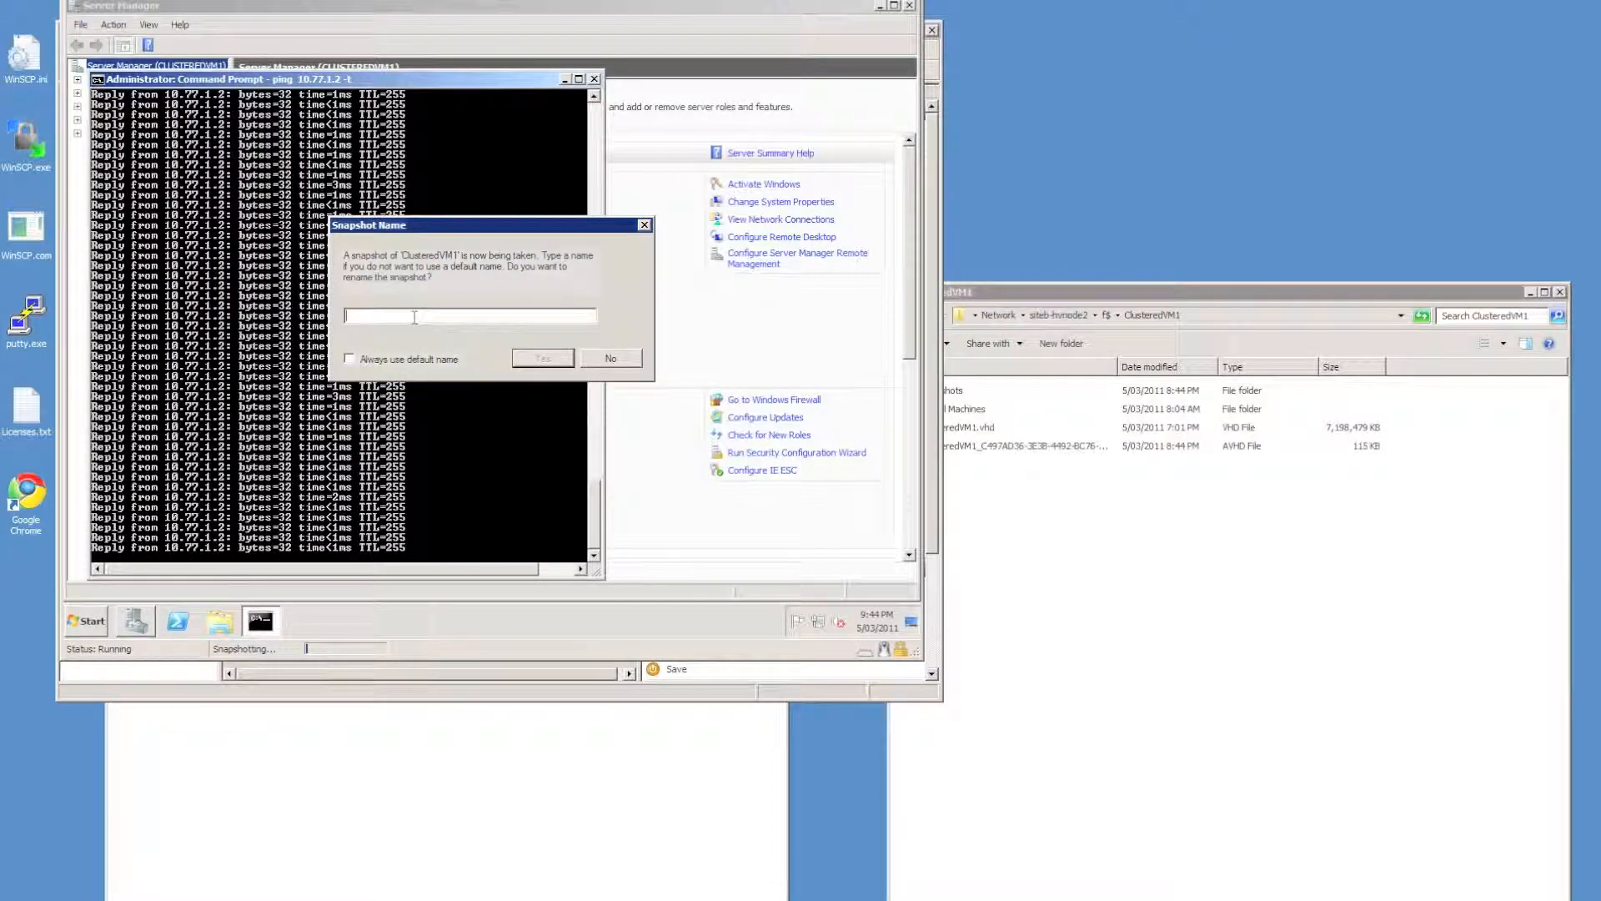
pyautogui.write('Dmeo')
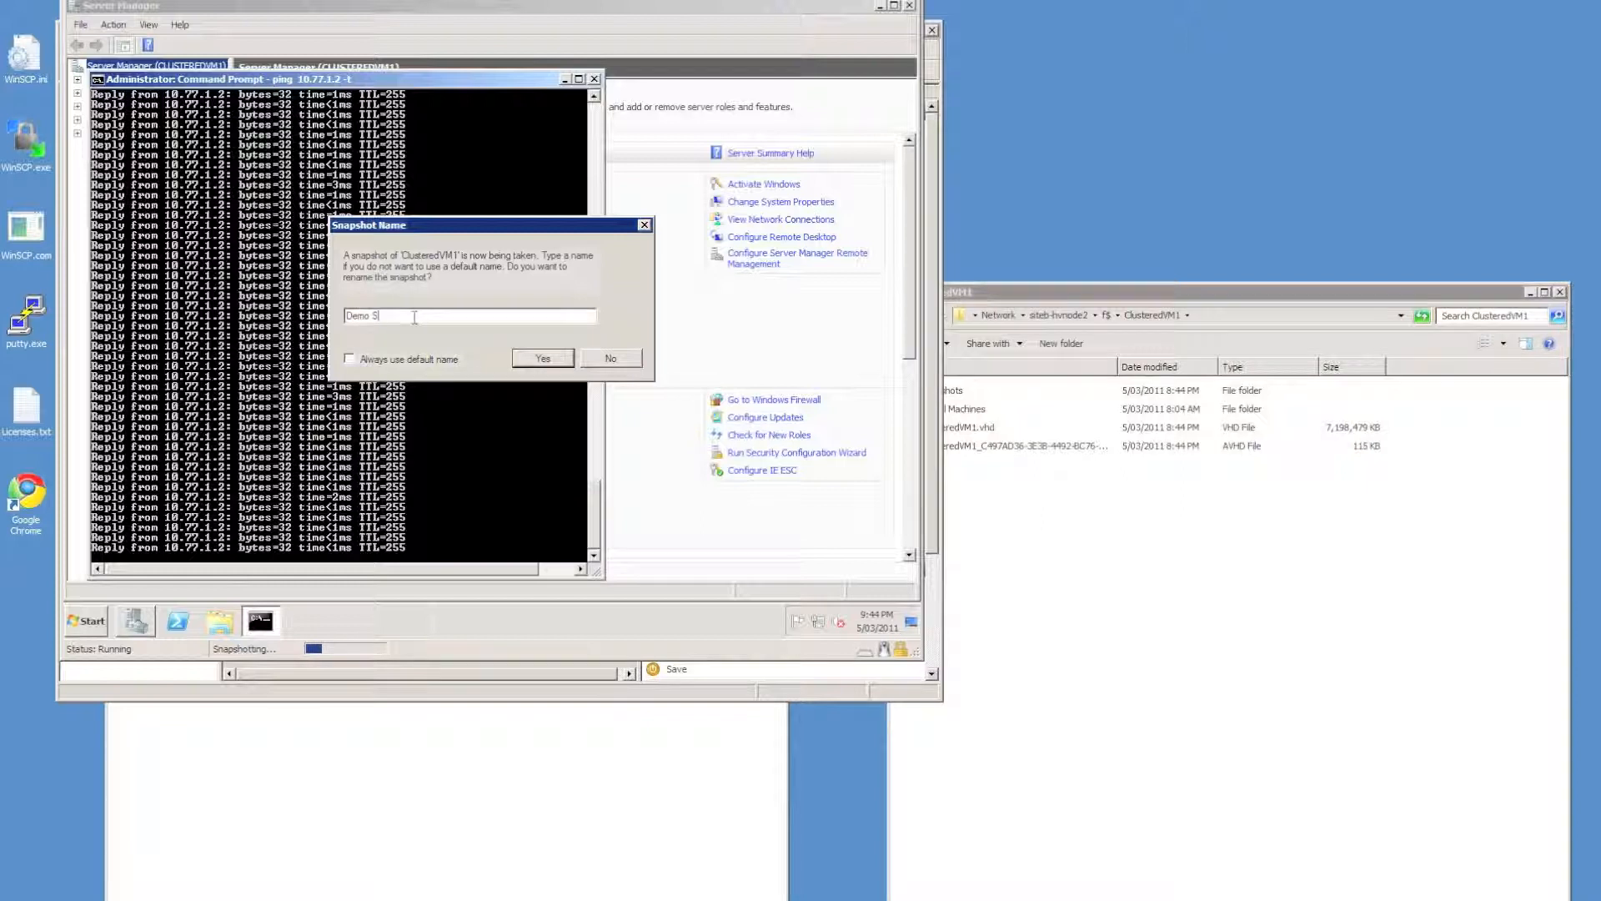
pyautogui.write('napshot')
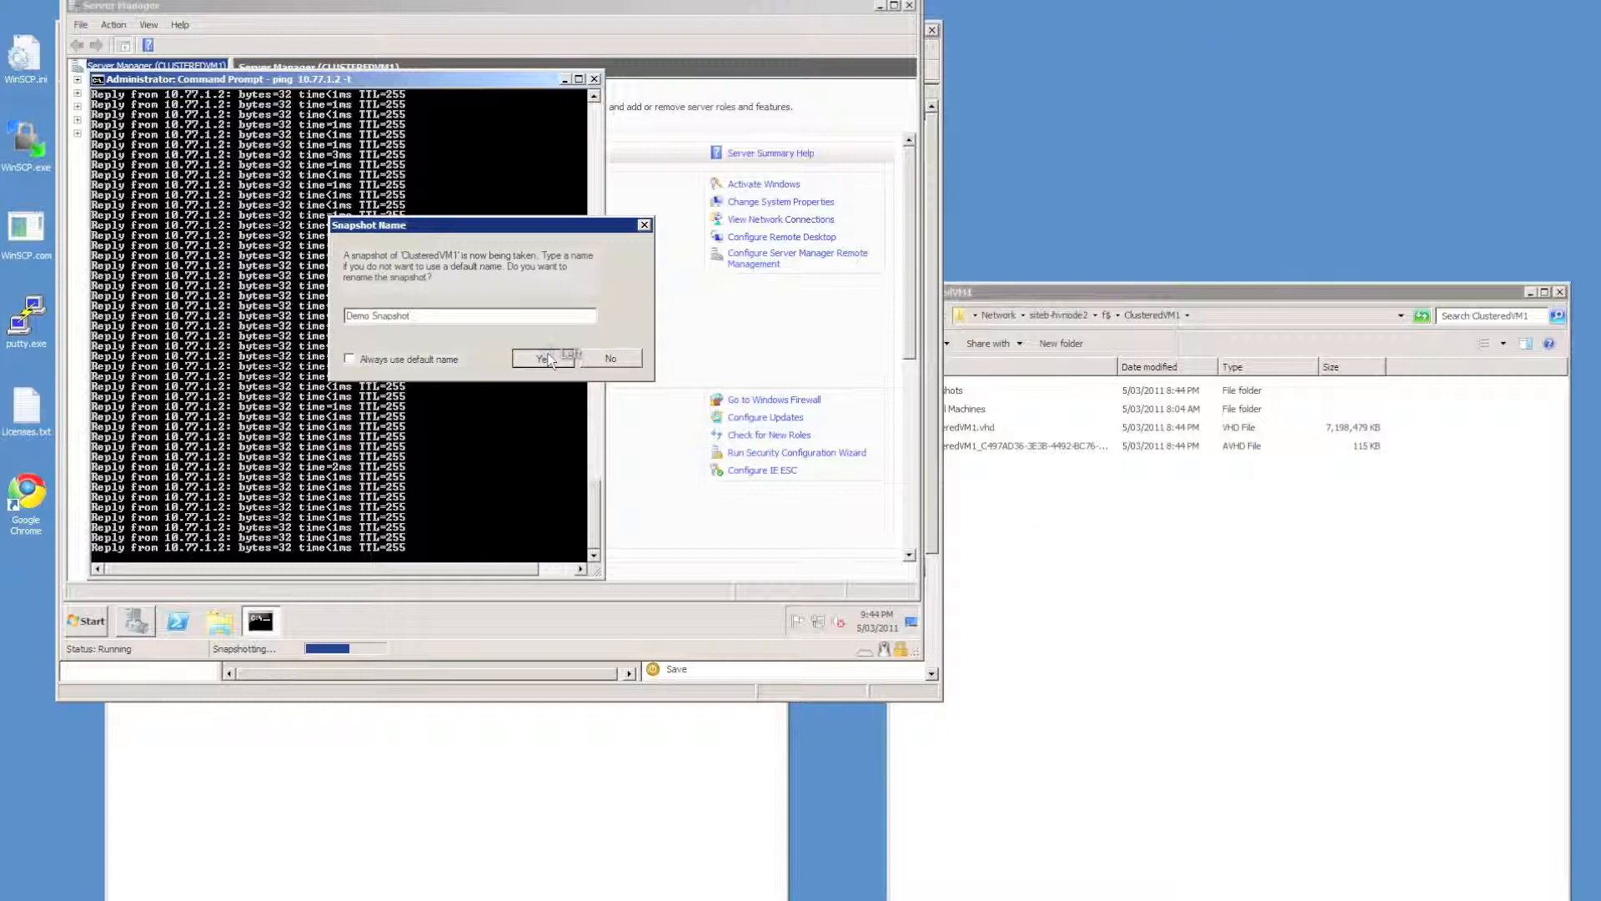
pyautogui.click(543, 359)
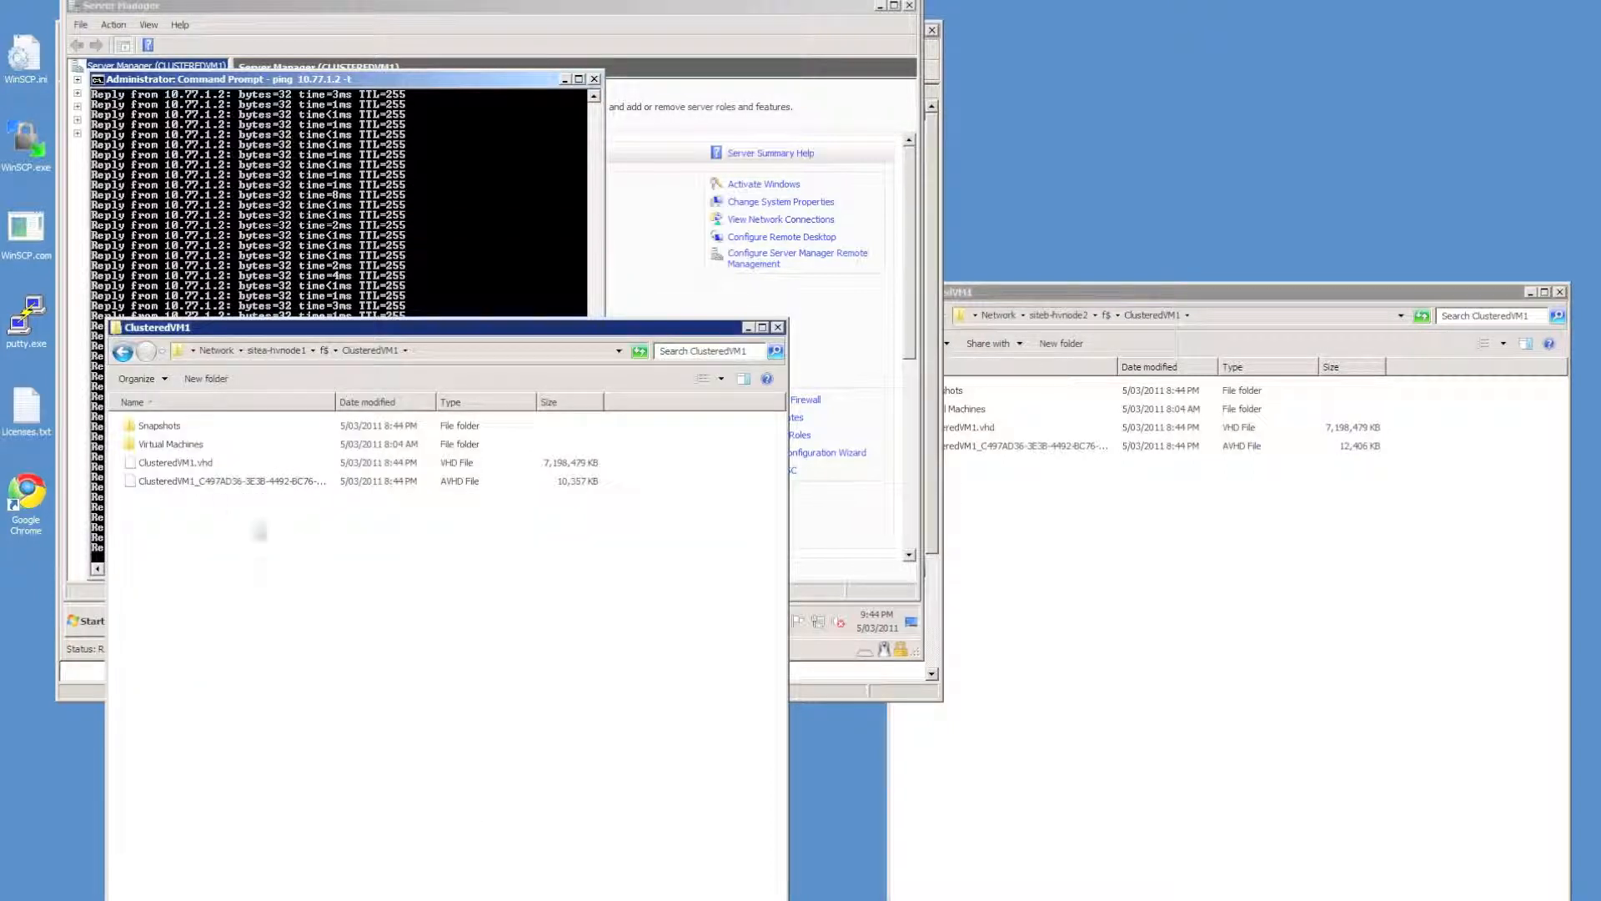
# Open the Snapshots folder on both sitea-hvnode1 and siteb-hvnode2 shares
pyautogui.click(163, 425)
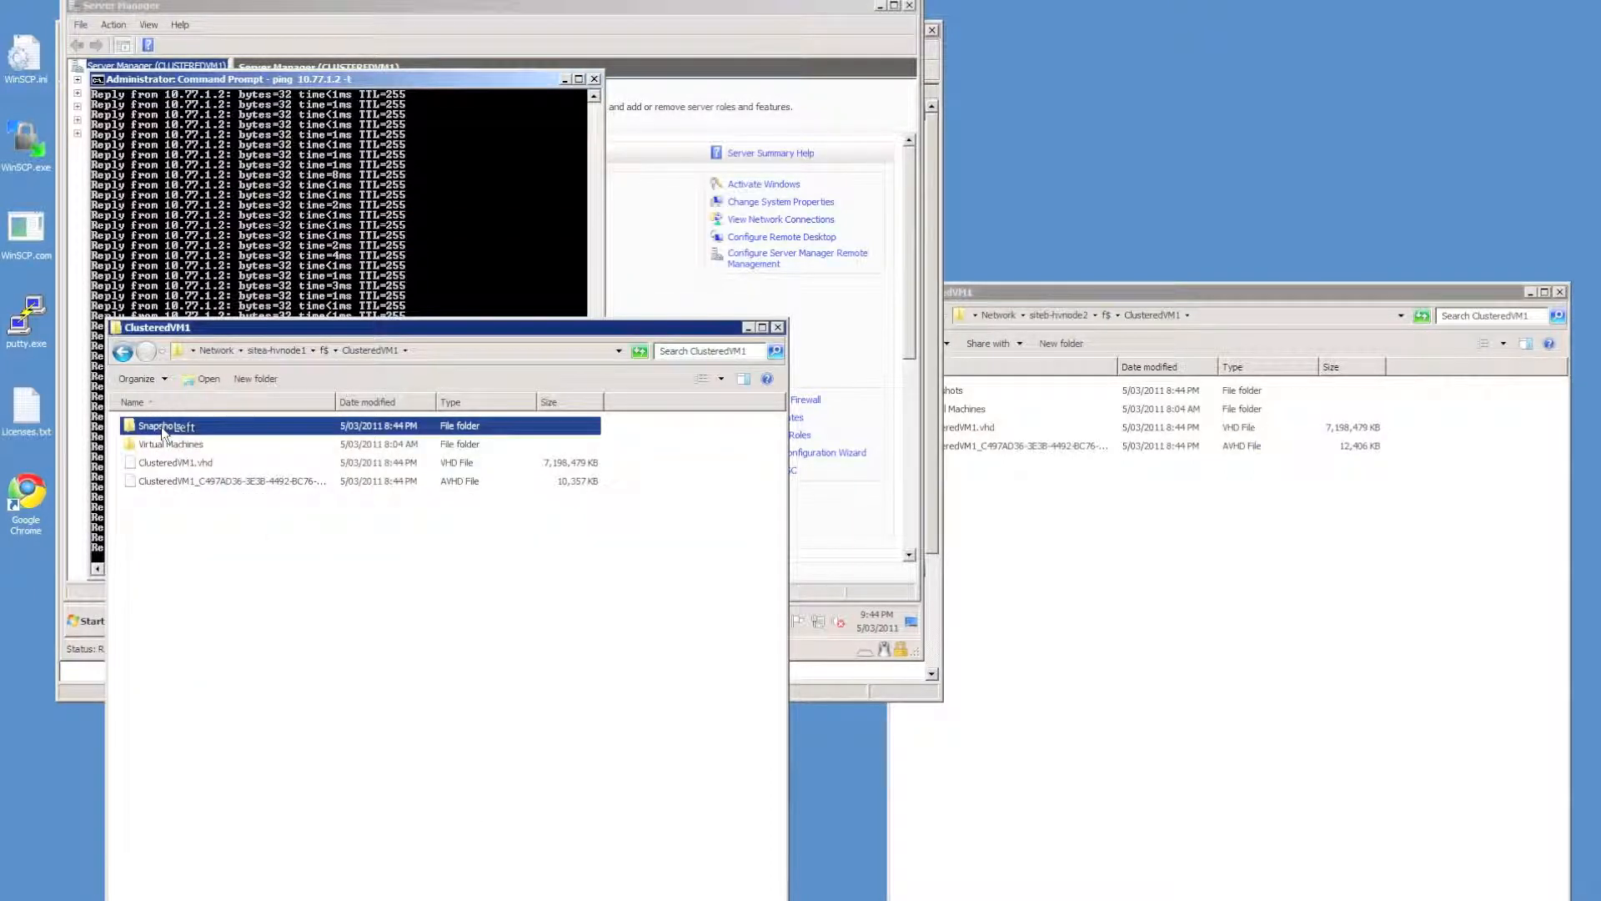
pyautogui.doubleClick(165, 425)
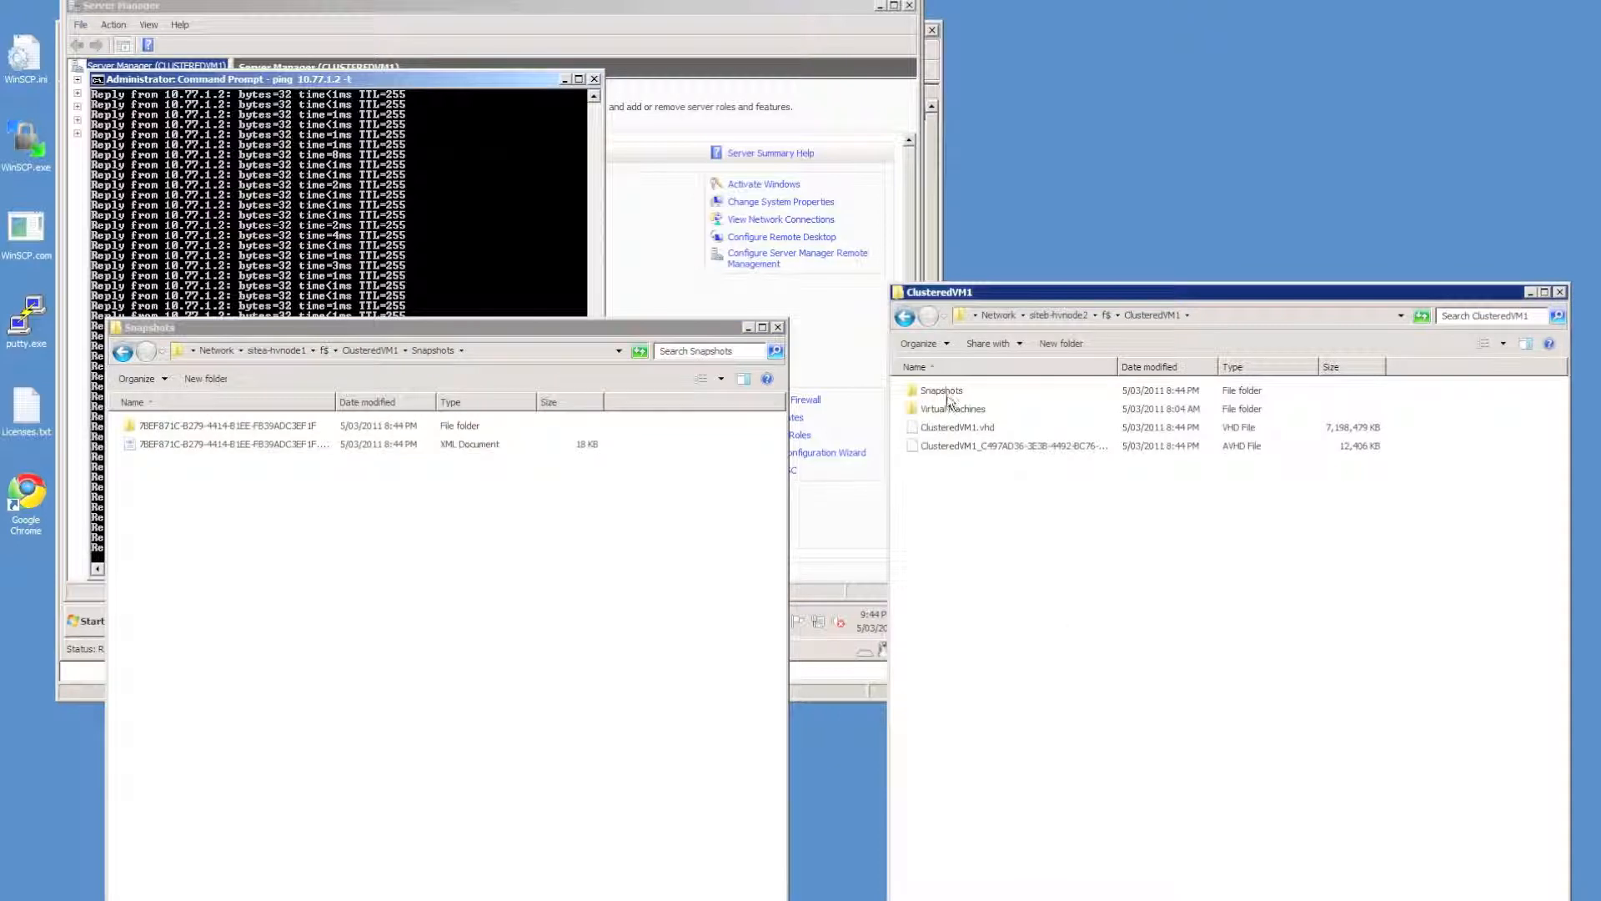
pyautogui.doubleClick(941, 390)
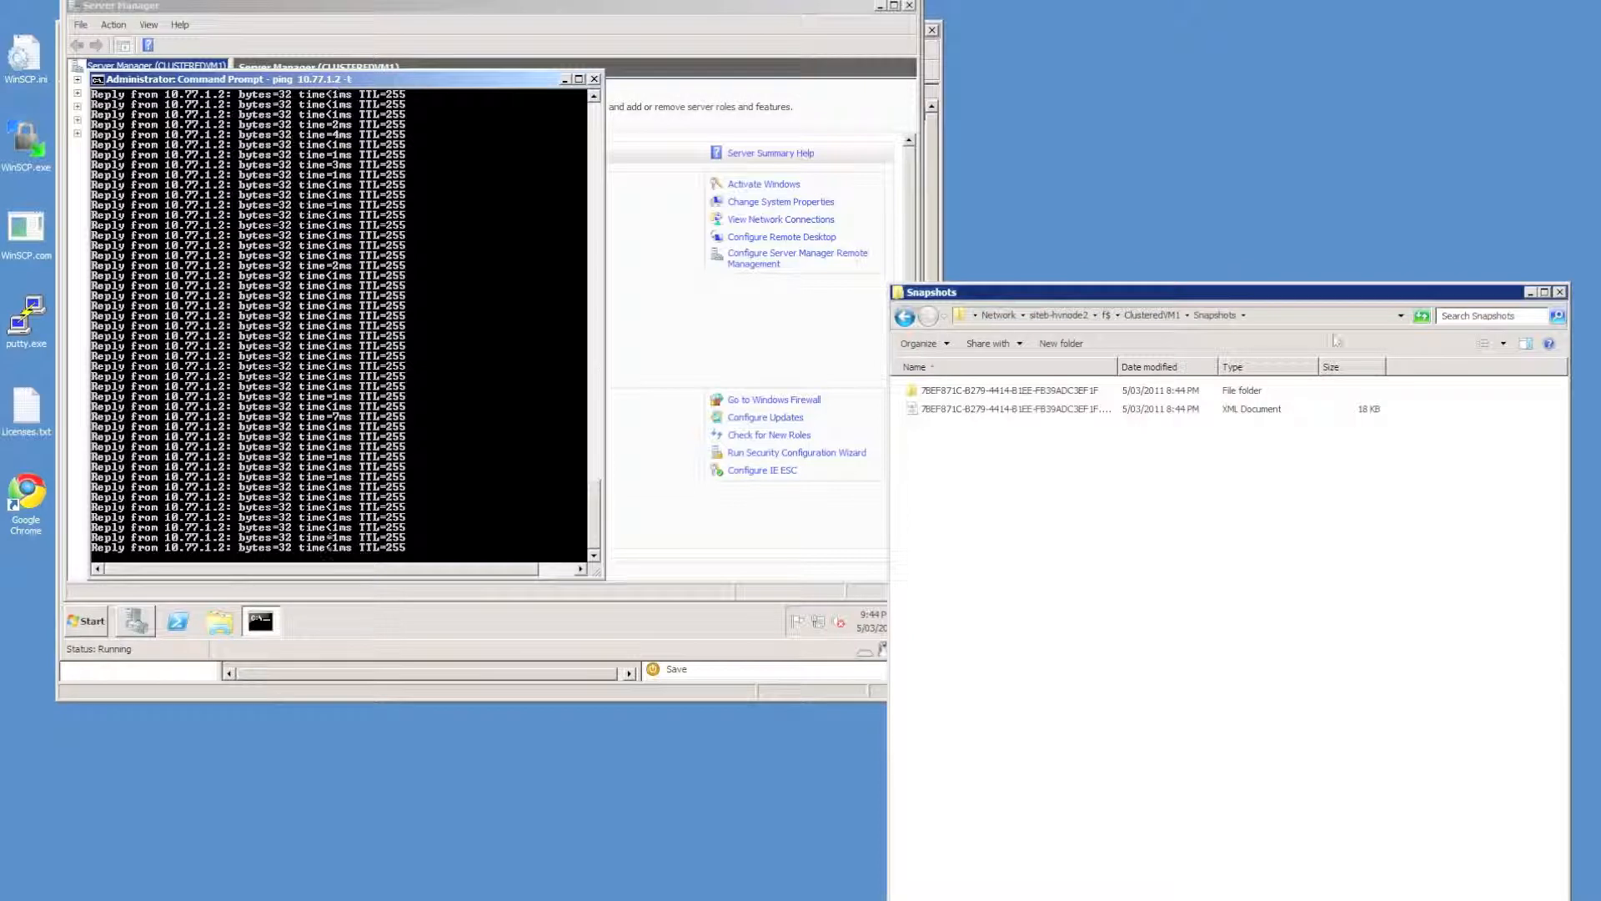
# Run a continuous ping to clusteredvm1 in a second Command Prompt window
pyautogui.click(1559, 292)
pyautogui.write('p')
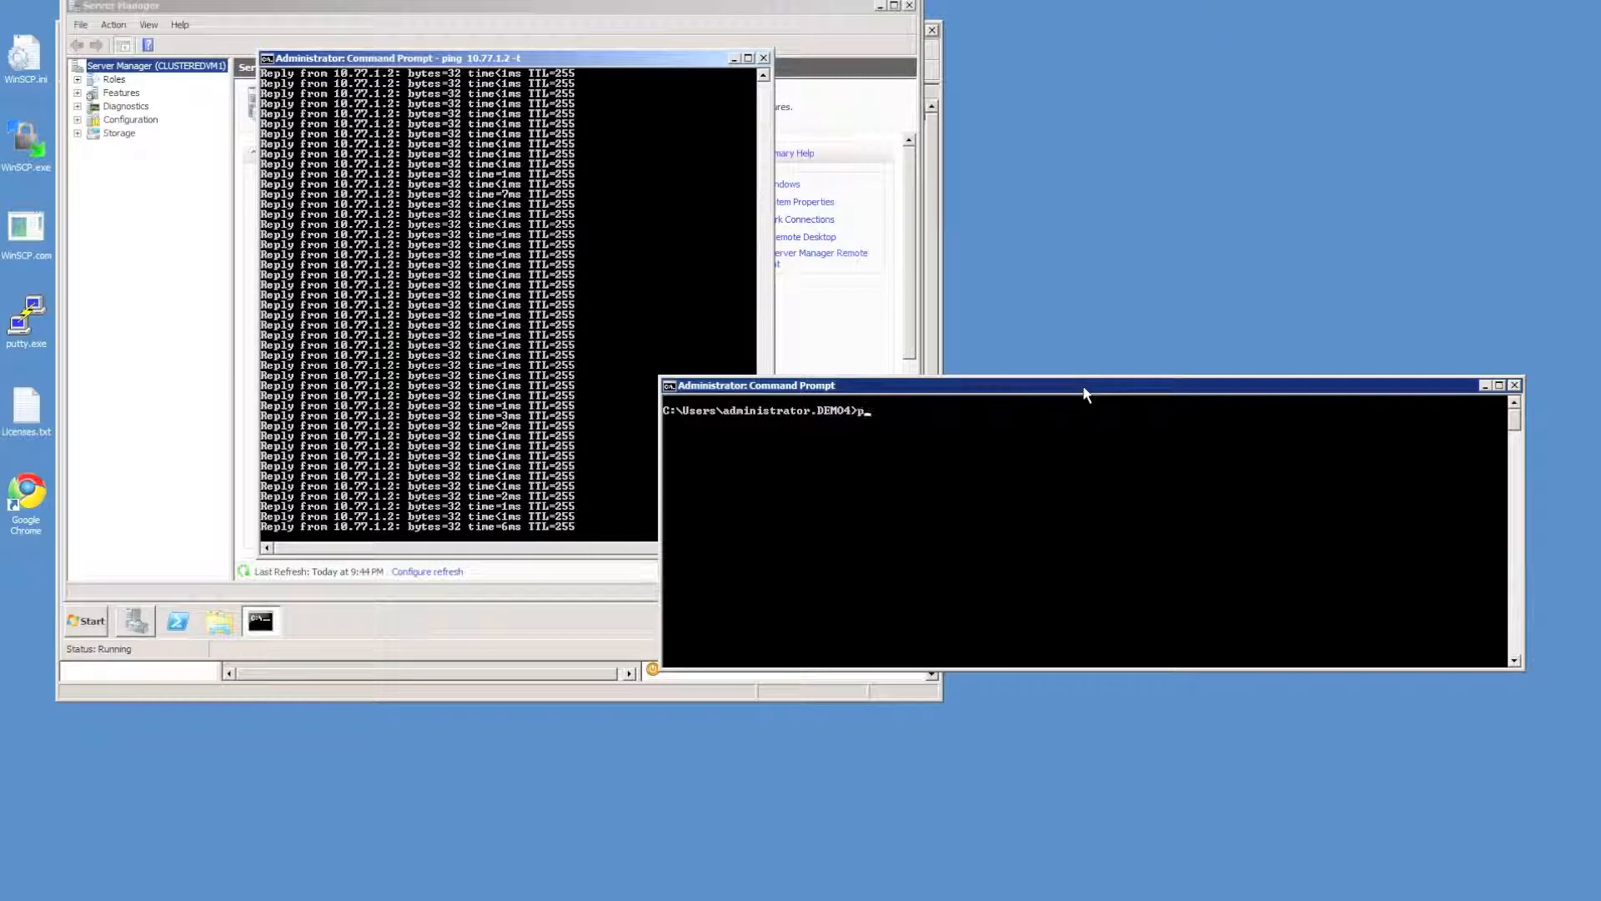
pyautogui.write('ing')
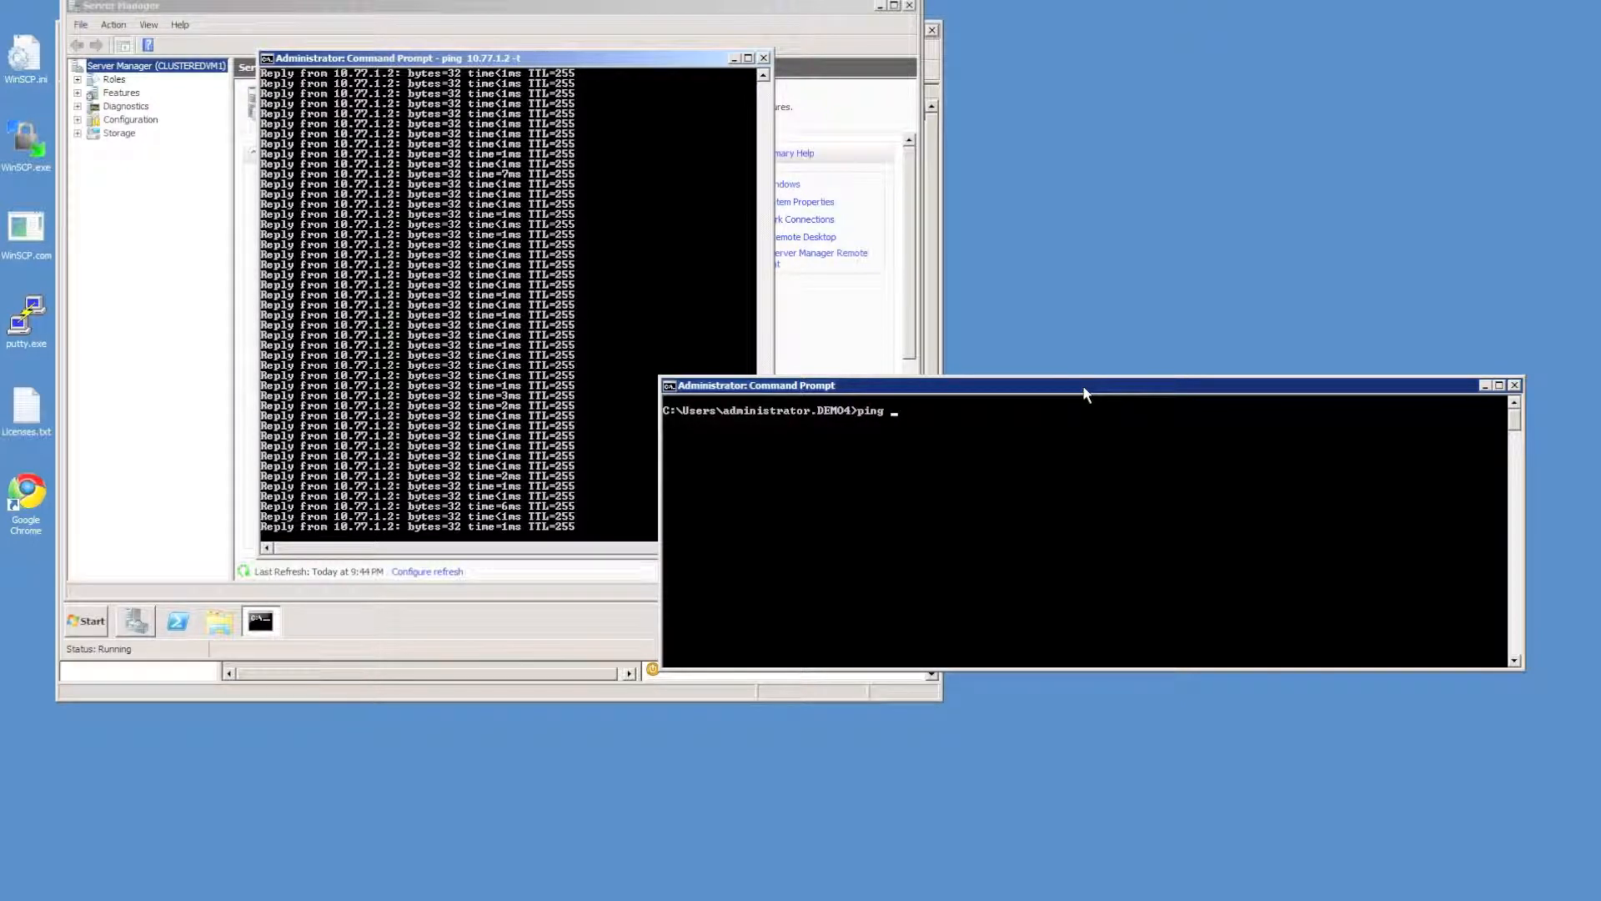
pyautogui.write('clustera')
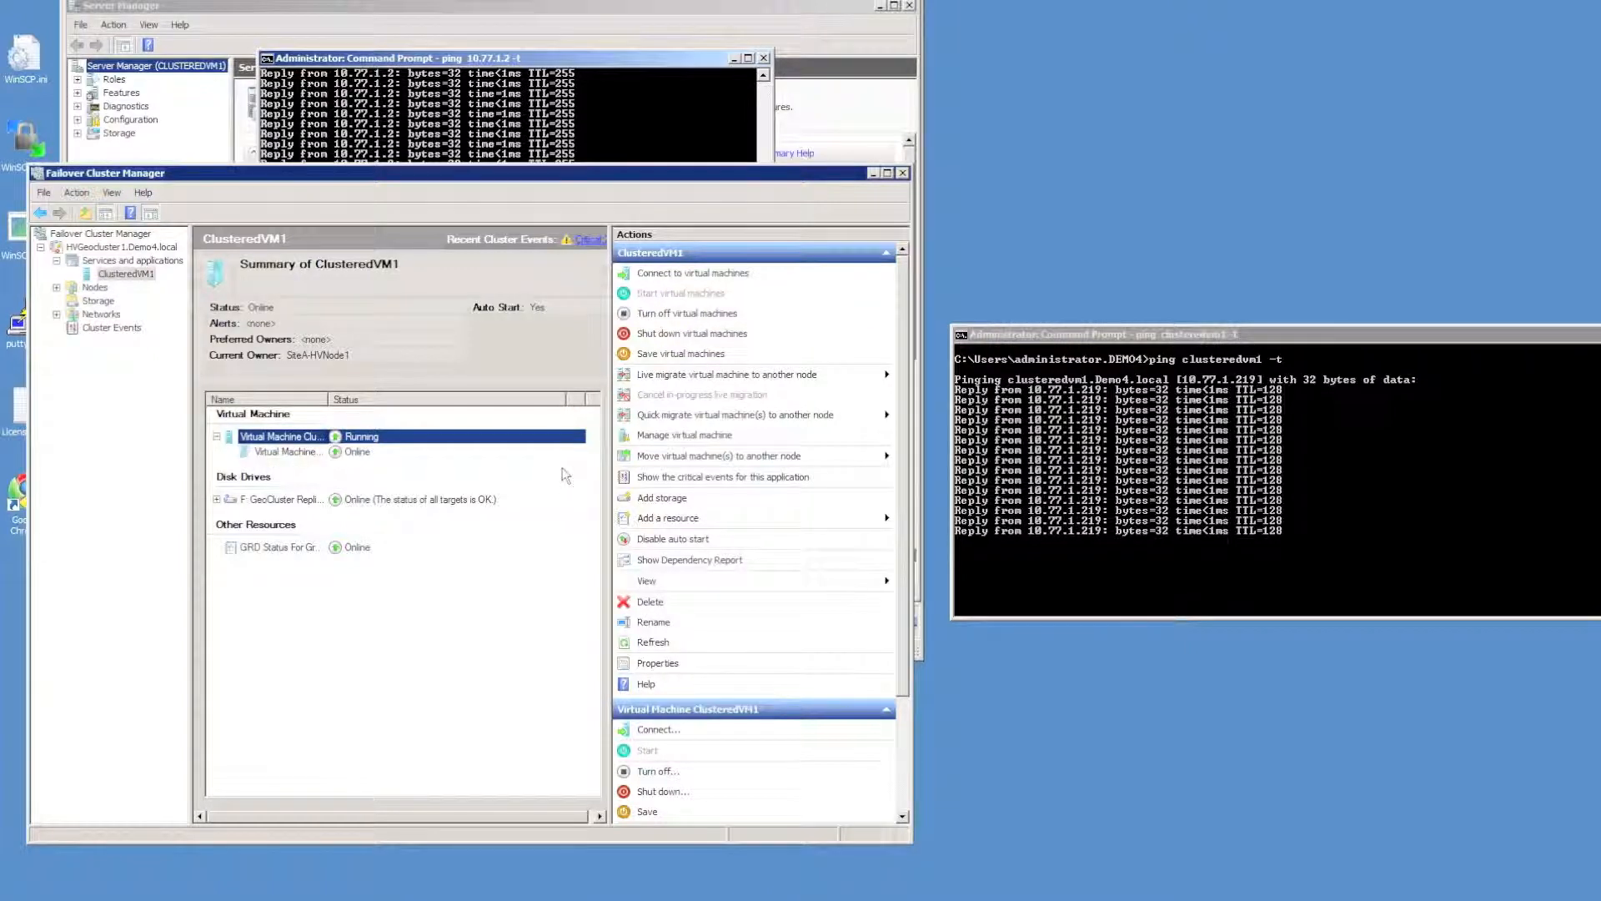
pyautogui.moveTo(725, 374)
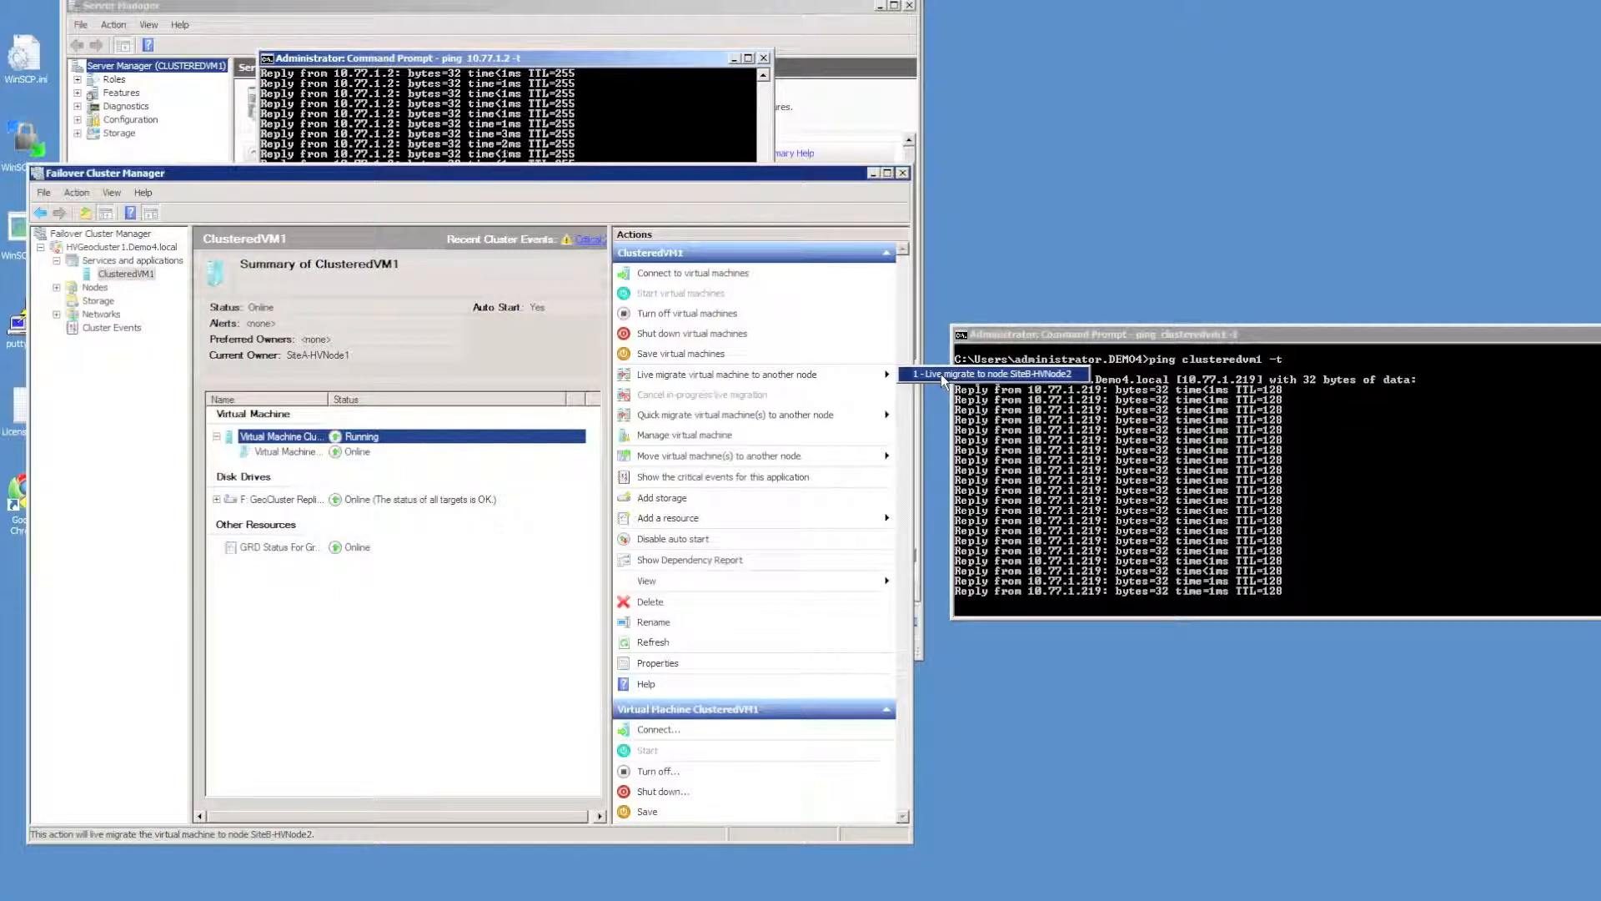
# Live-migrate ClusteredVM1 to node SiteB-HVNode2 from the Actions pane
pyautogui.click(995, 373)
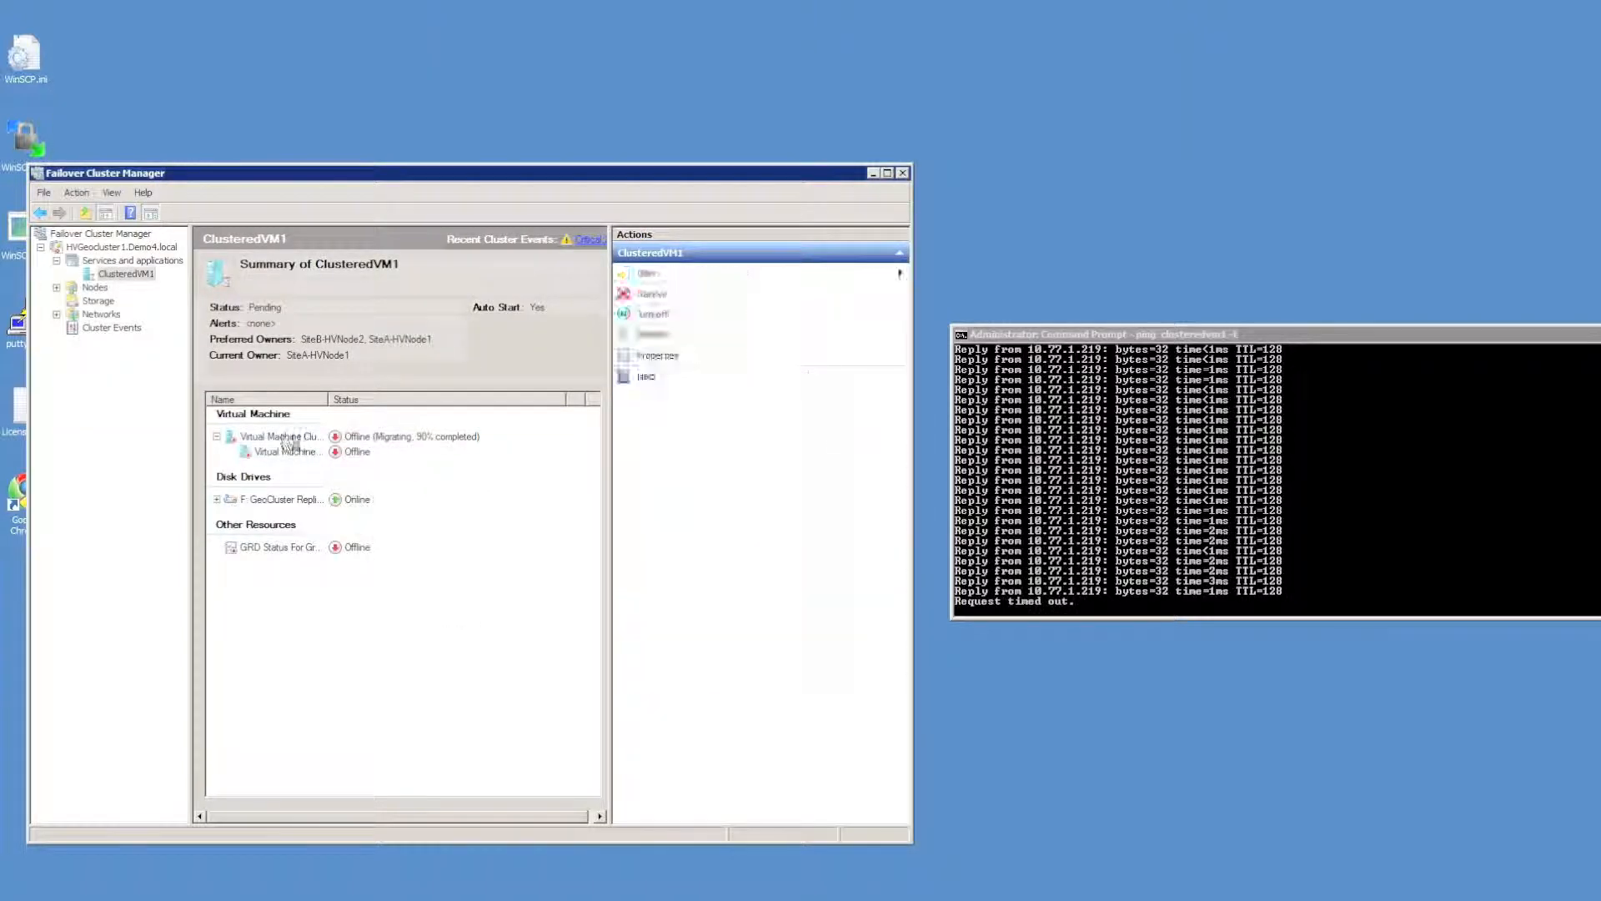
pyautogui.rightClick(276, 437)
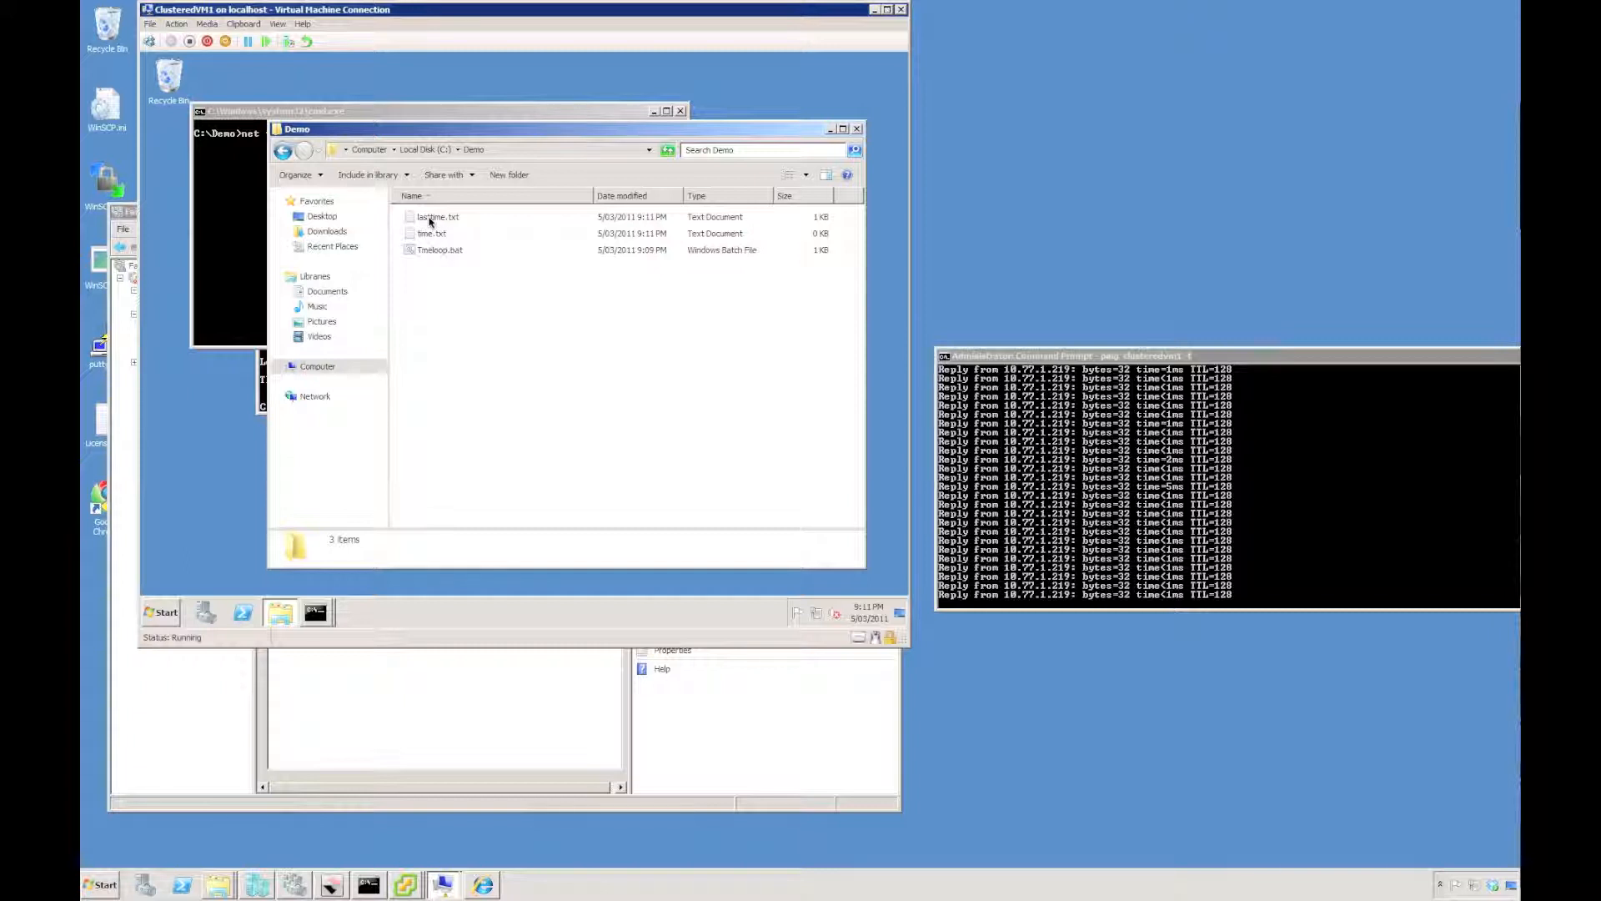
pyautogui.click(868, 619)
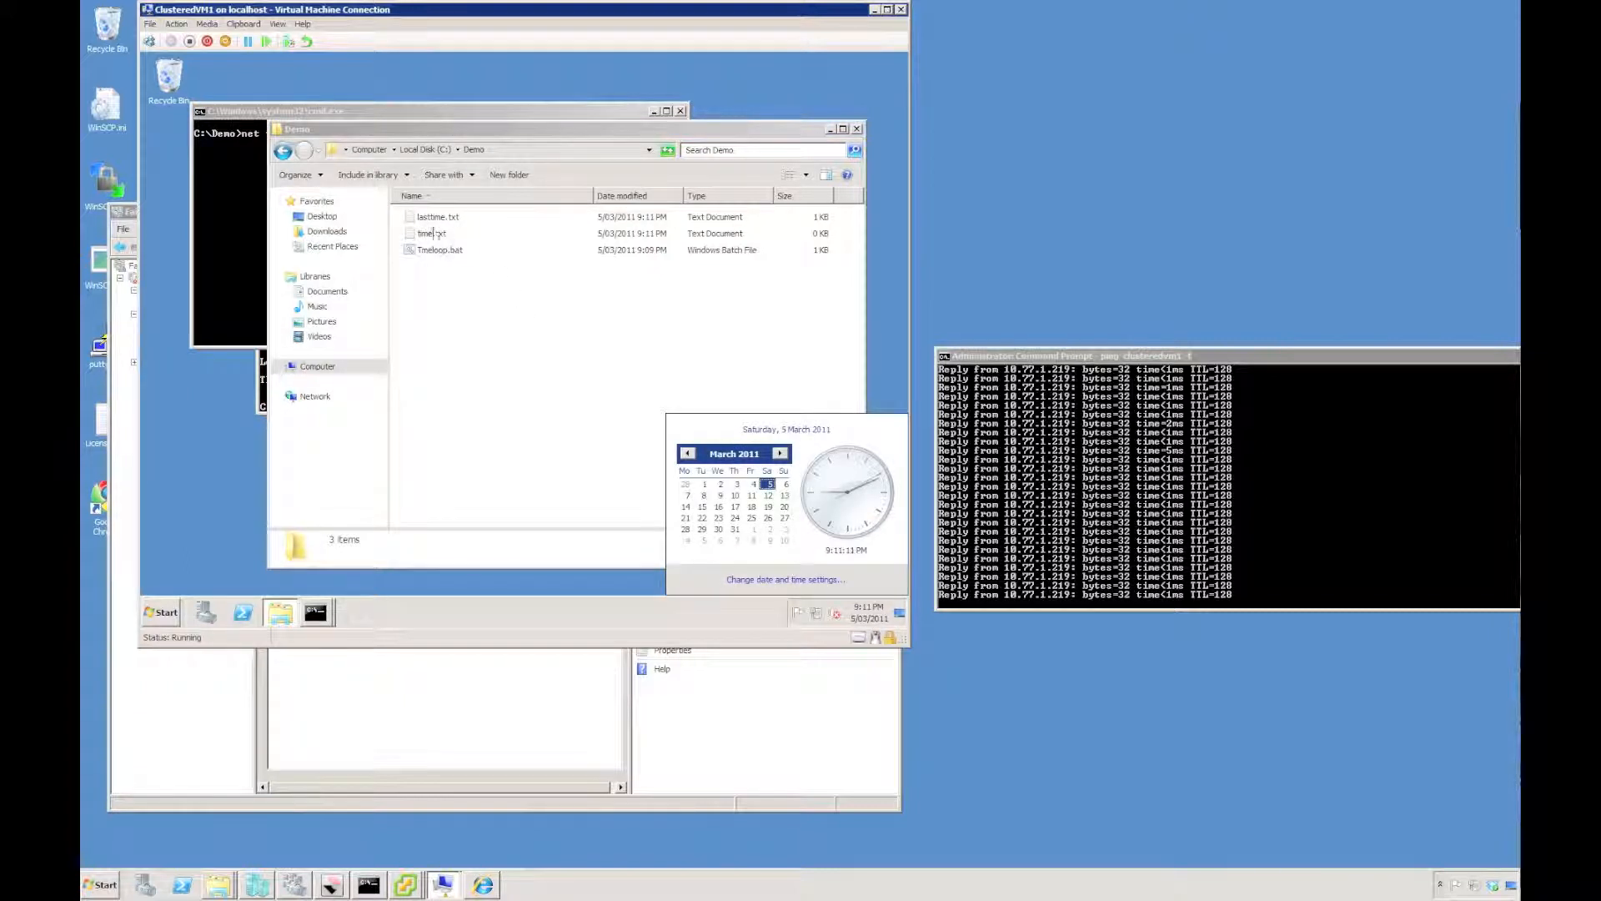
pyautogui.doubleClick(437, 217)
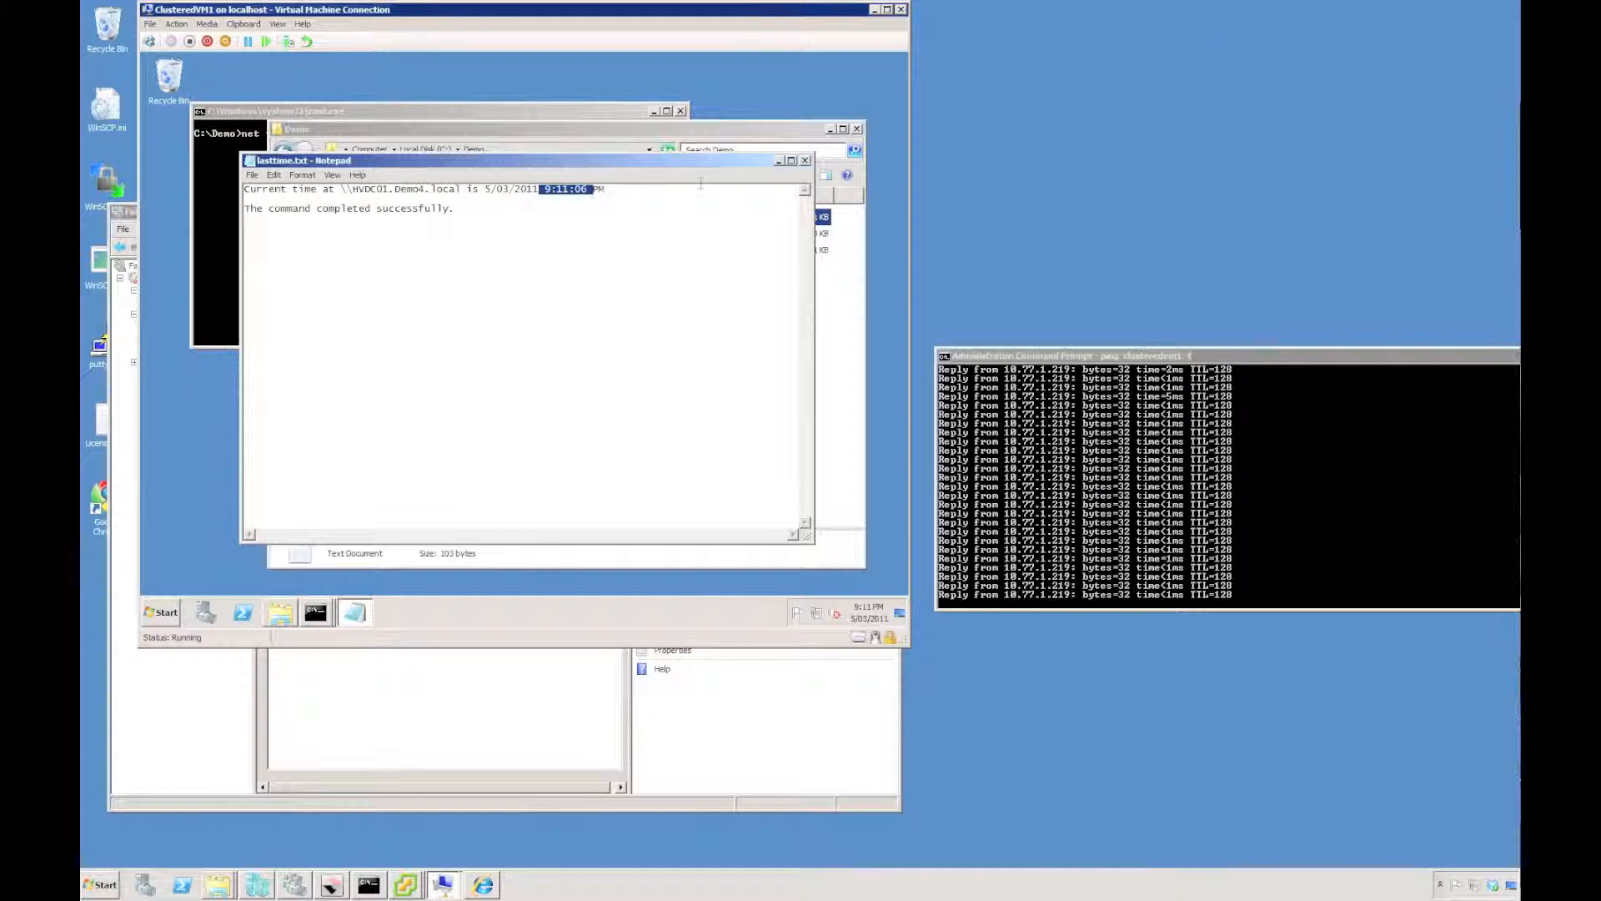
pyautogui.click(805, 160)
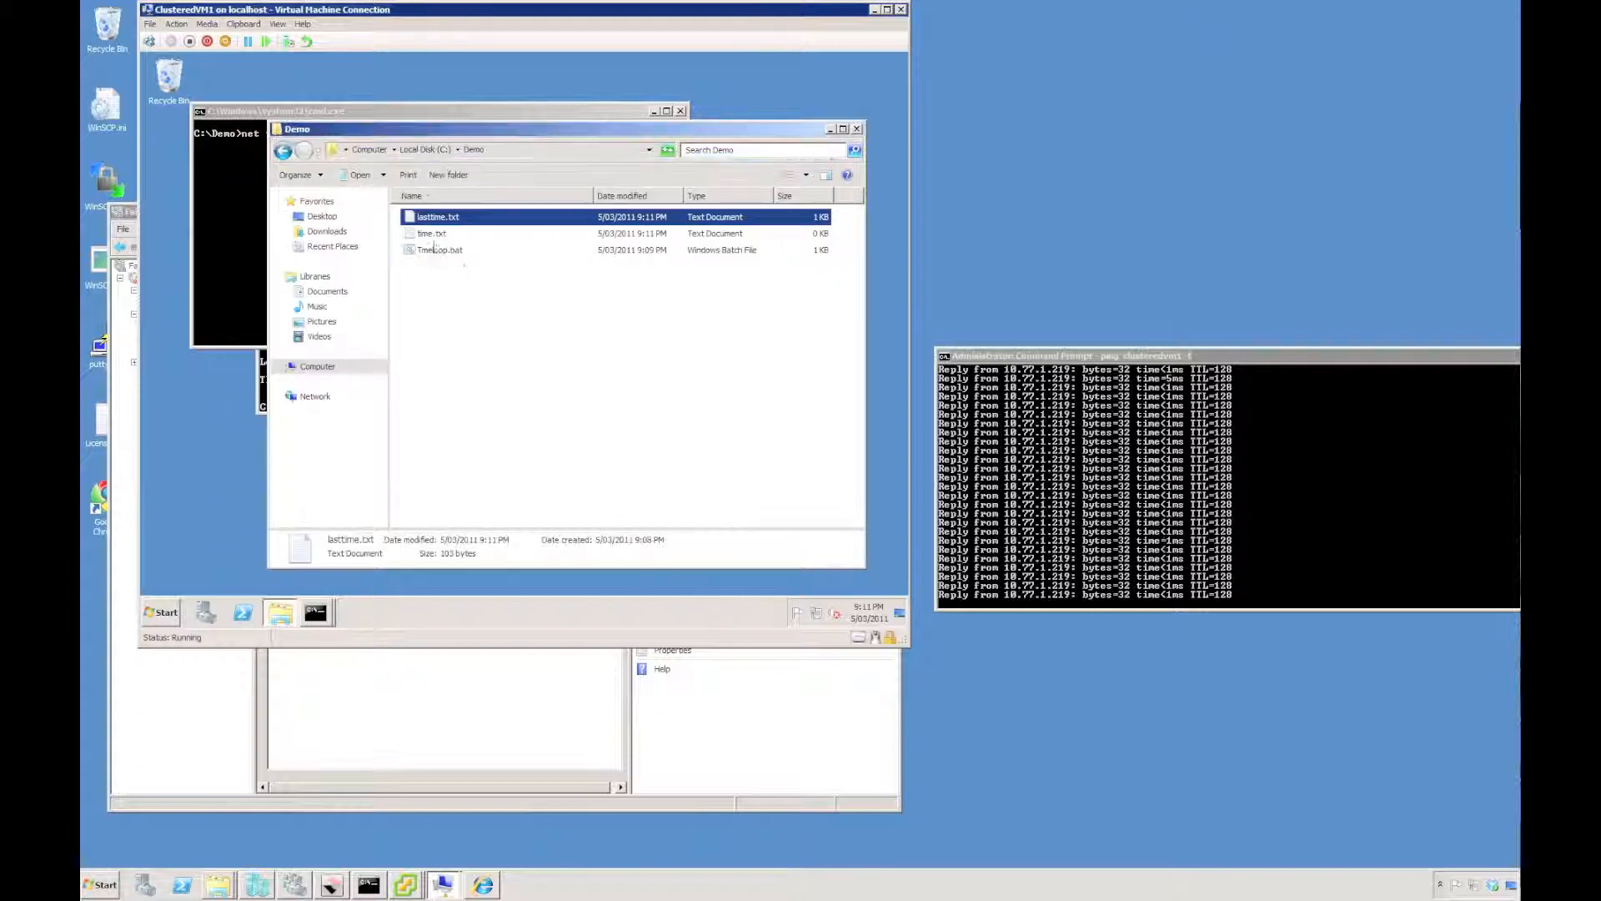
pyautogui.doubleClick(438, 217)
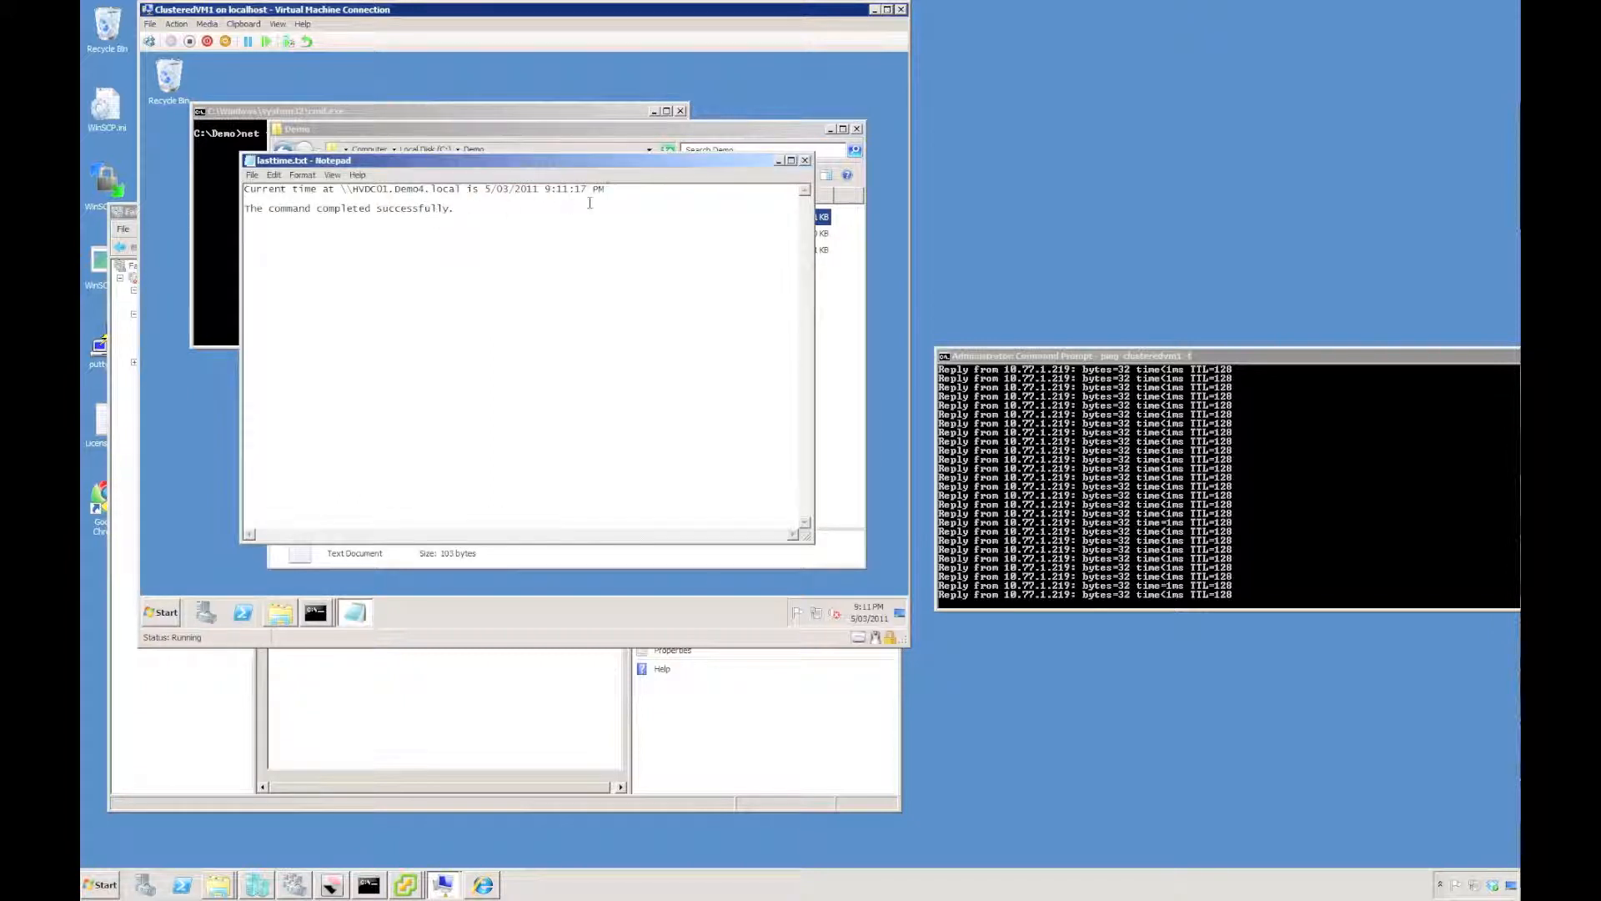
pyautogui.click(806, 160)
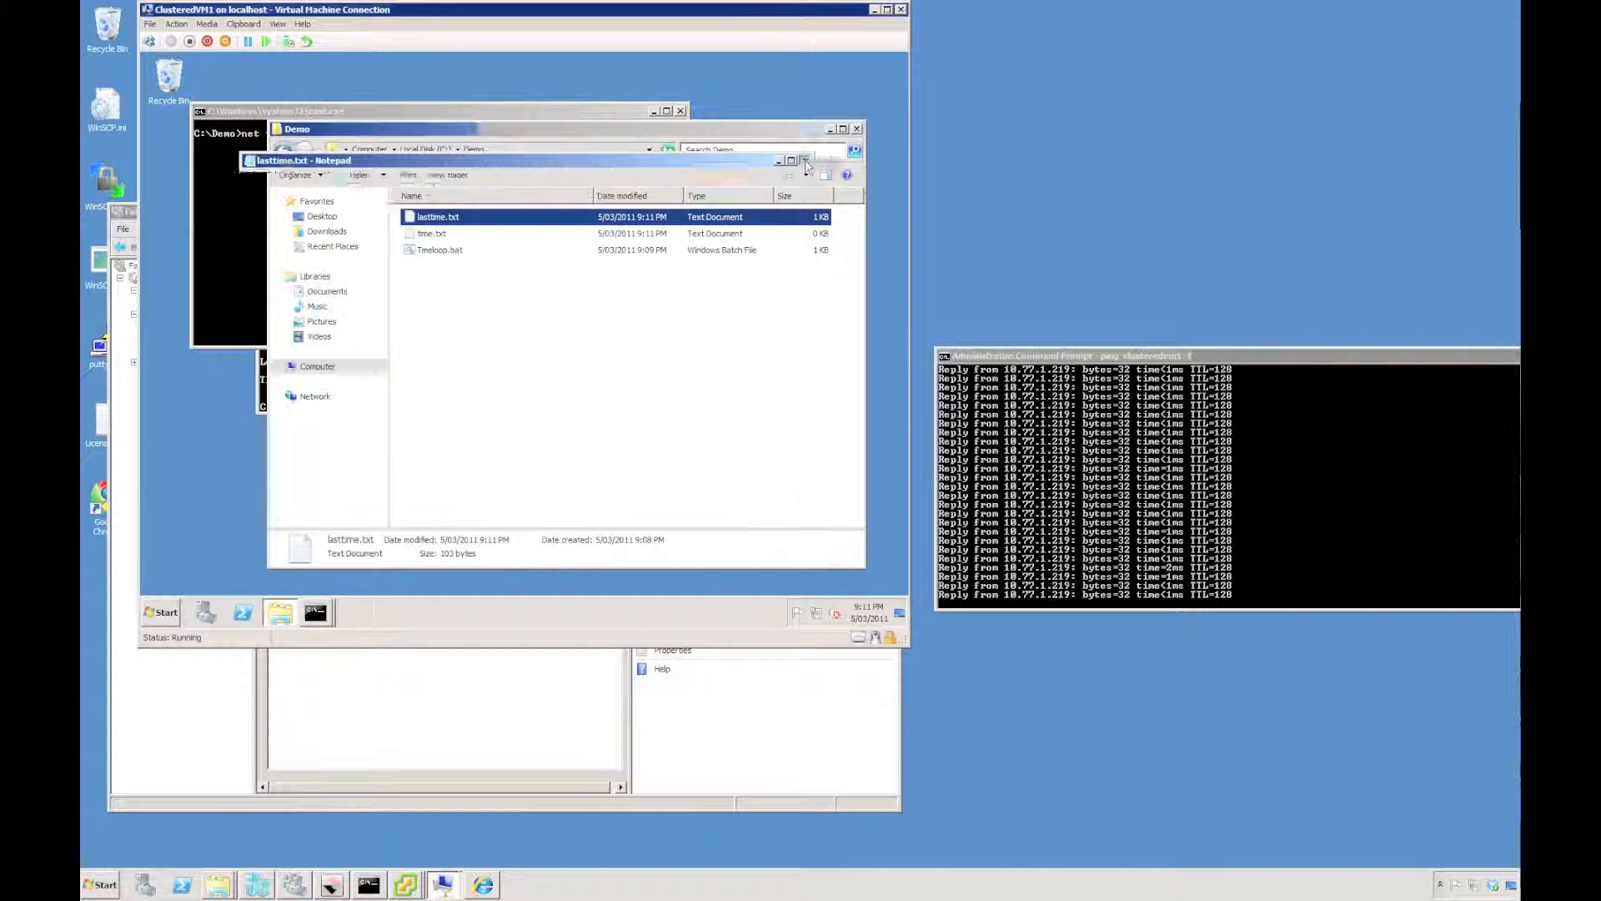
pyautogui.click(855, 160)
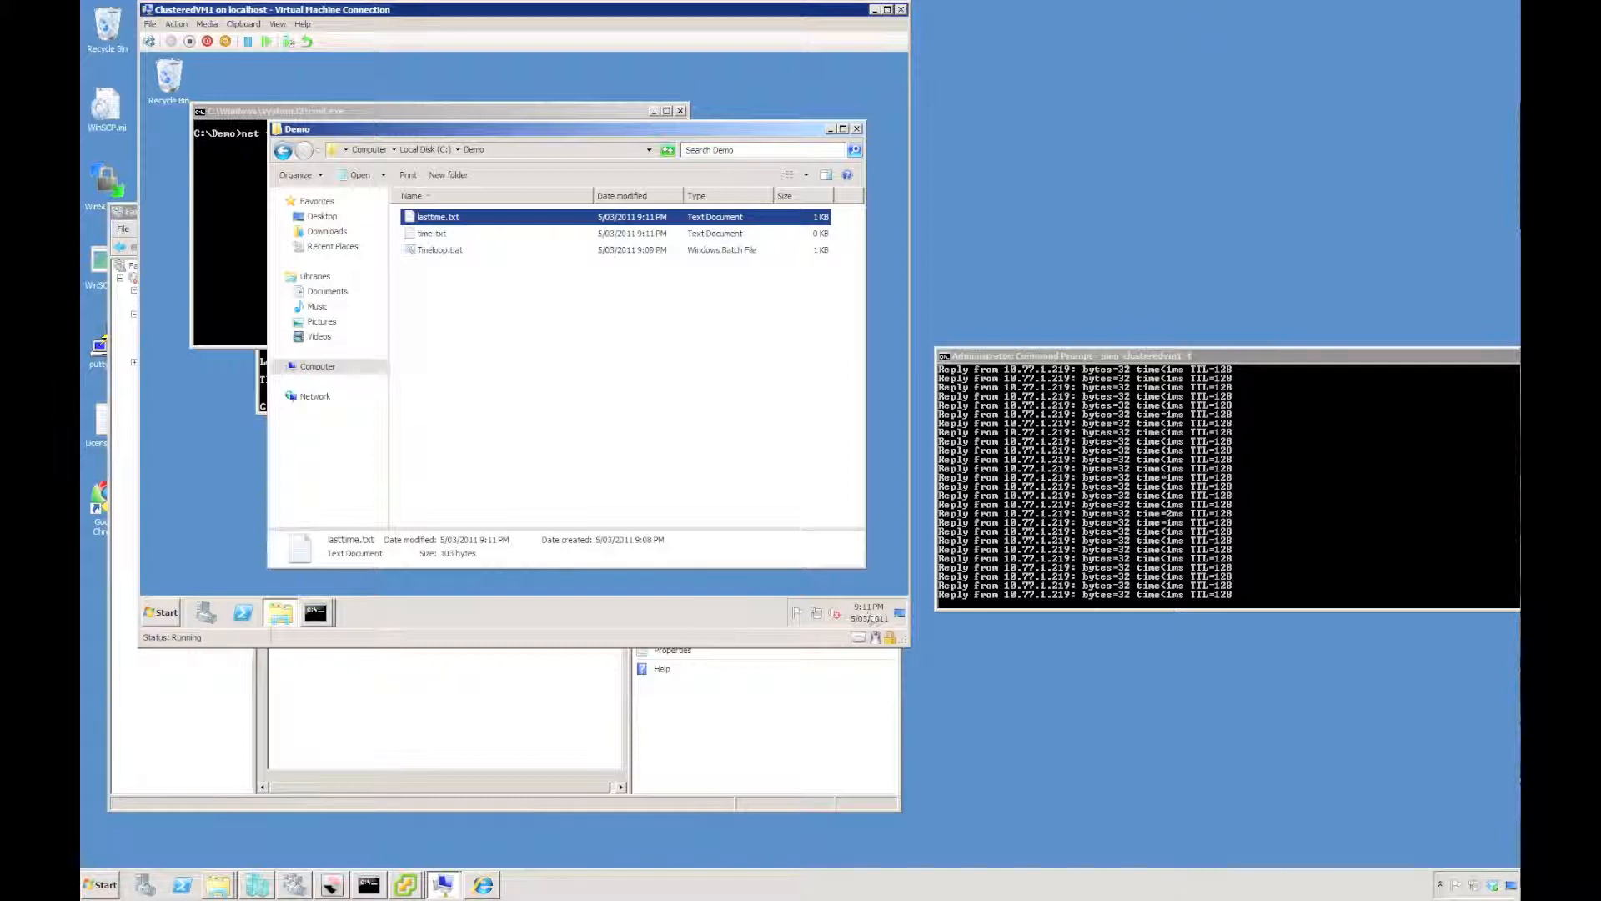
pyautogui.click(868, 613)
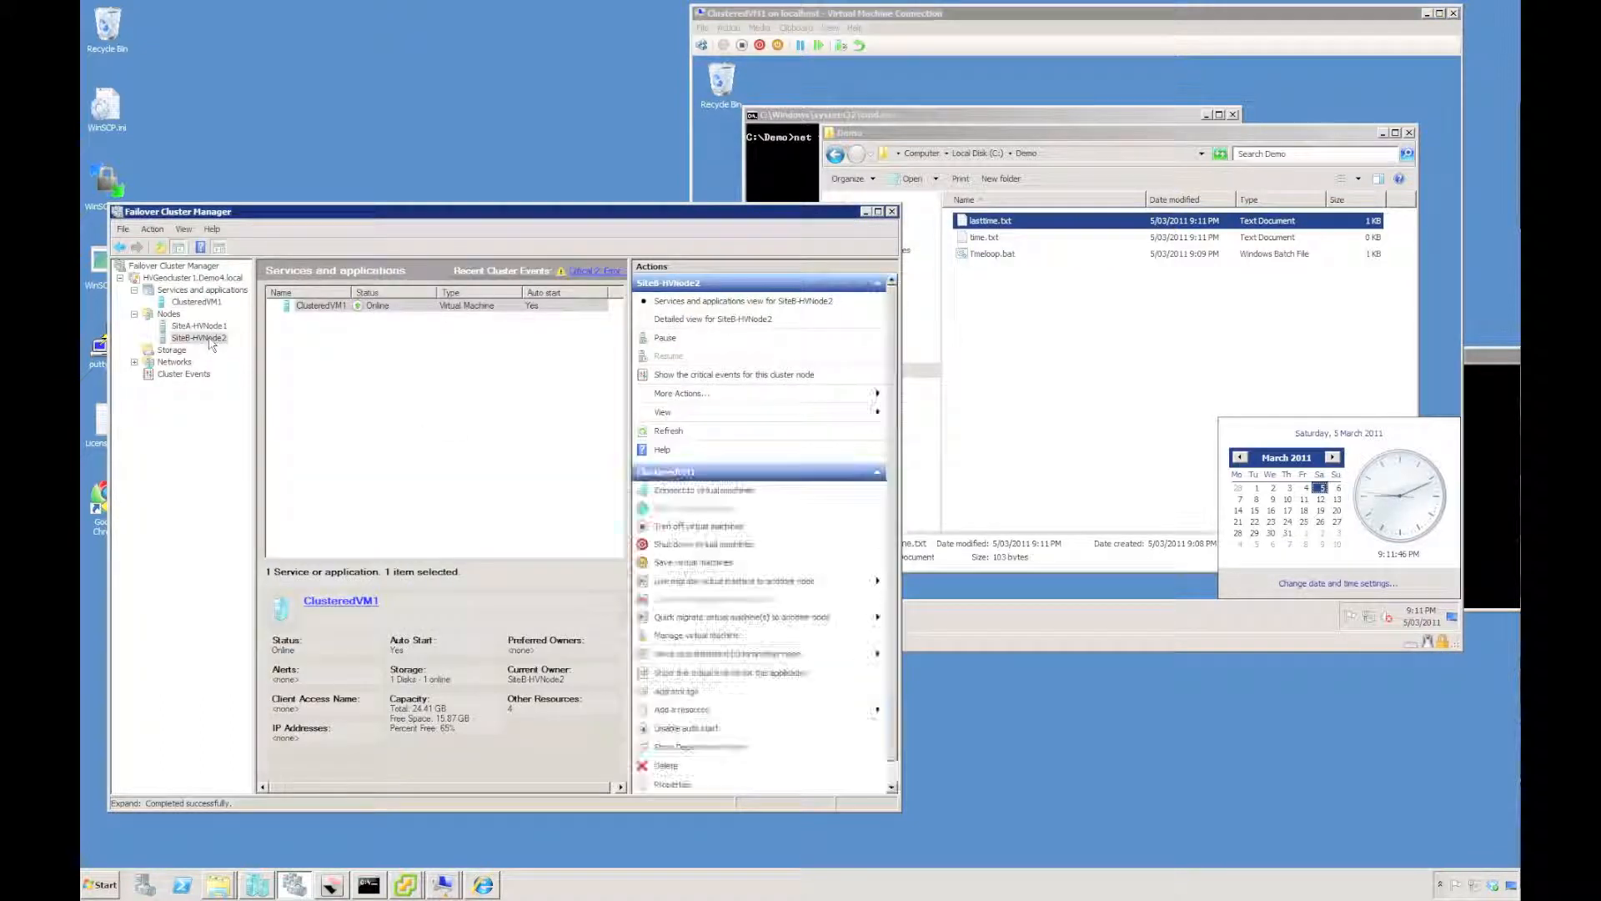
# Stop SiteB-HVNode2's cluster service, then view ClusteredVM1's Pending summary
pyautogui.rightClick(198, 338)
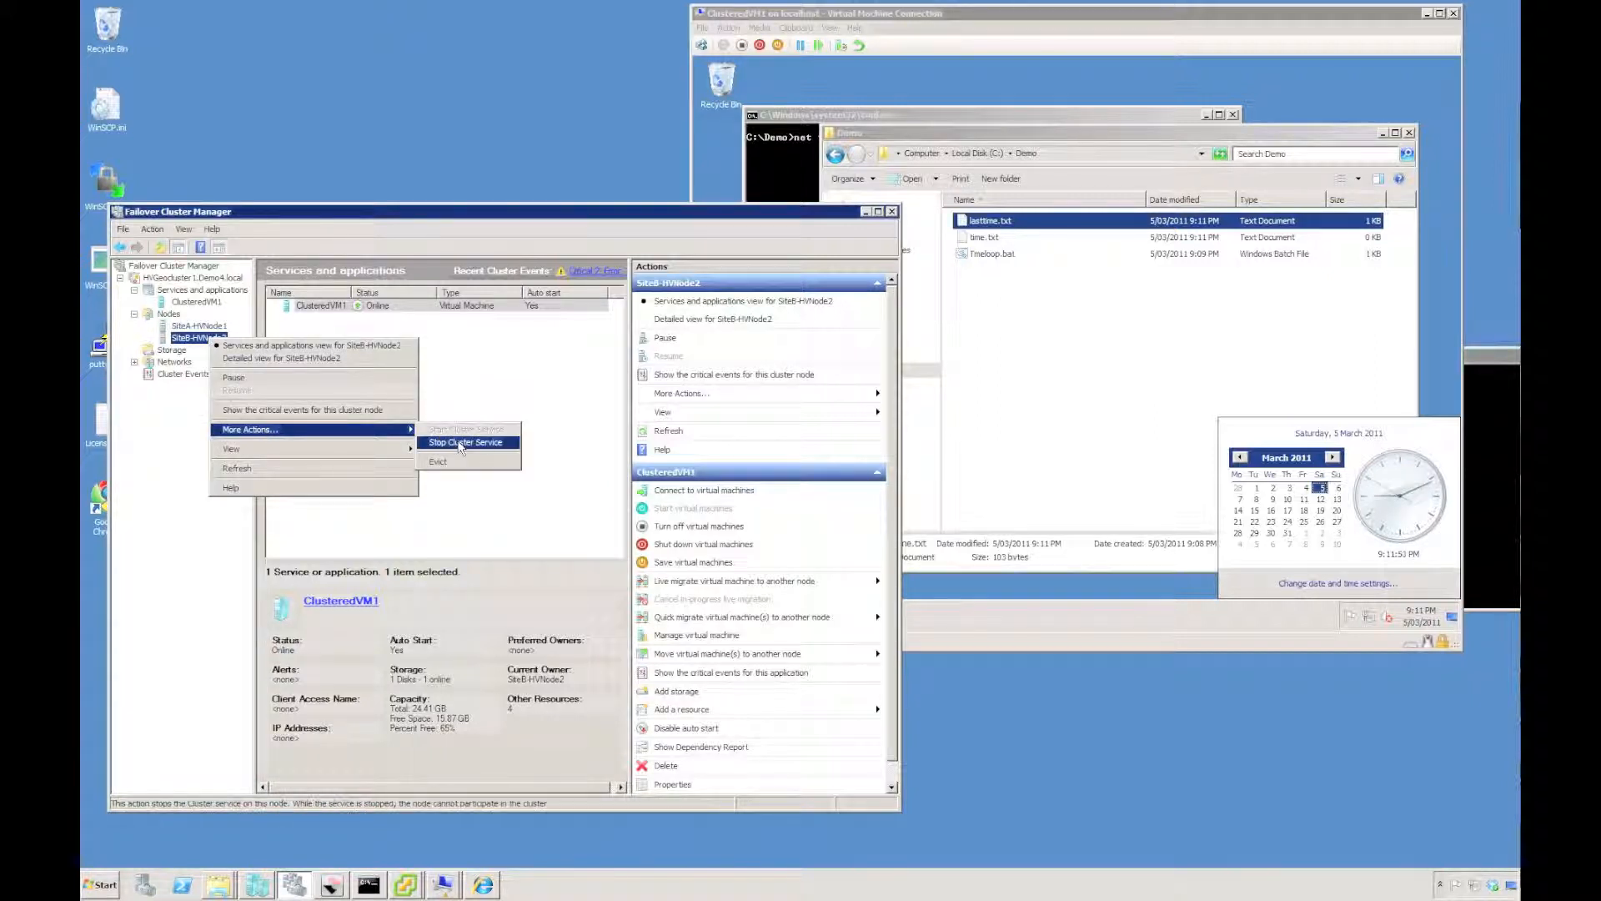
pyautogui.click(465, 442)
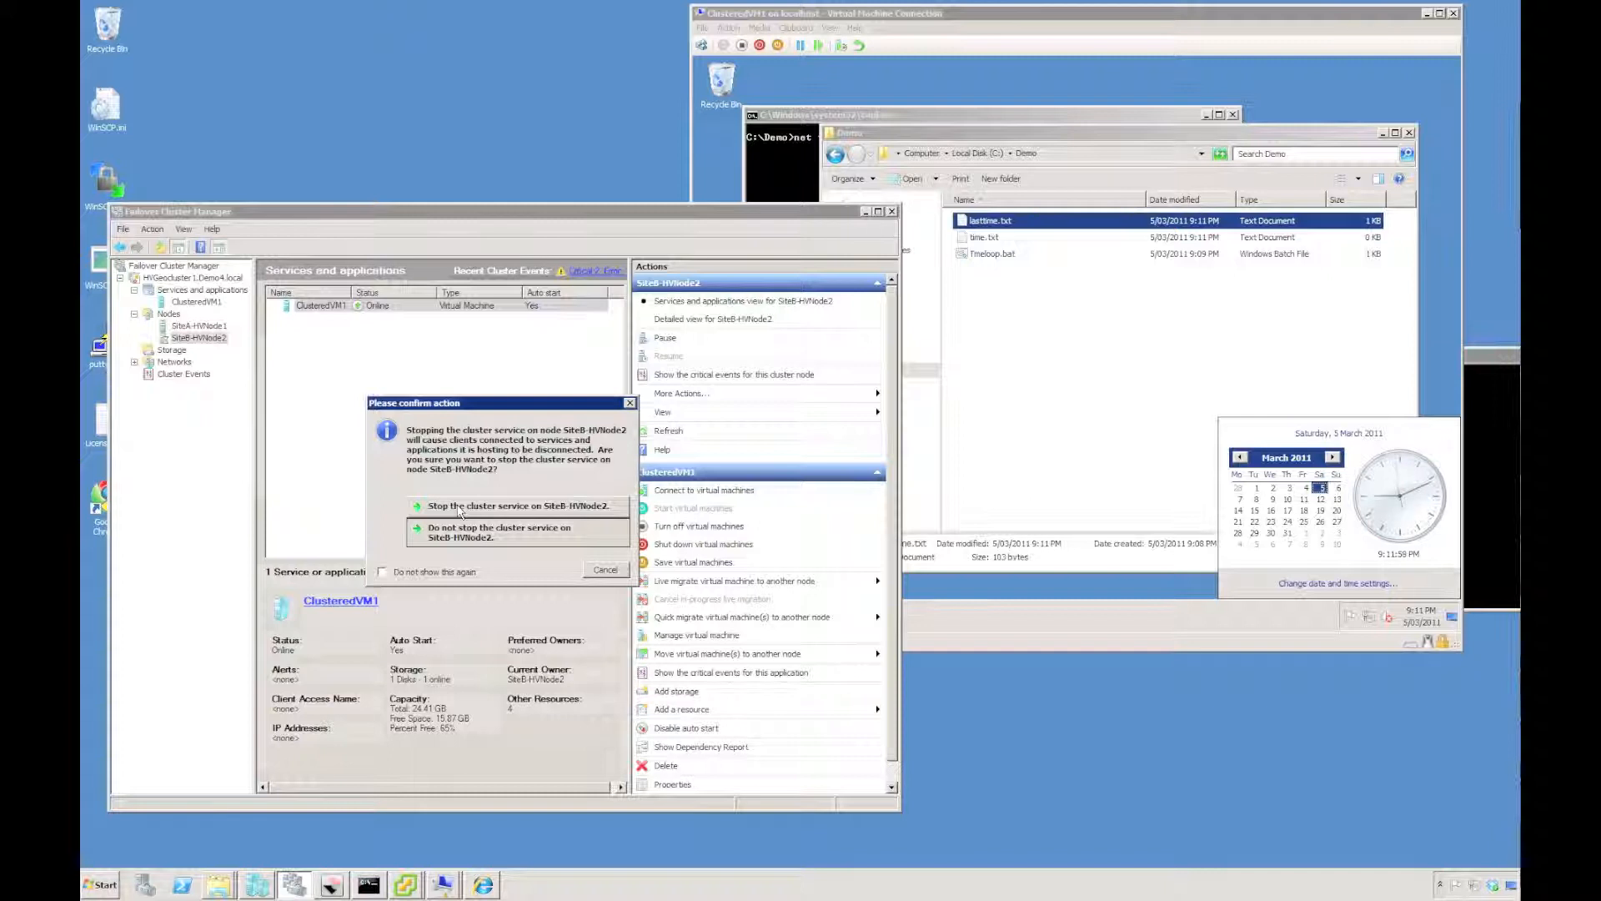
pyautogui.click(498, 532)
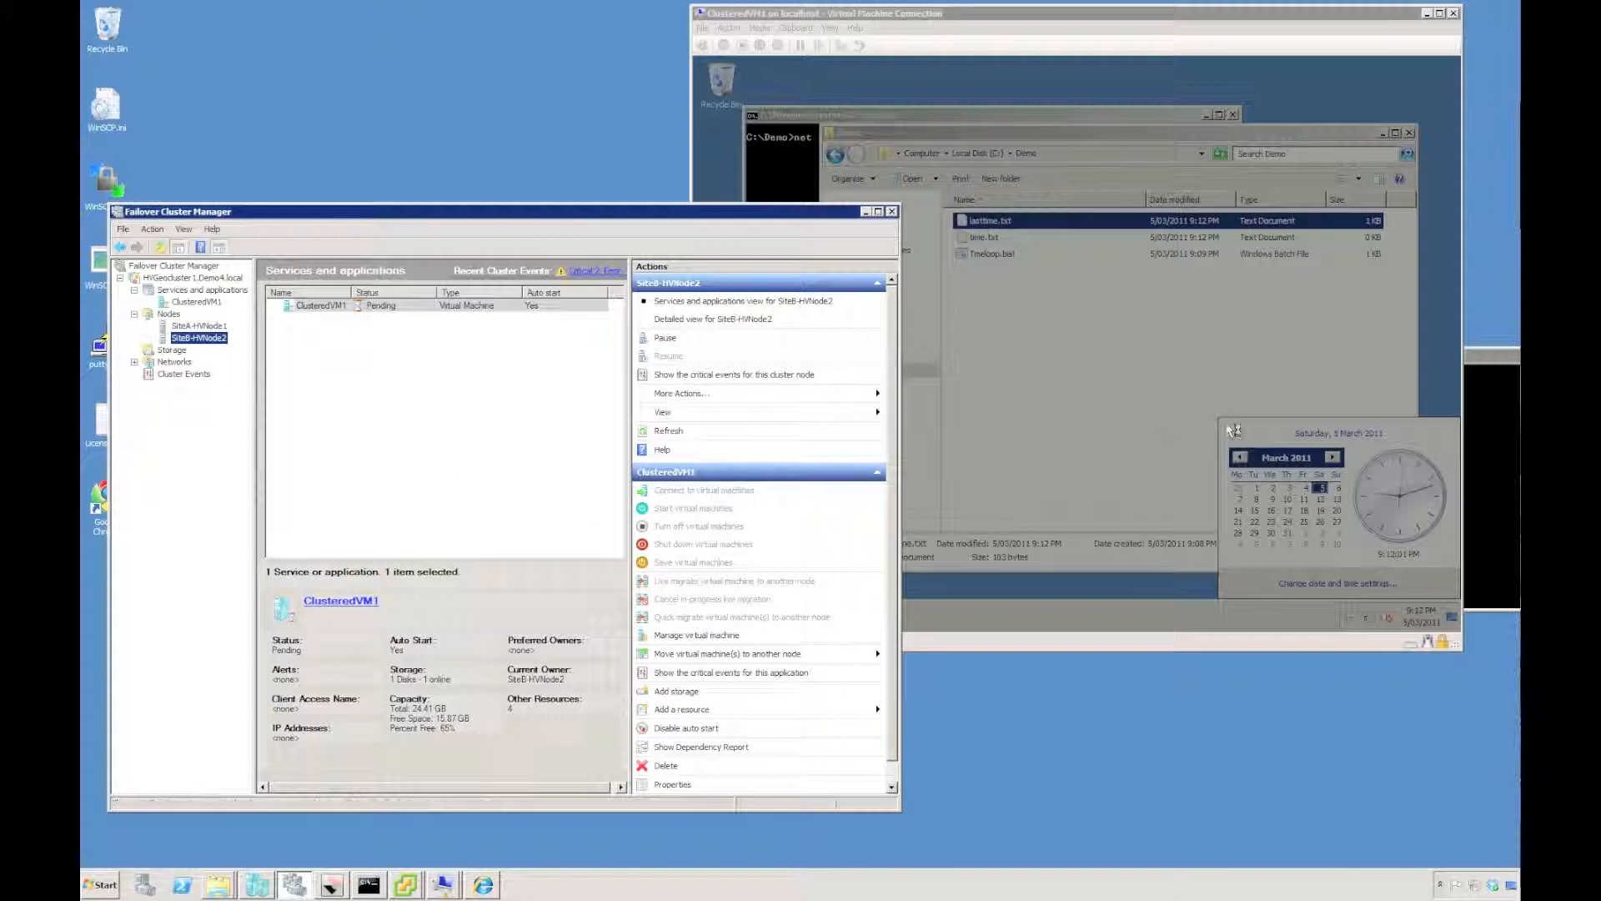
pyautogui.click(194, 302)
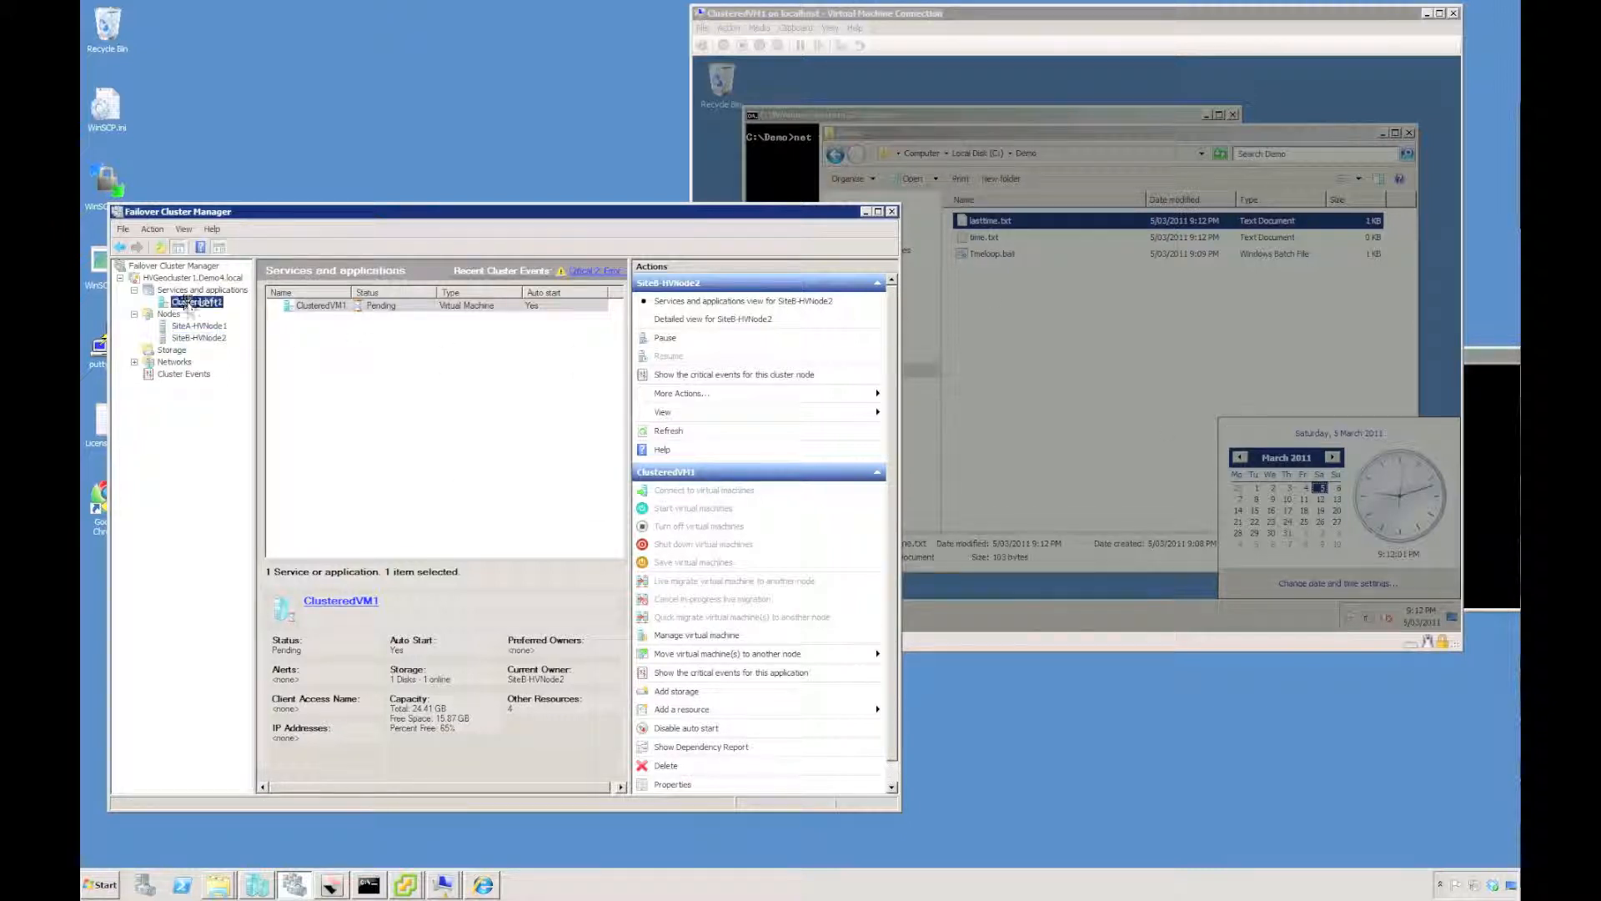
pyautogui.click(196, 301)
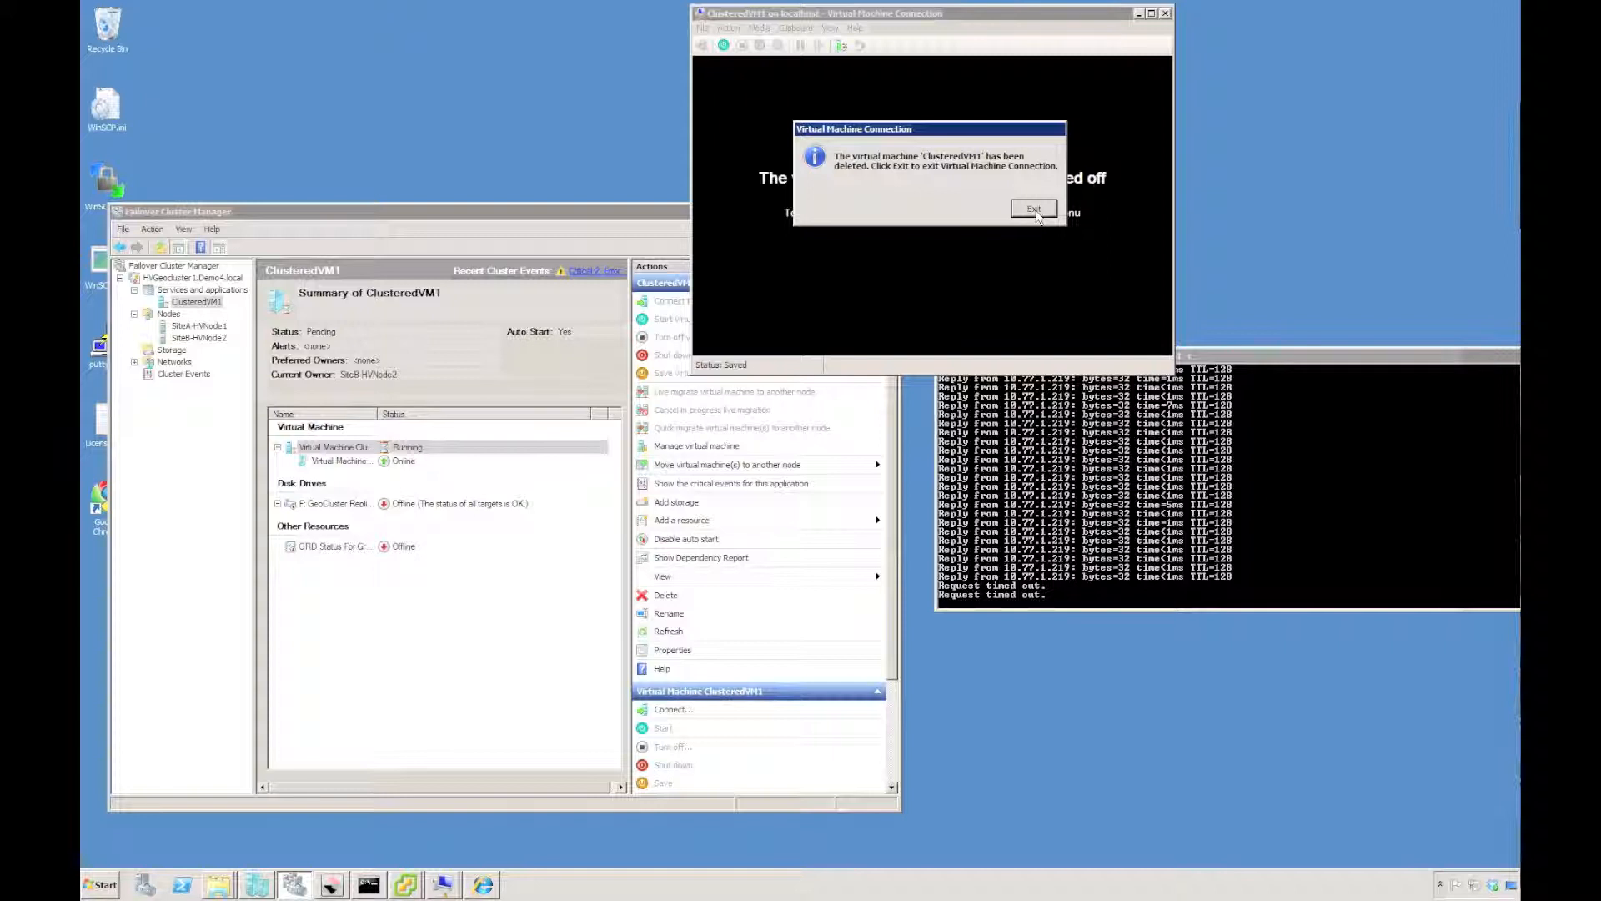
# Exit the deleted-VM message, reconnect, and open Demo\lasttime.txt inside ClusteredVM1
pyautogui.click(1033, 210)
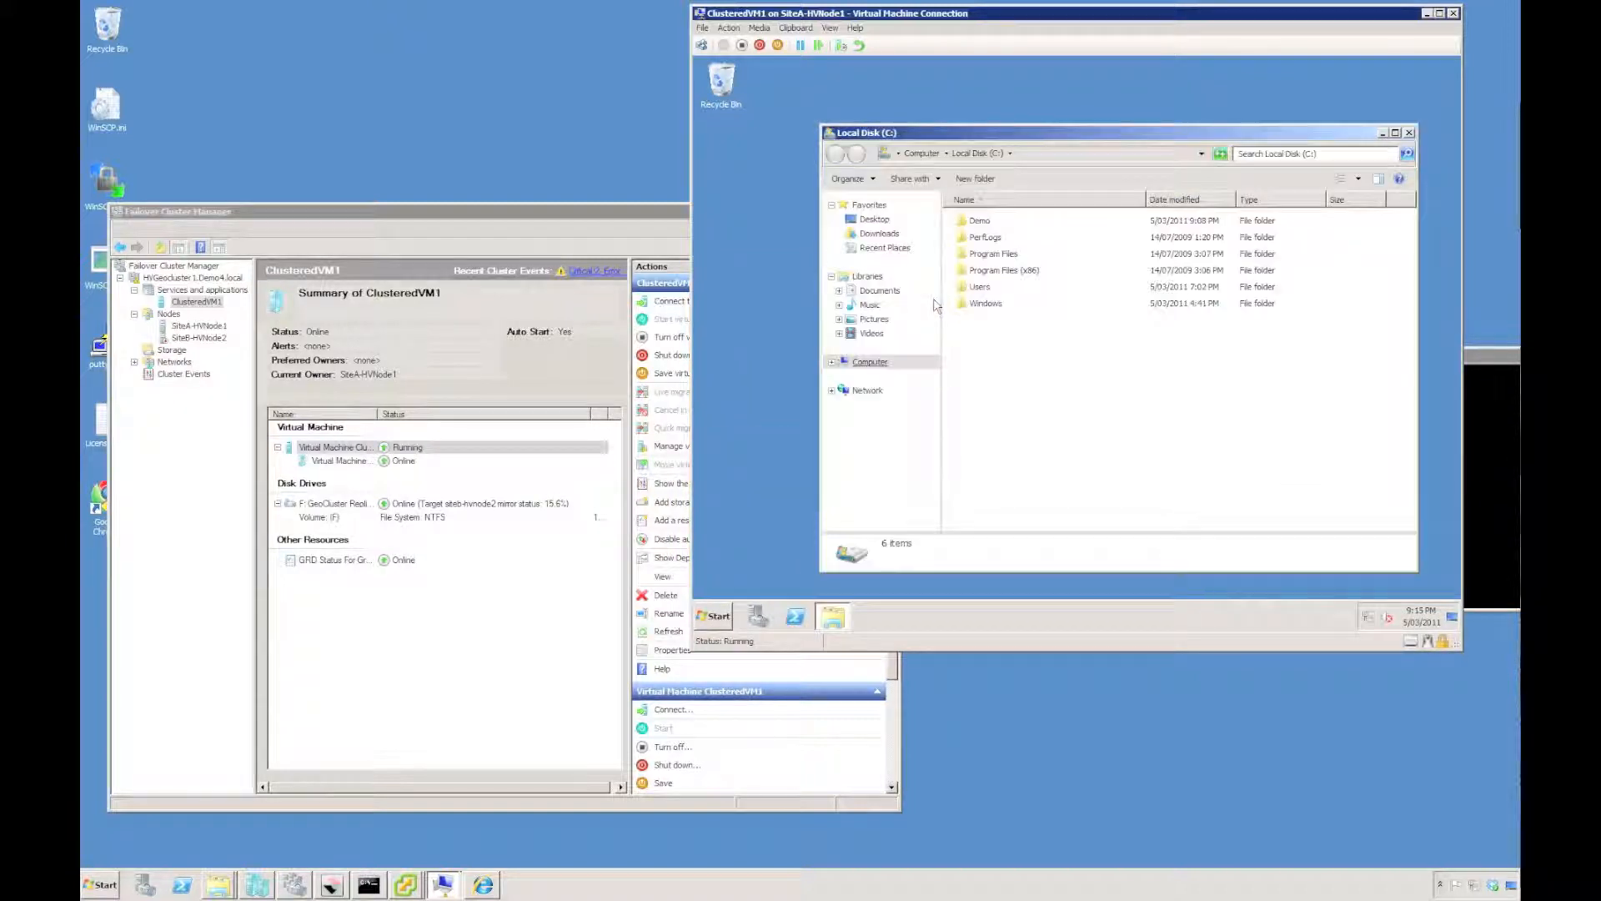
pyautogui.doubleClick(978, 220)
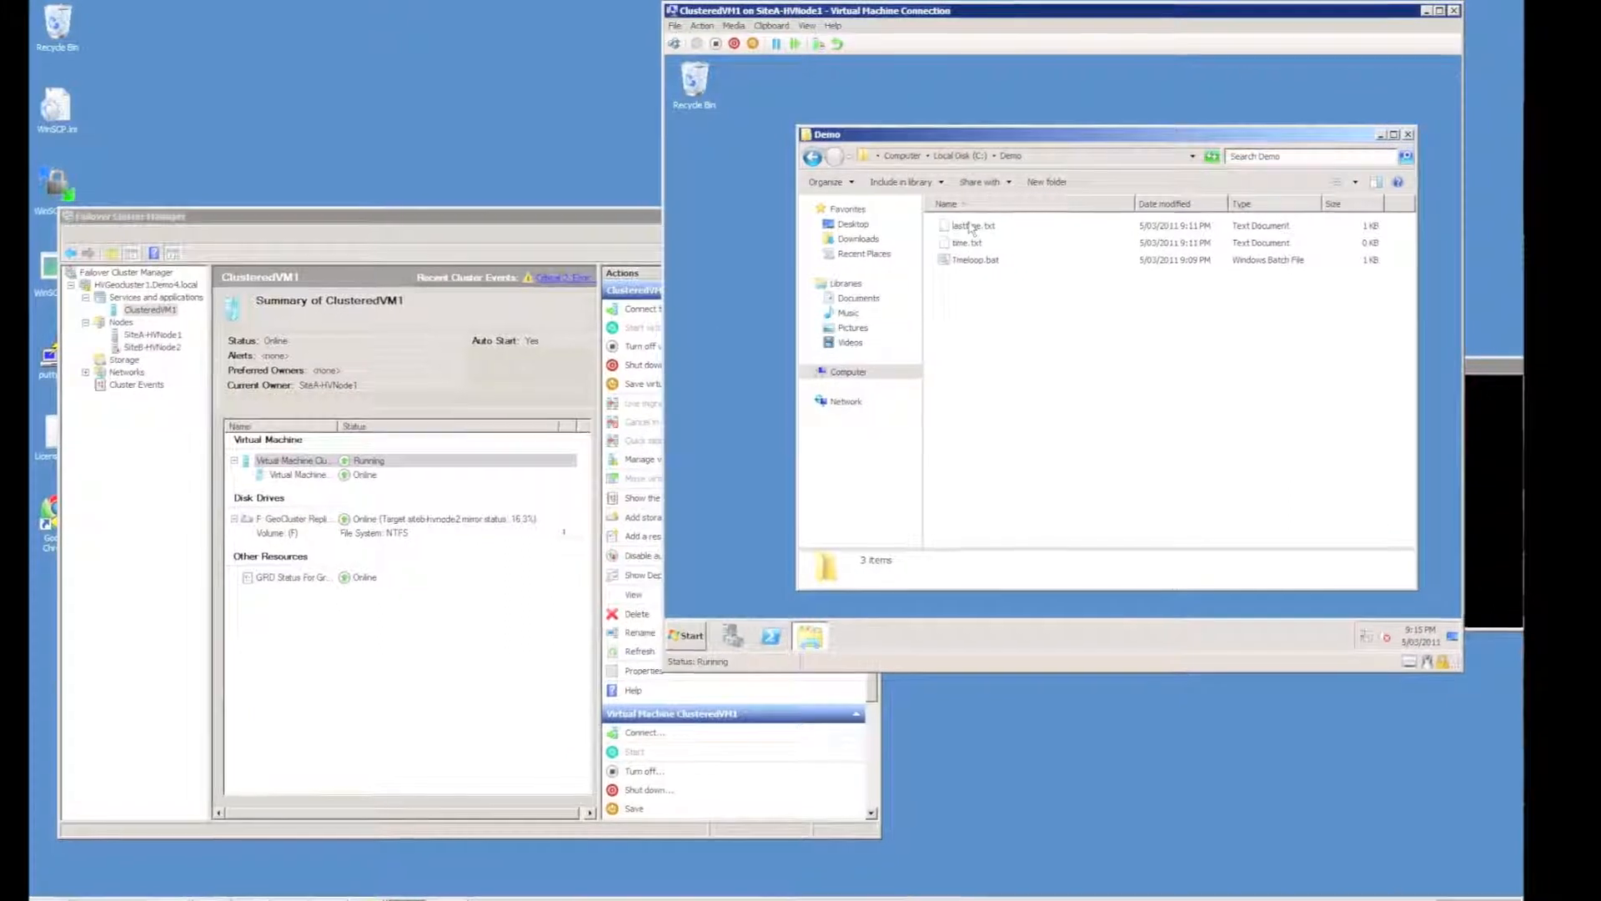
pyautogui.click(970, 224)
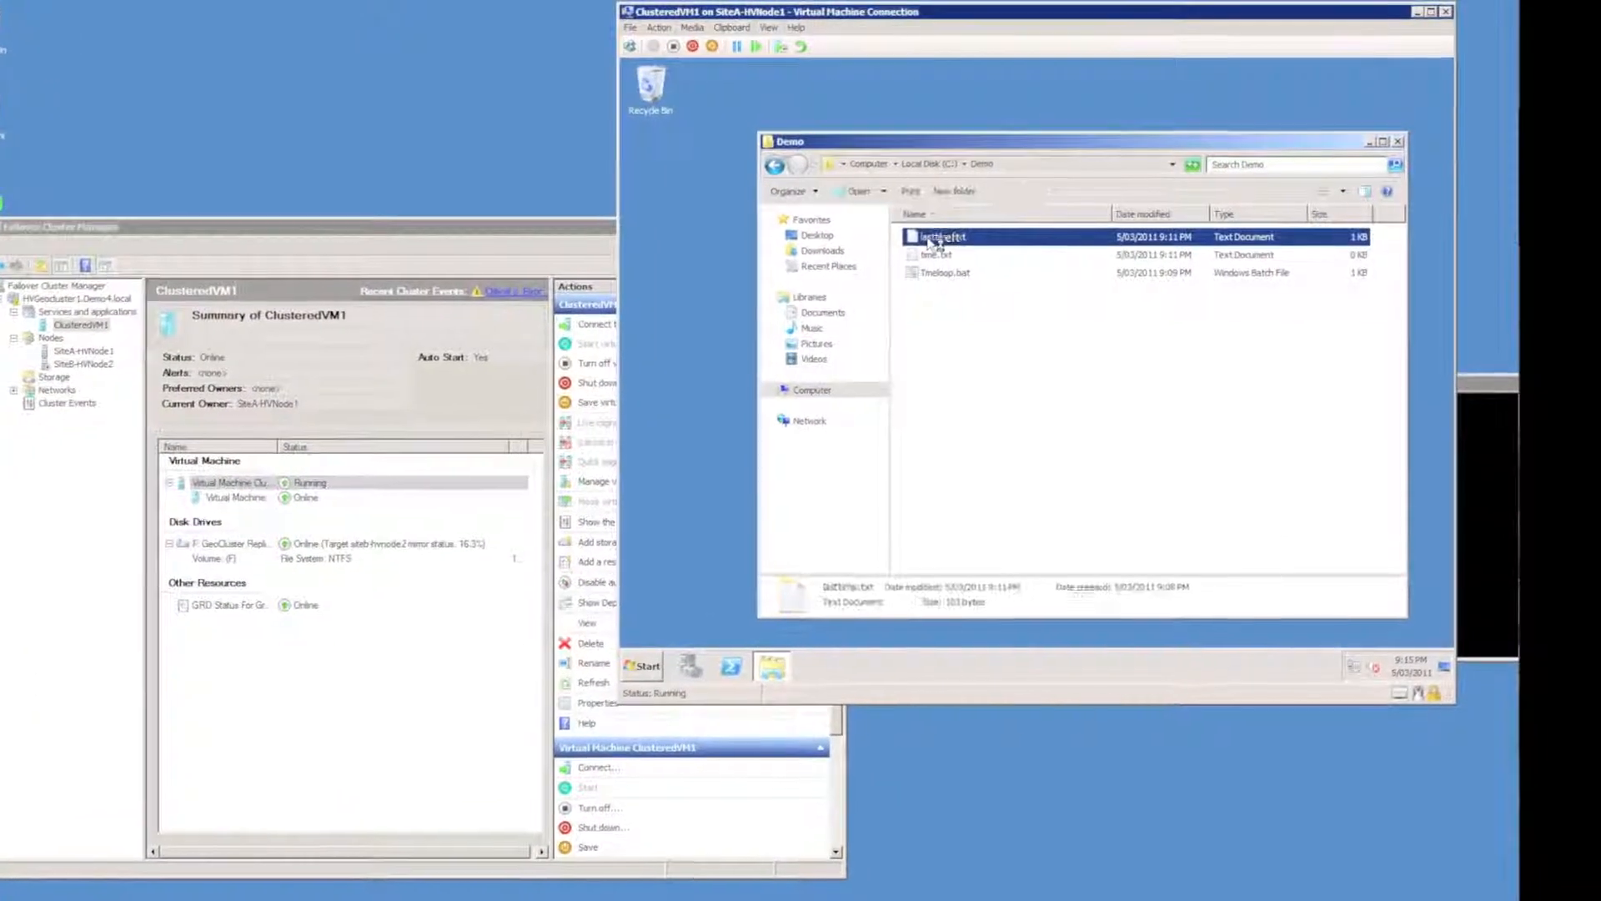
pyautogui.doubleClick(941, 236)
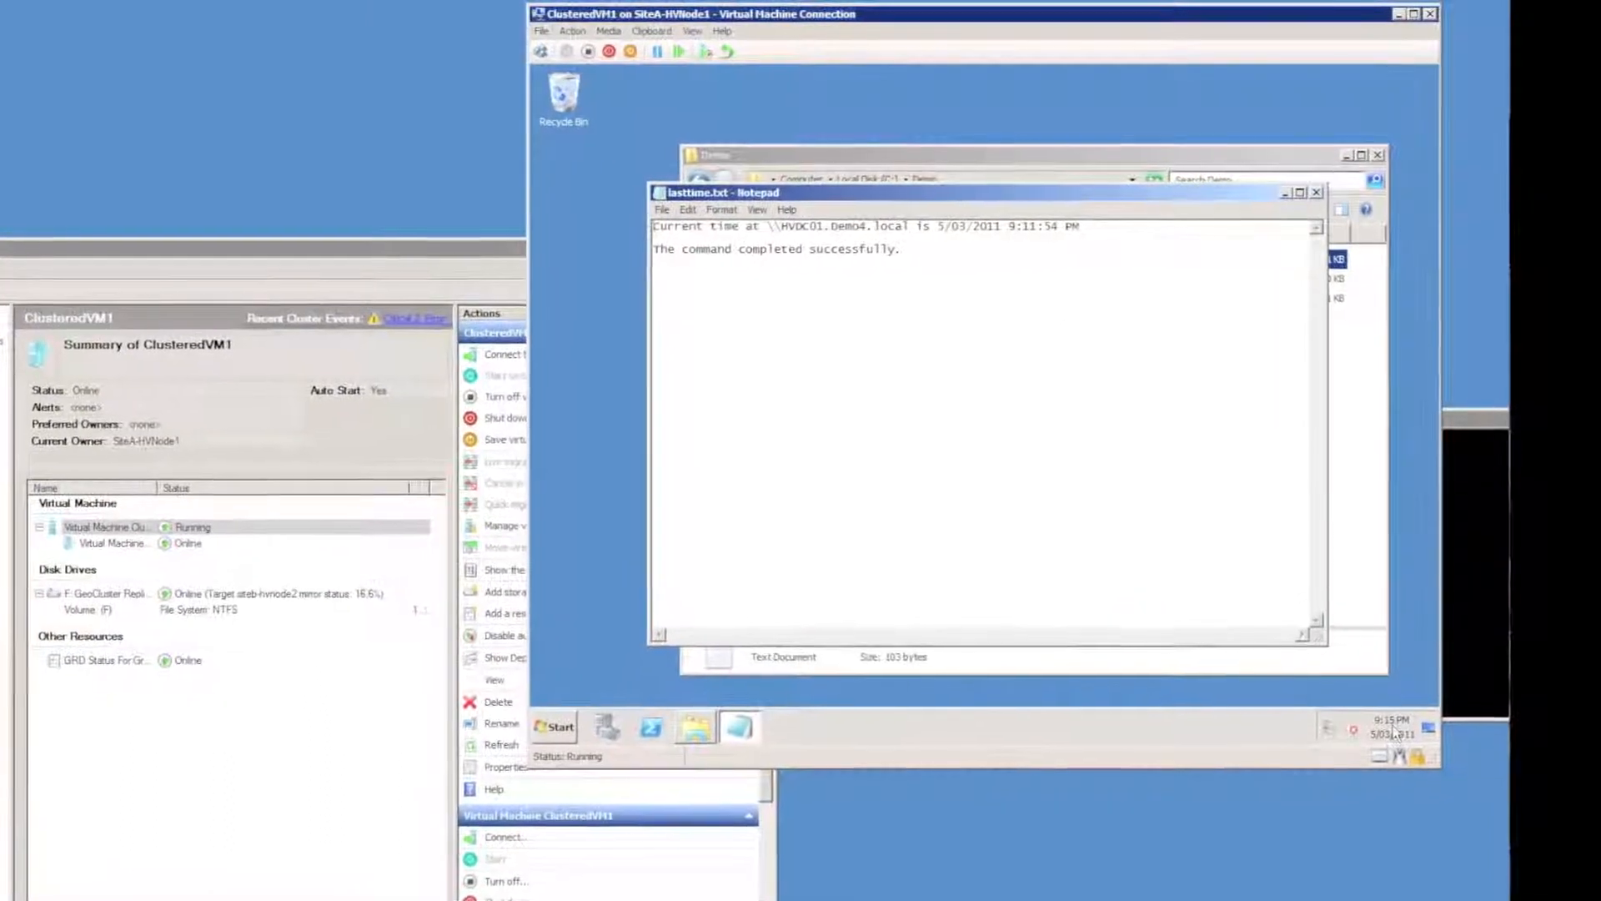
pyautogui.click(1390, 727)
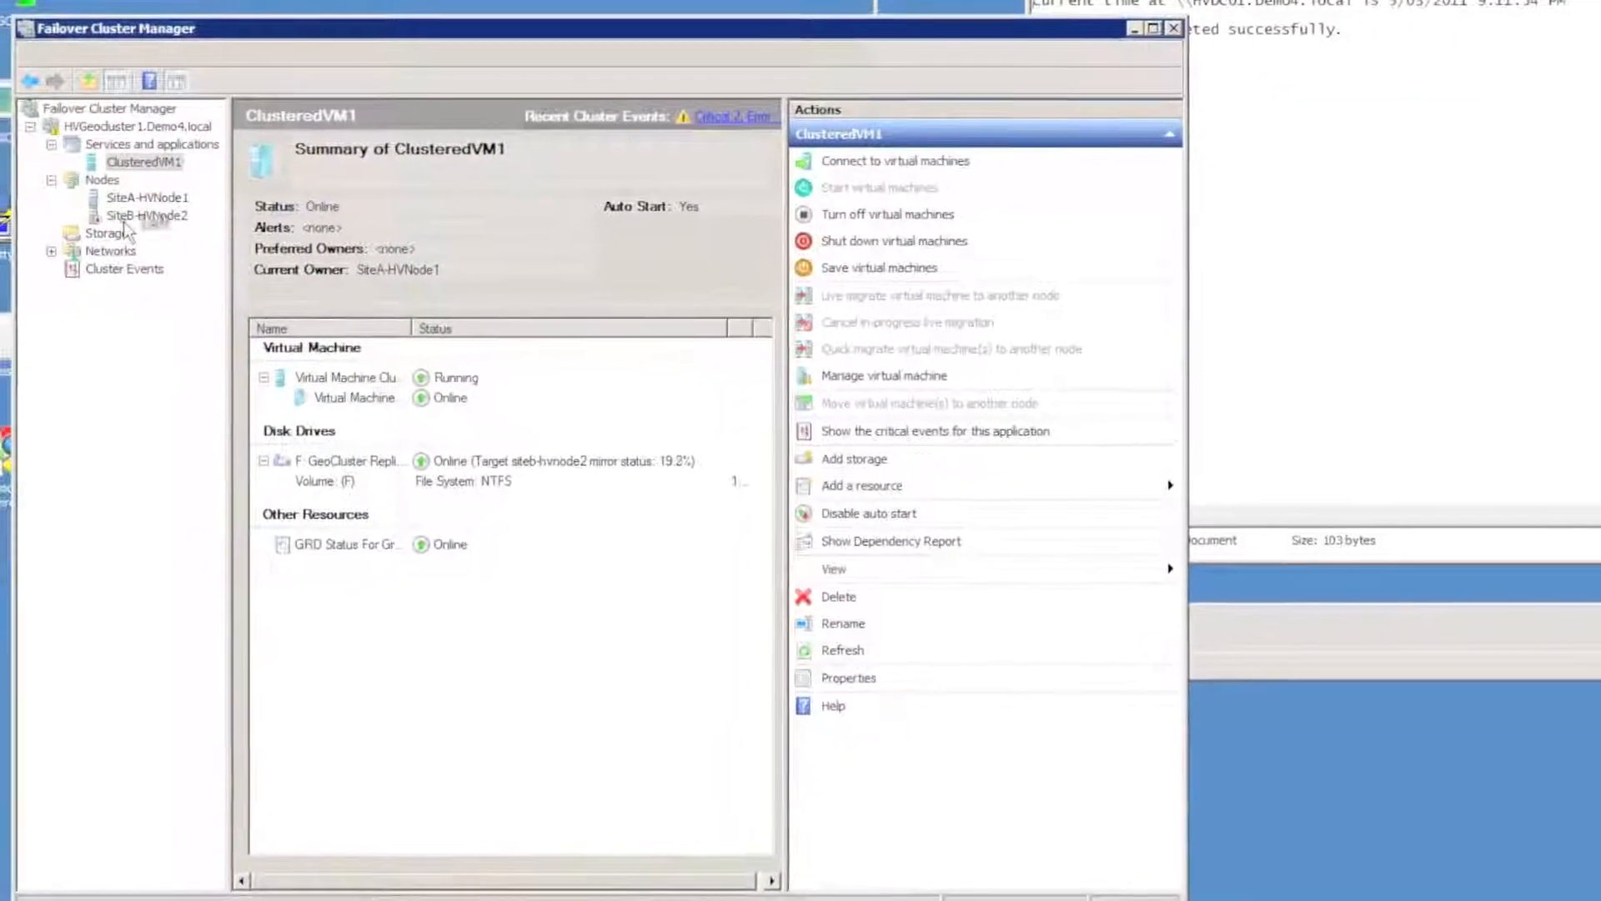
# Start SiteB-HVNode2's cluster service again and select ClusteredVM1 to watch re-mirroring
pyautogui.rightClick(146, 215)
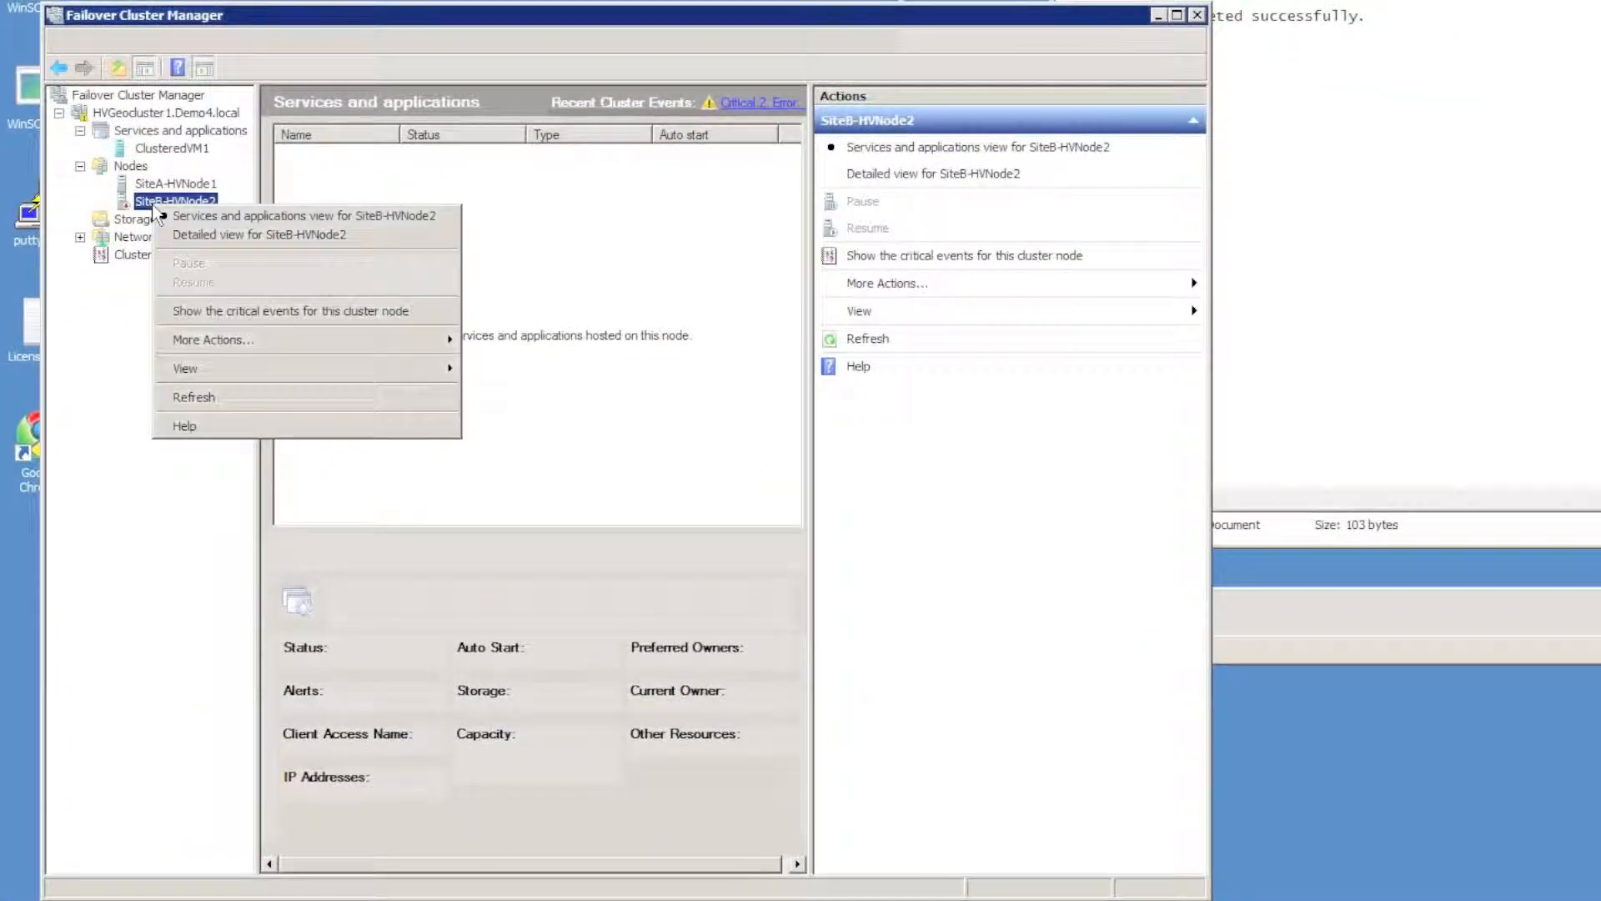
pyautogui.moveTo(213, 339)
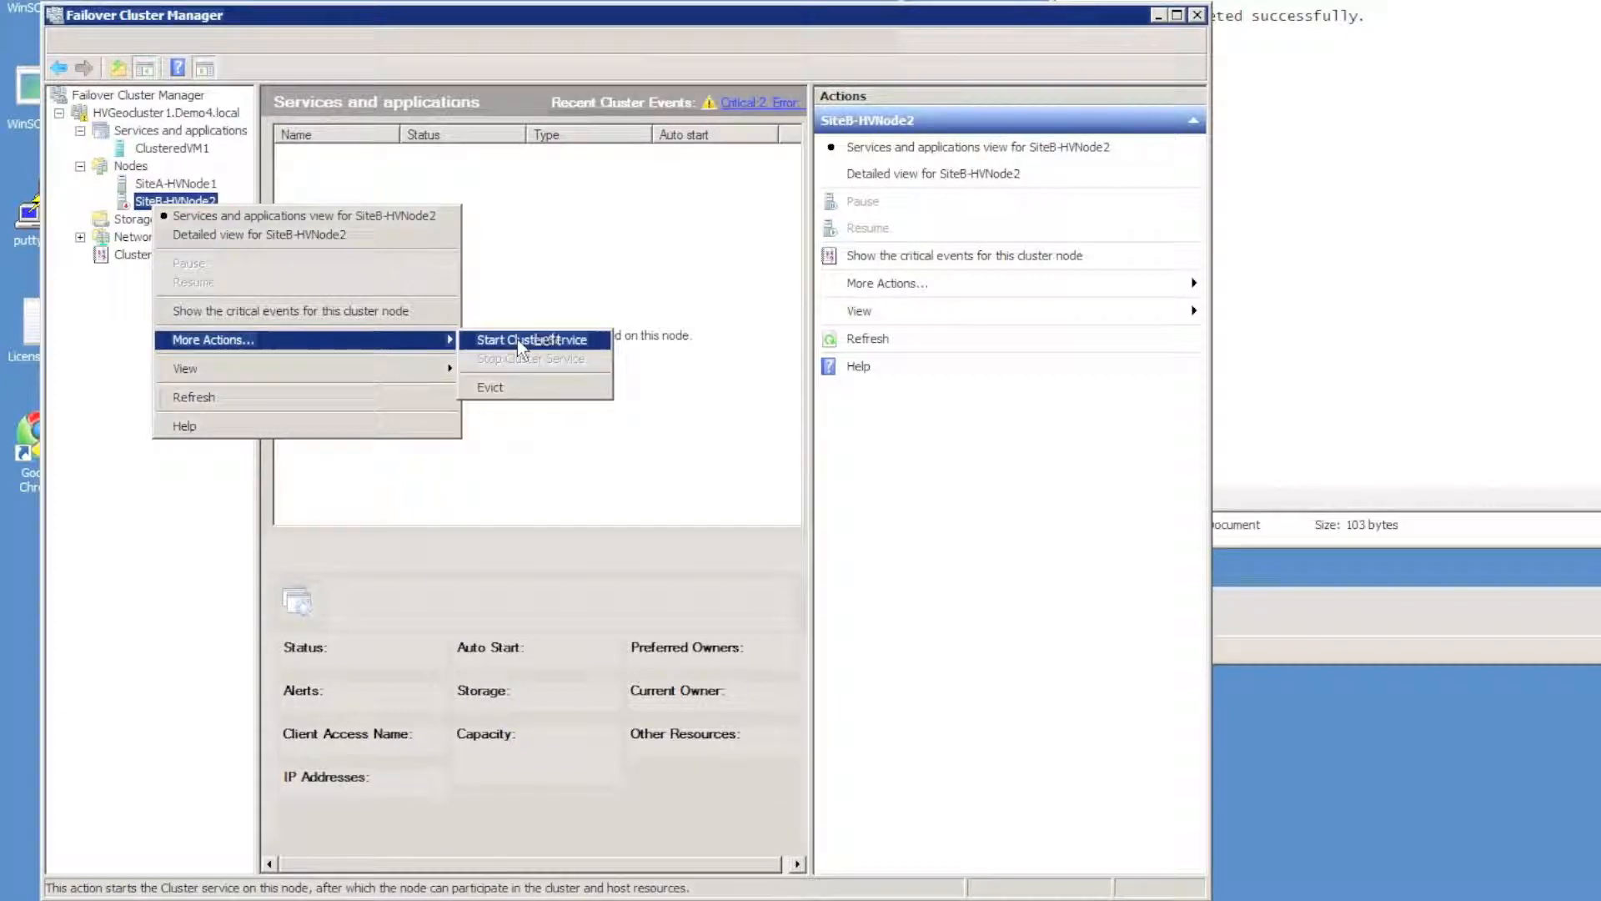
pyautogui.click(173, 148)
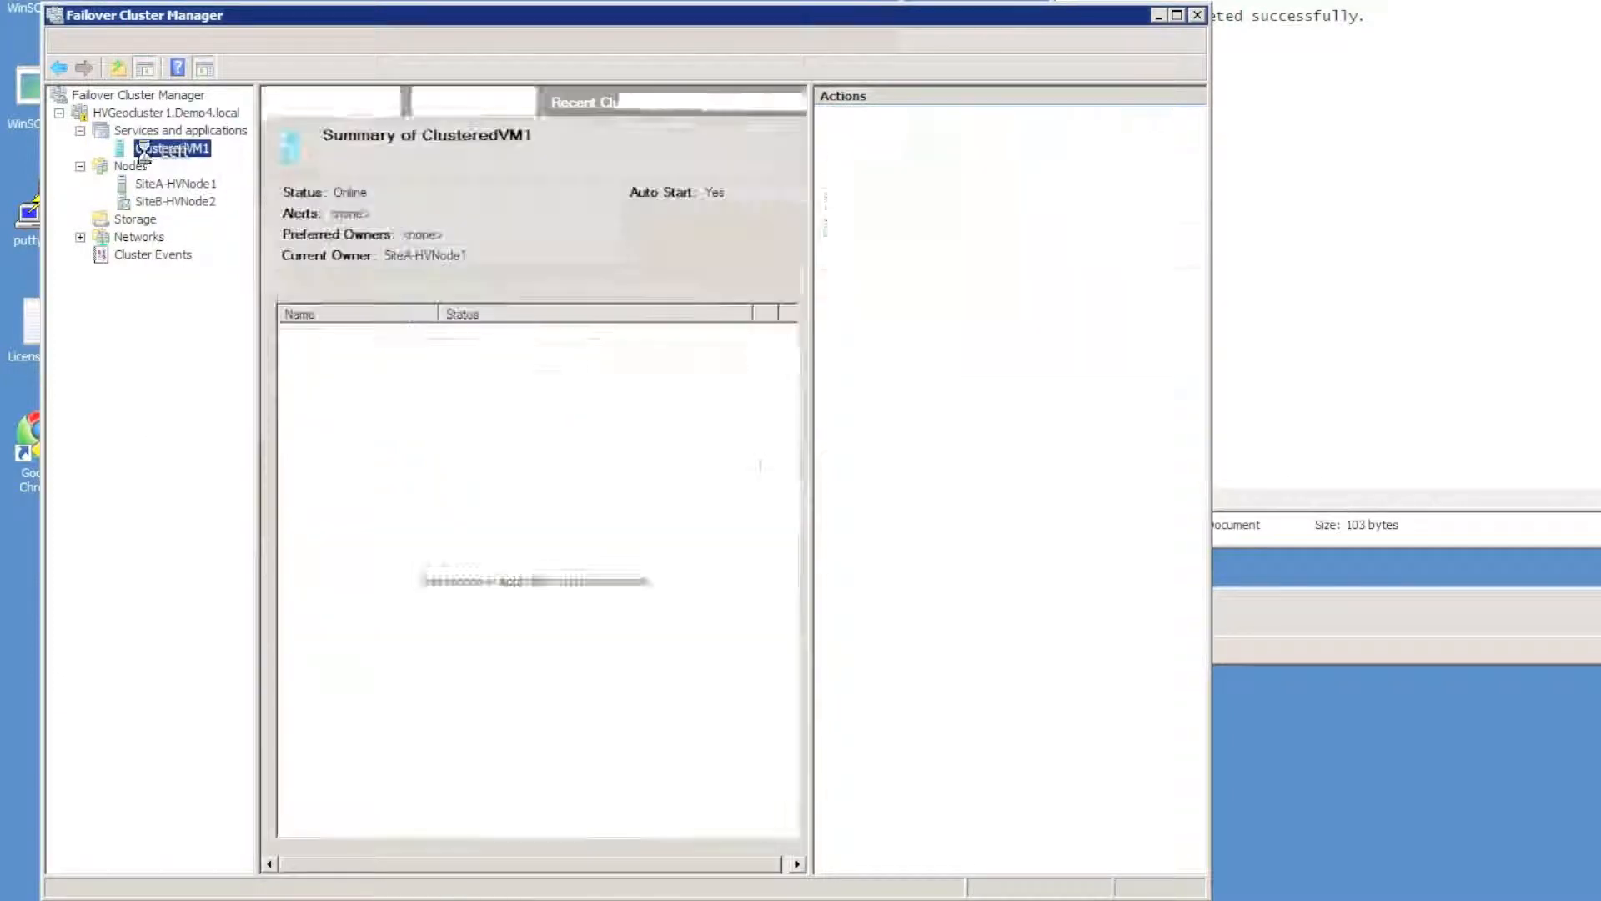
pyautogui.click(172, 148)
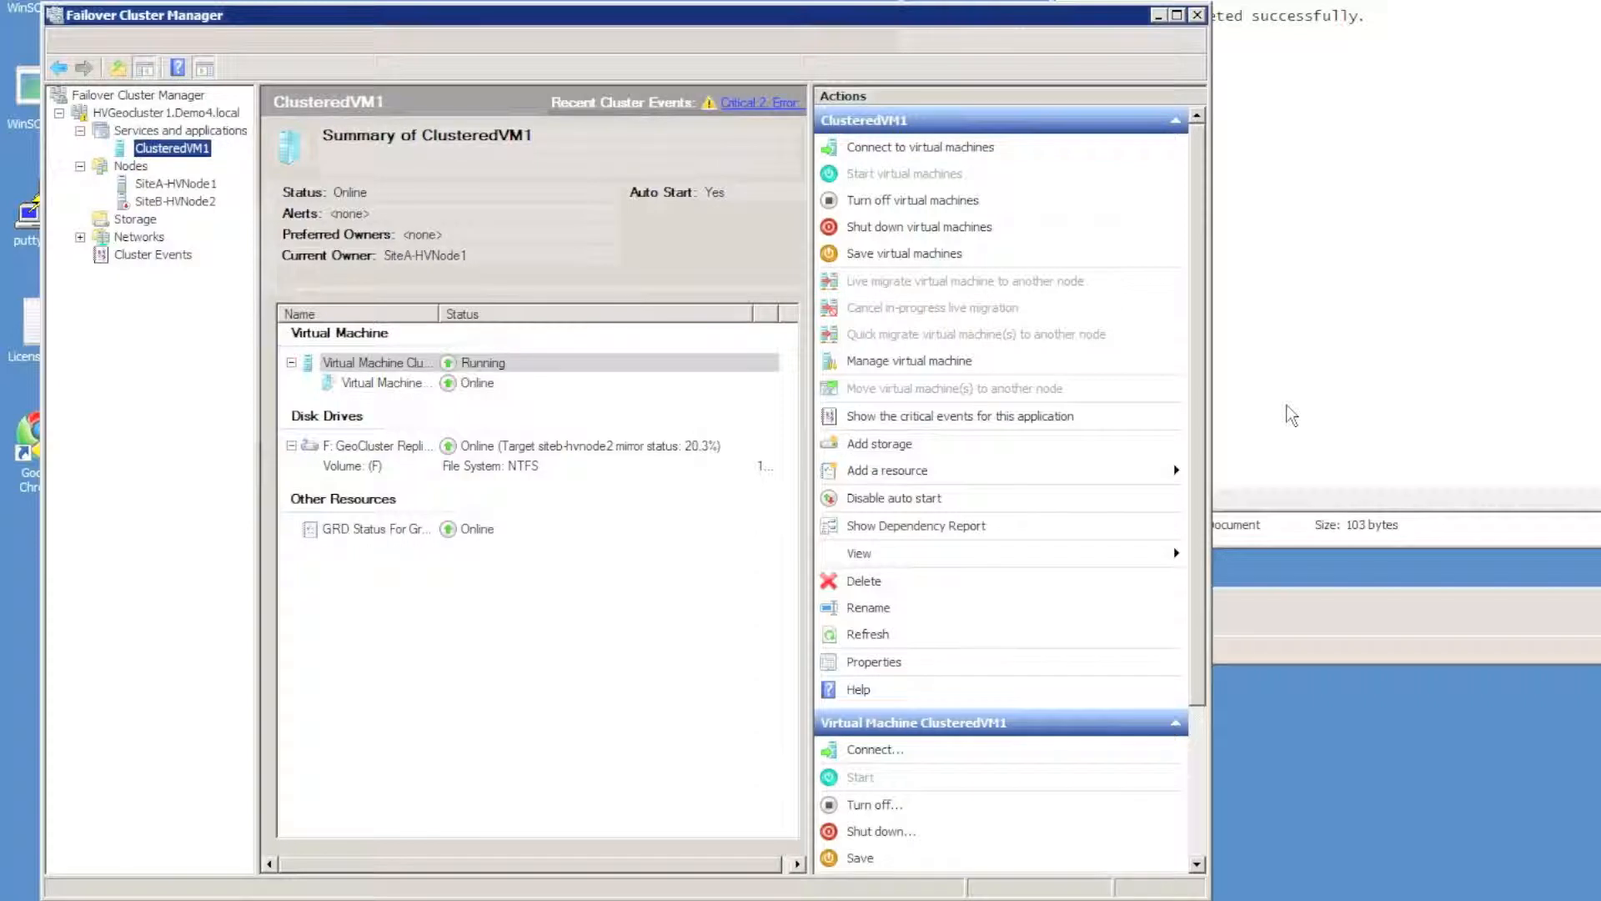